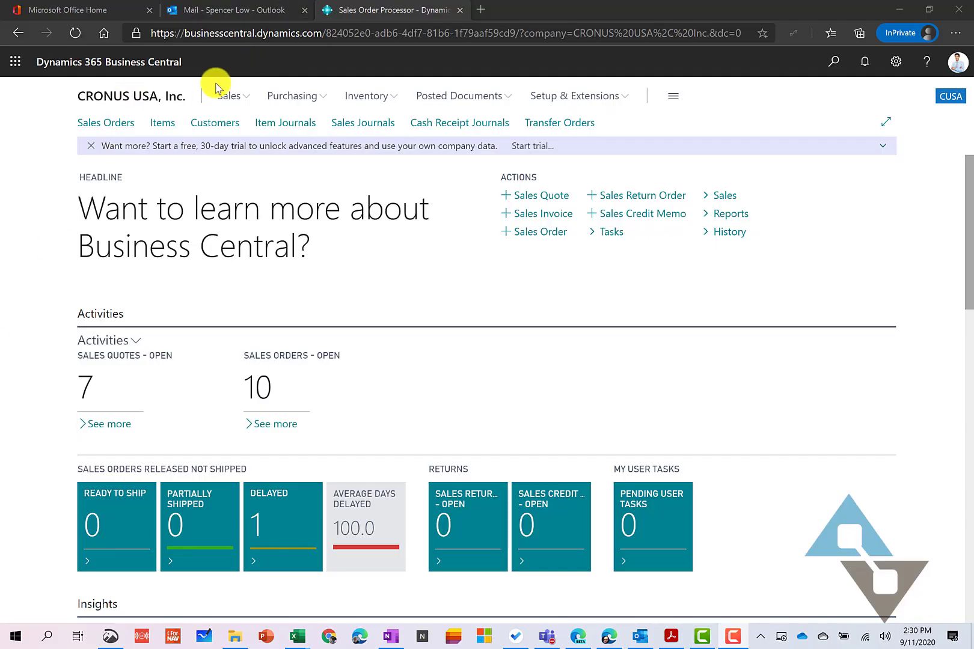
- Start a new blank sales order from the Sales Orders list
left_click(105, 123)
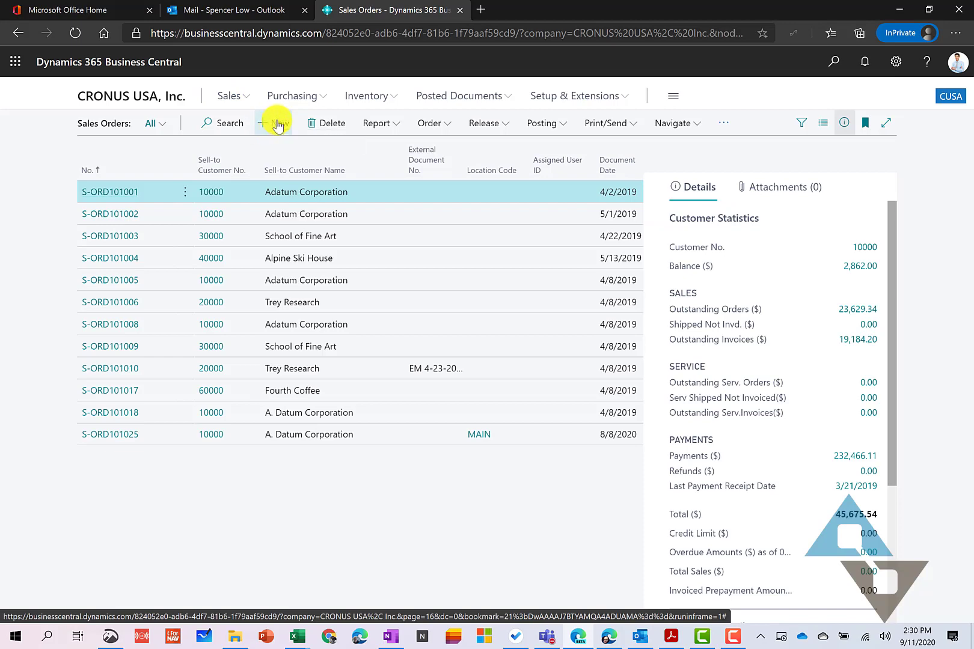
left_click(274, 123)
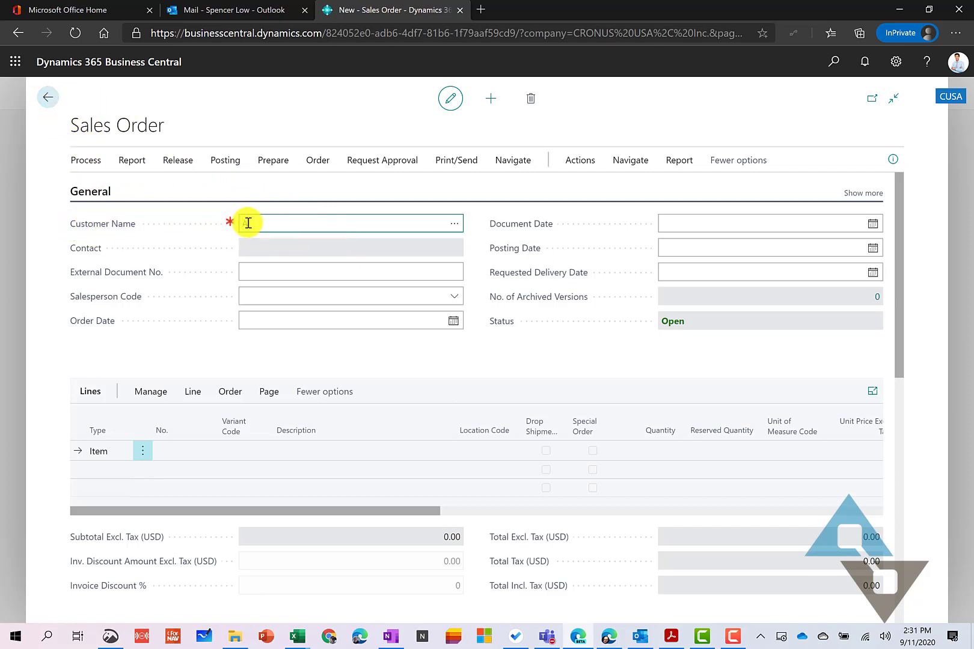
- Set the customer to A. Datum Corporation, auto-filling contact, salesperson and dates
type("datum")
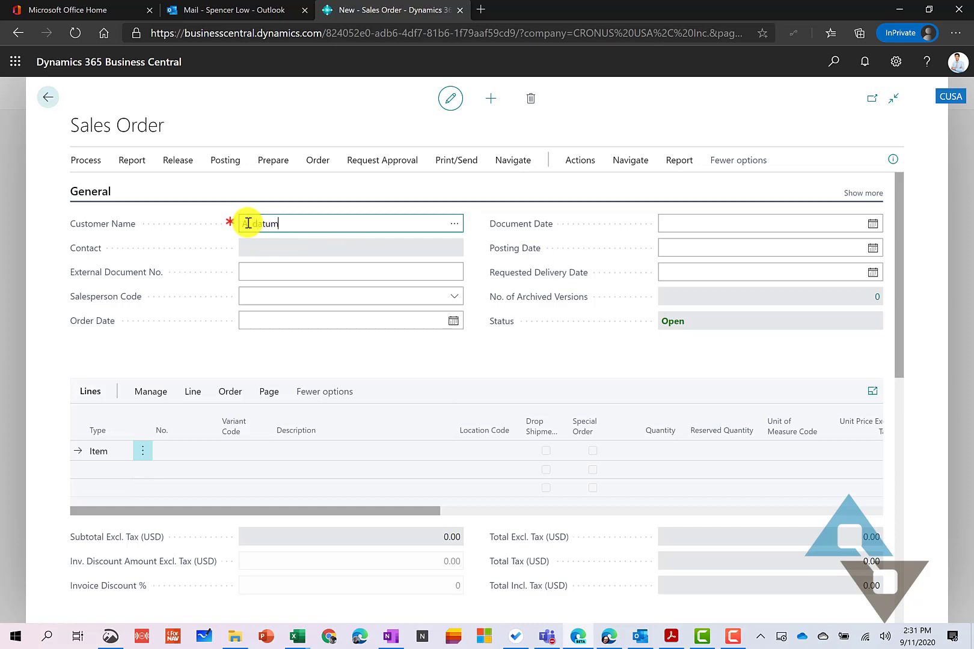
type("A. datum")
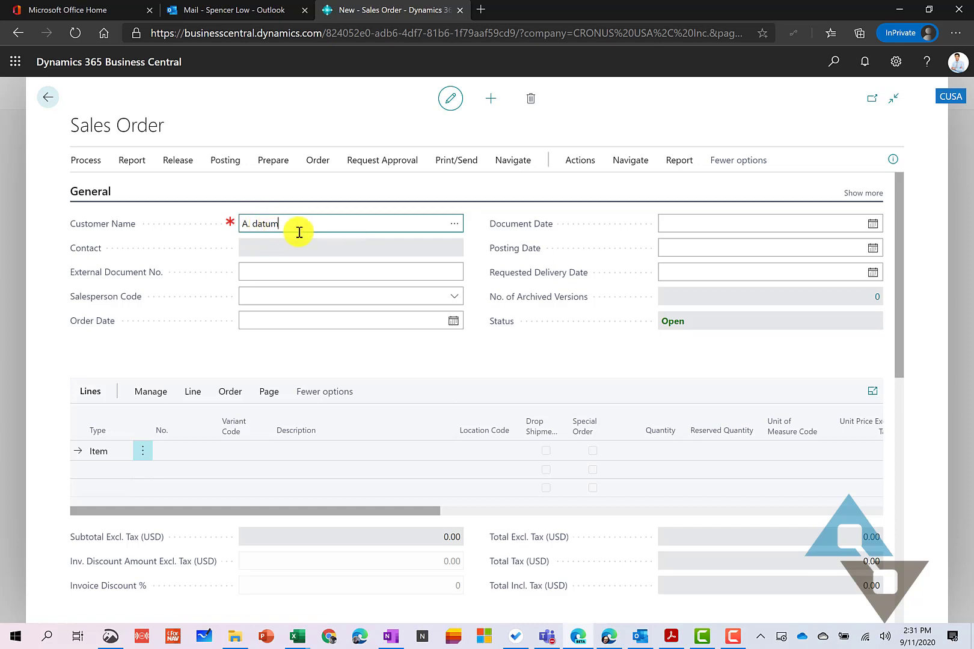
key("Enter")
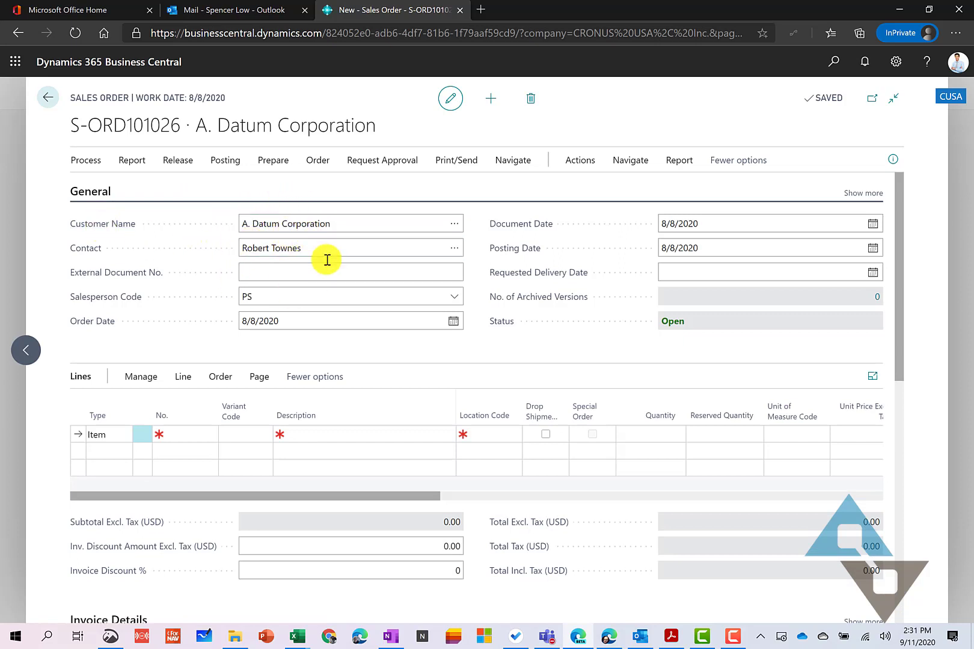
mouse_move(330, 261)
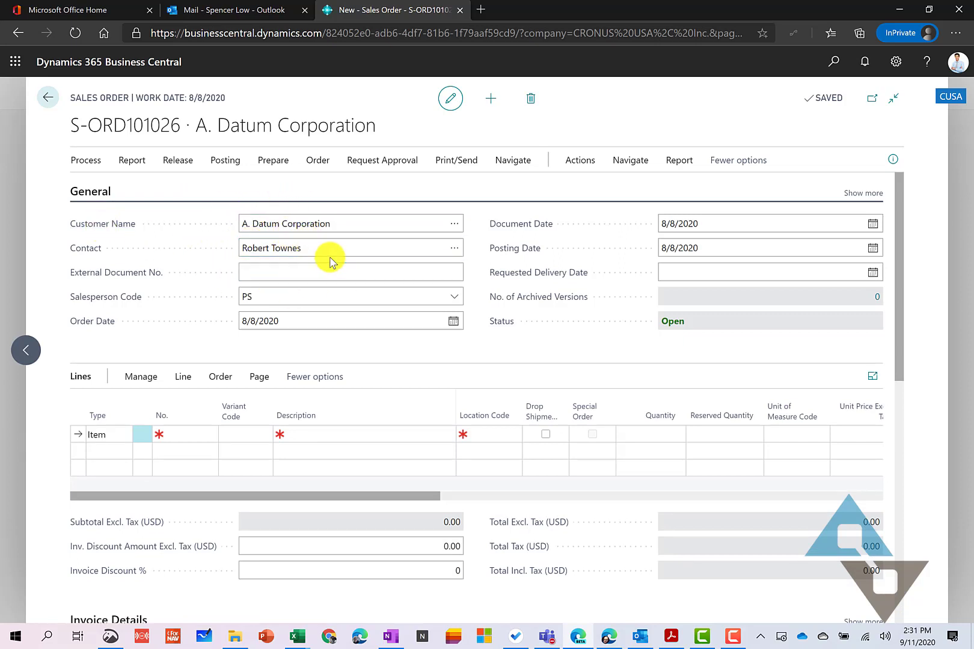
mouse_move(383, 345)
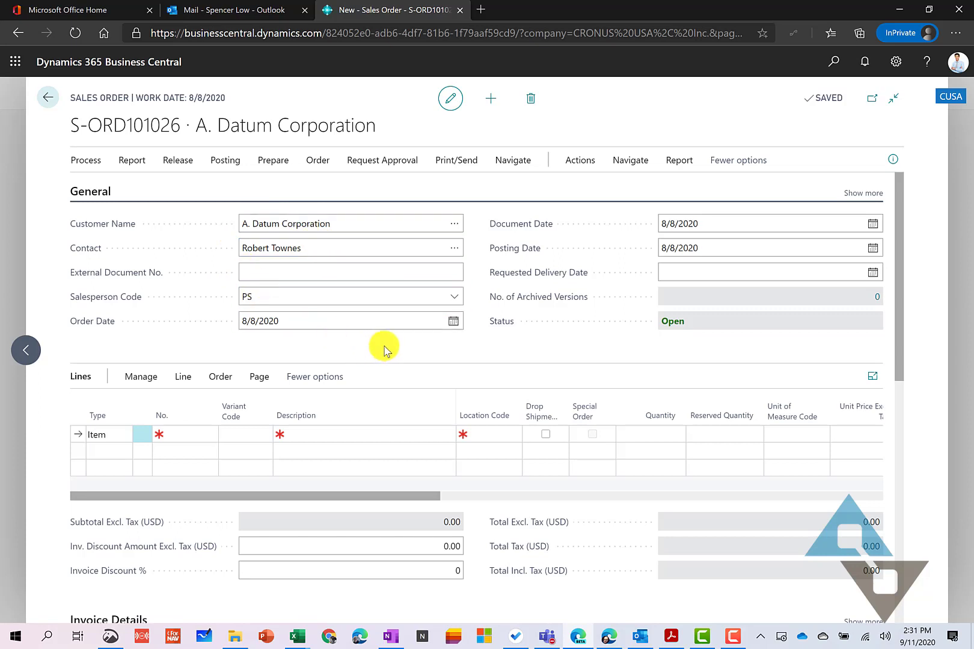
mouse_move(106, 192)
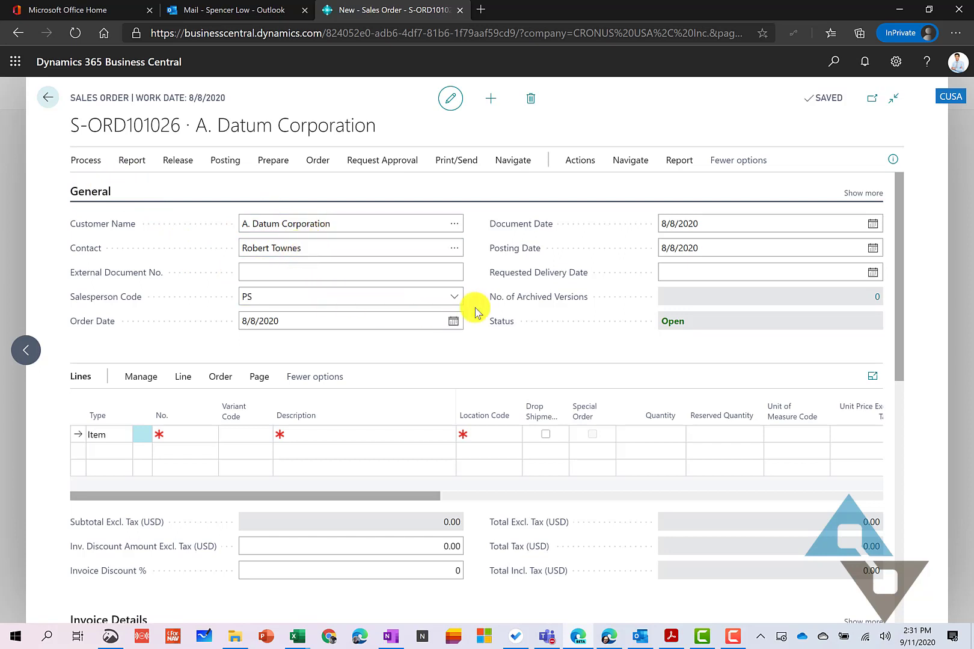
mouse_move(725, 241)
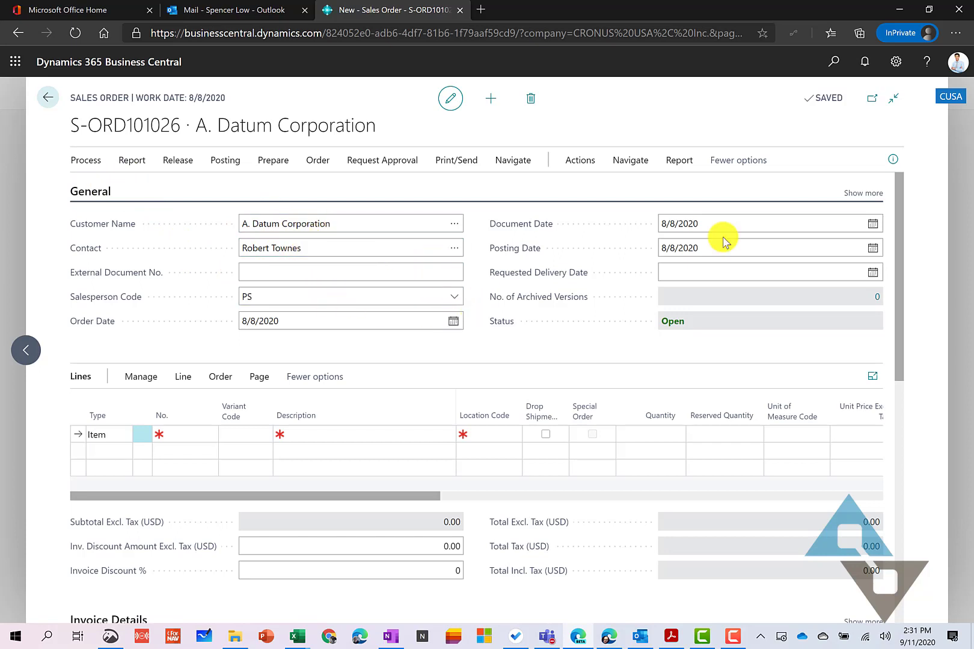
left_click(745, 272)
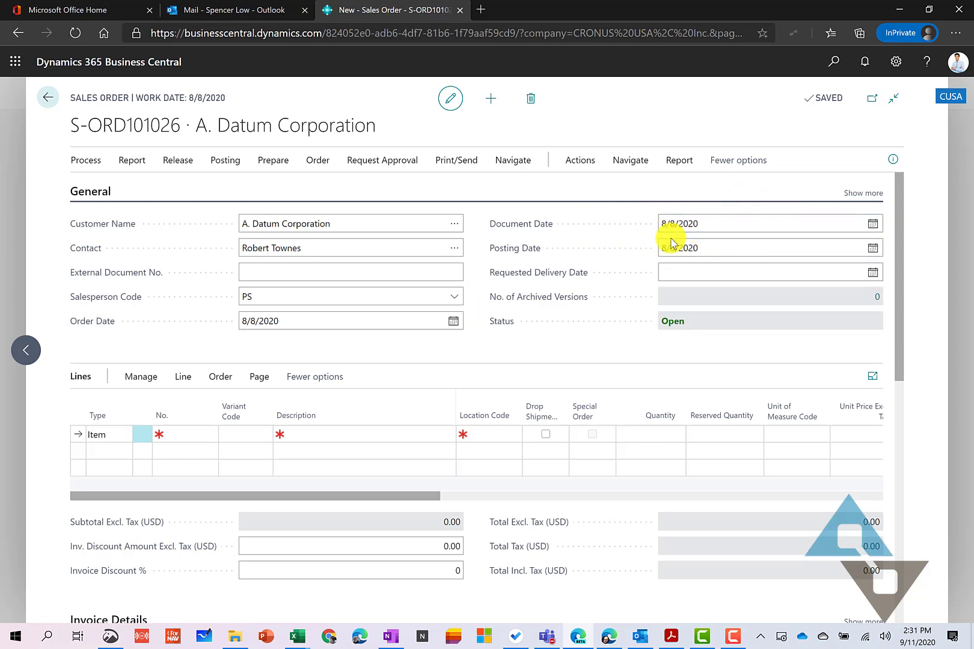
left_click(746, 272)
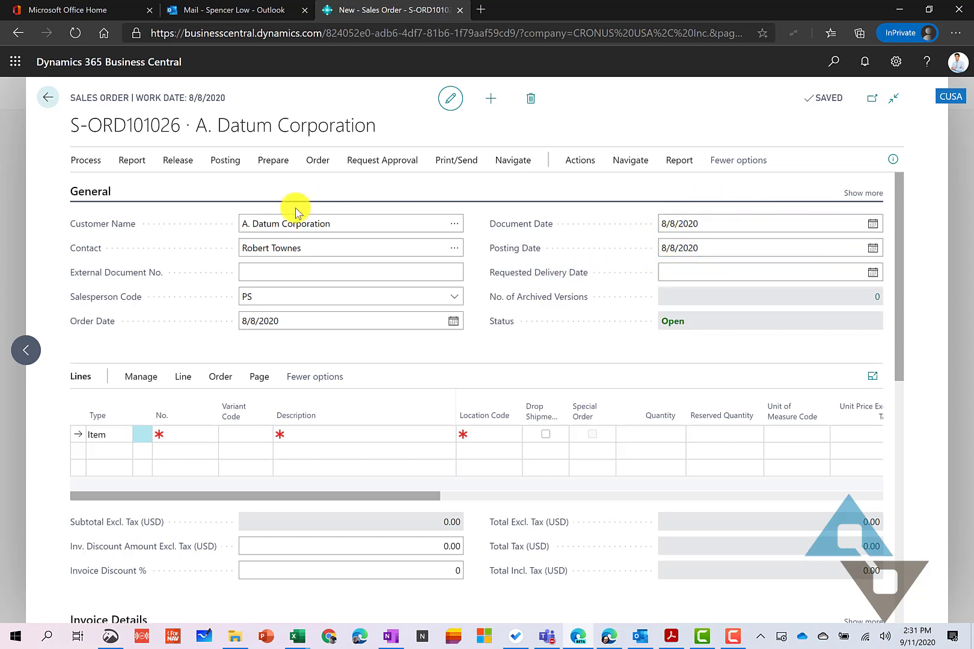
mouse_move(855, 194)
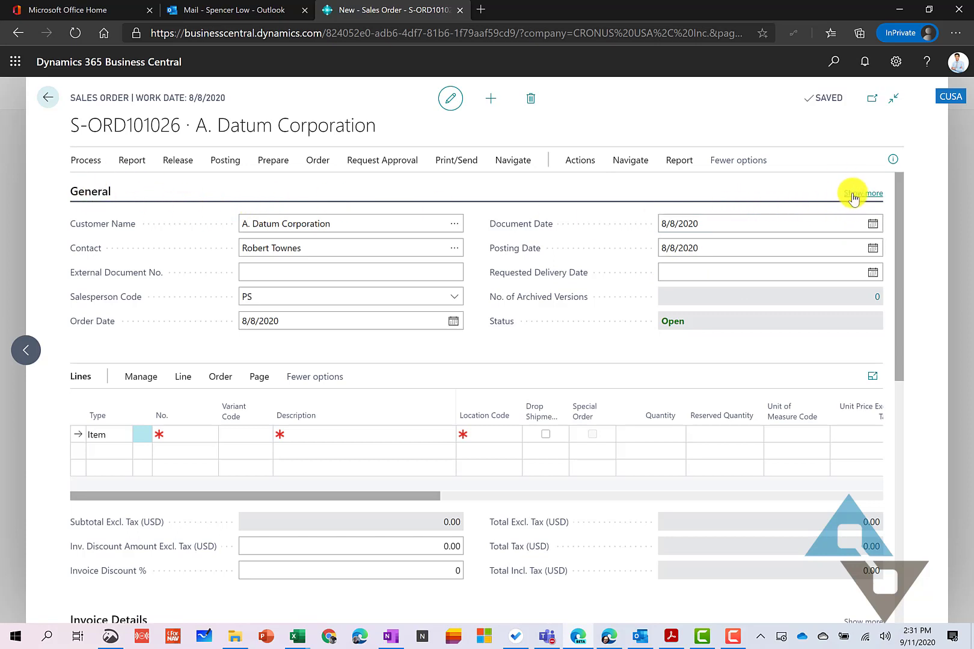
left_click(864, 194)
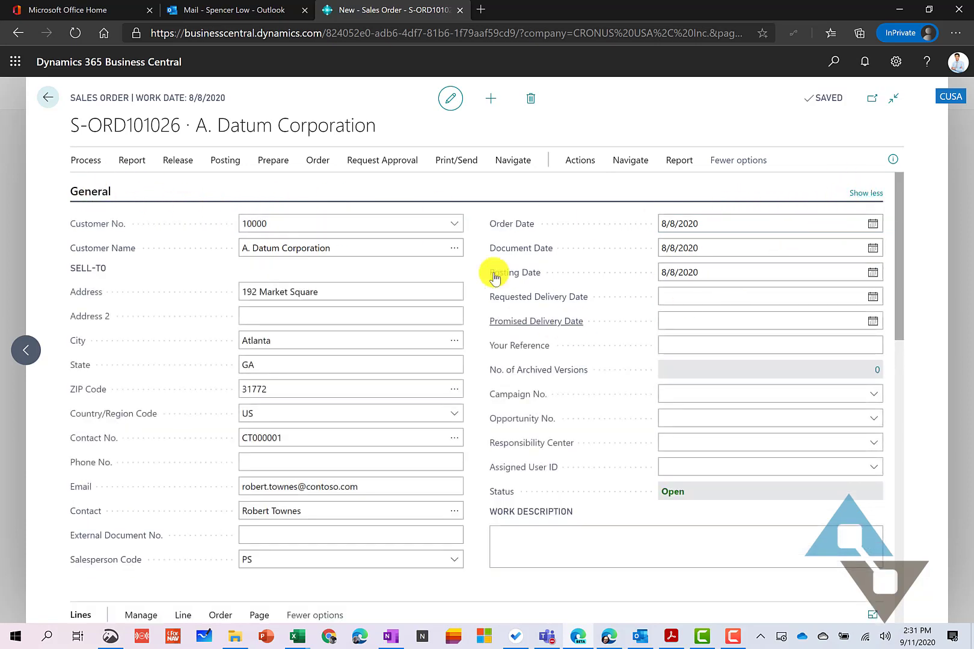
mouse_move(528, 453)
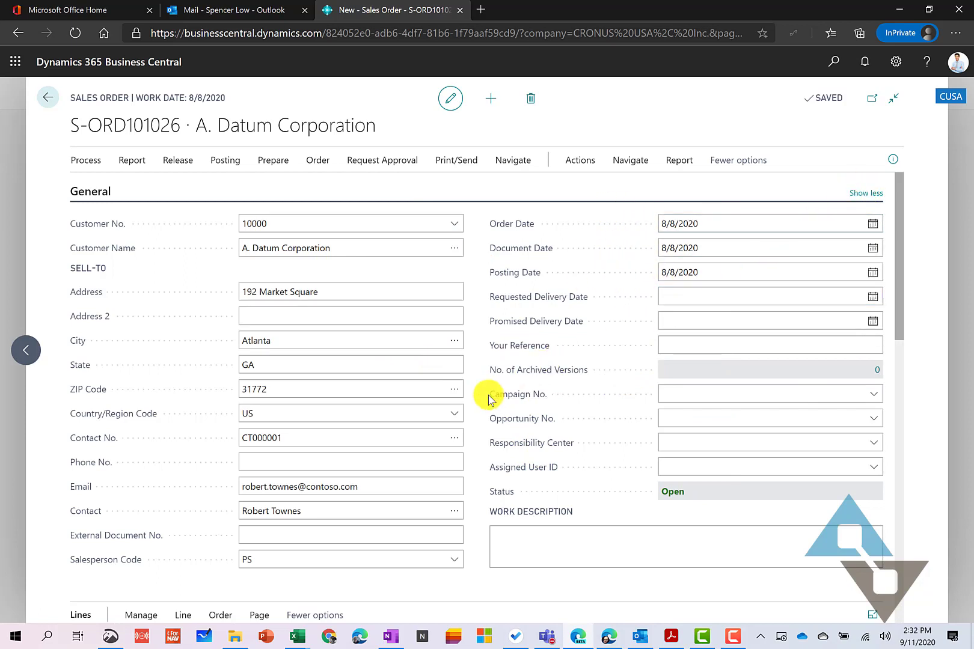
mouse_move(69, 544)
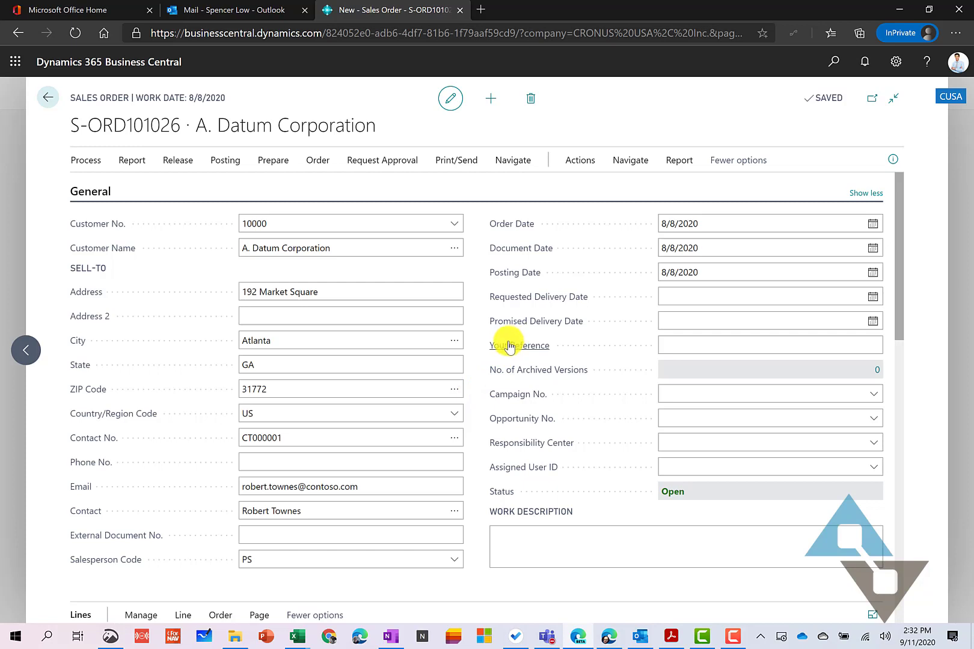
left_click(769, 345)
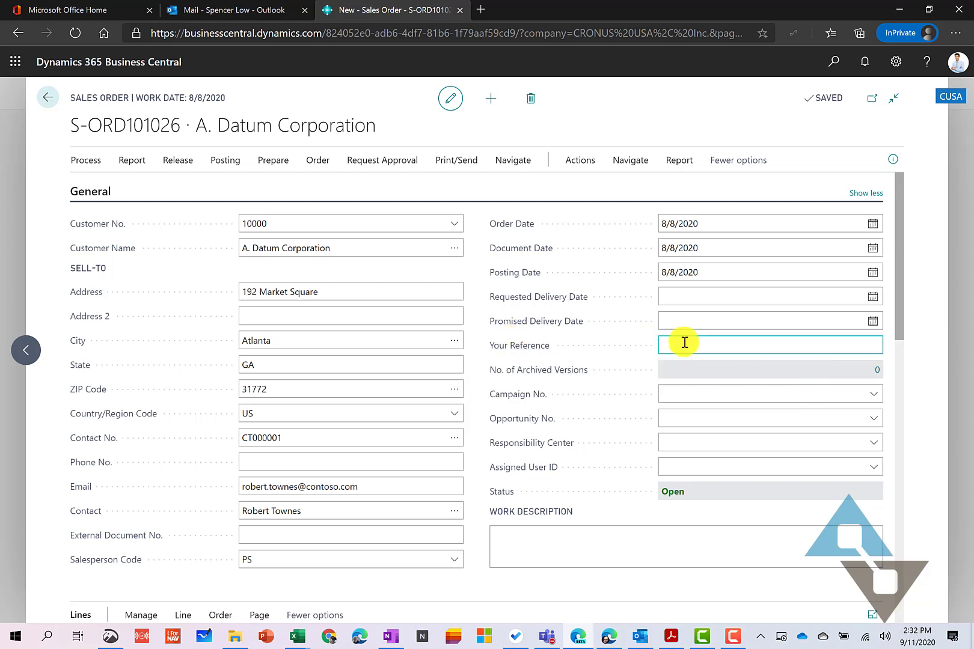
type("Bob Bates")
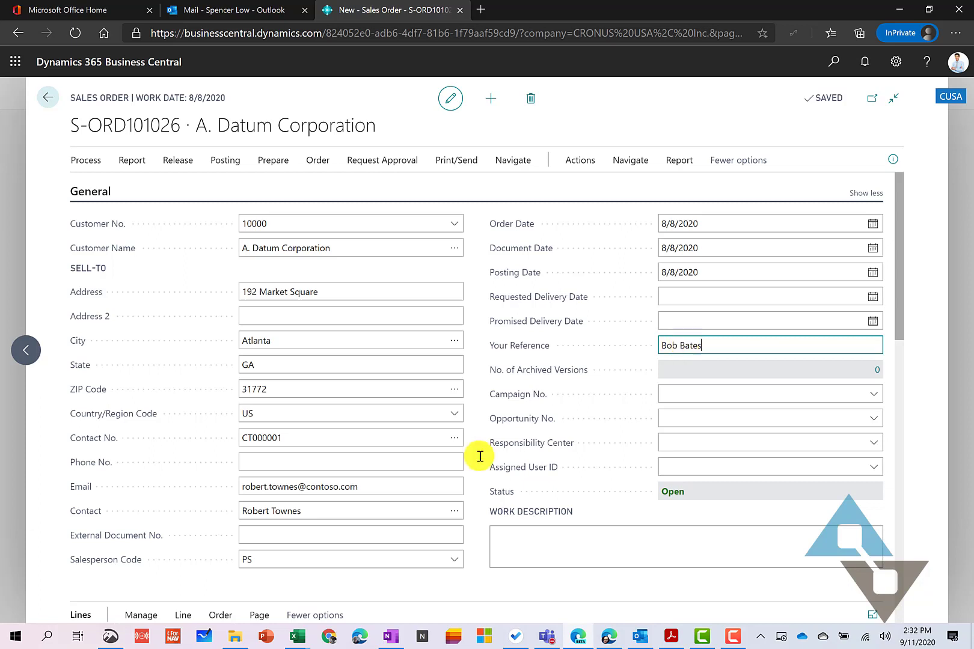
left_click(350, 534)
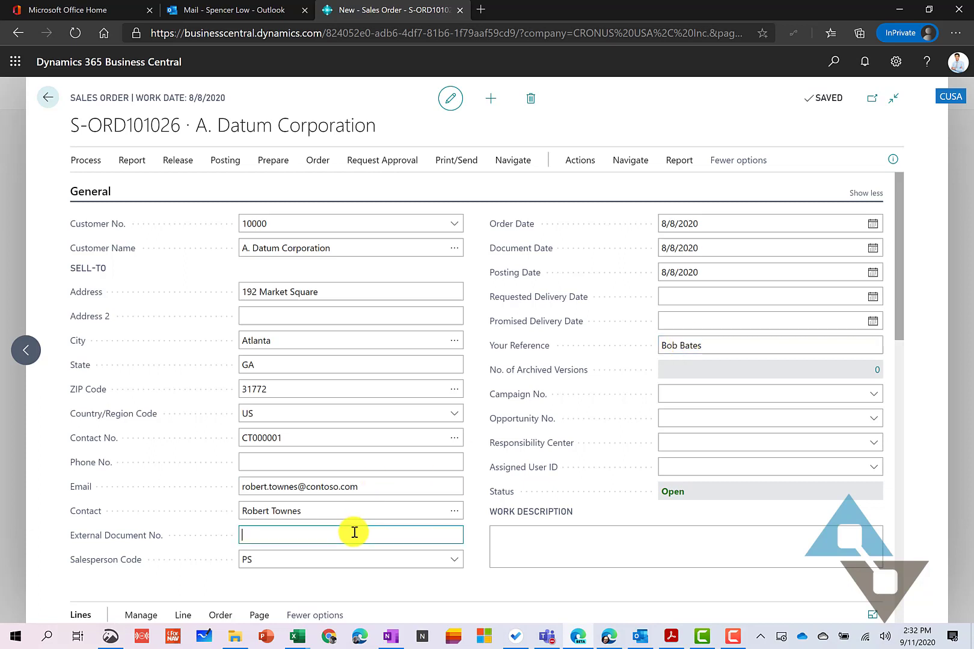
type("C-PO# 480403")
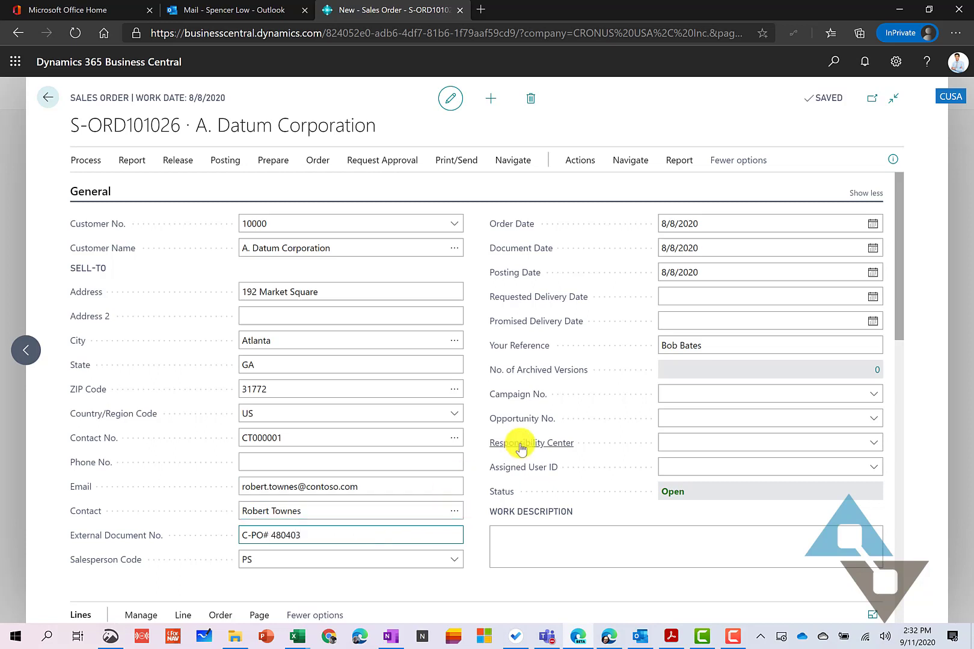
mouse_move(559, 296)
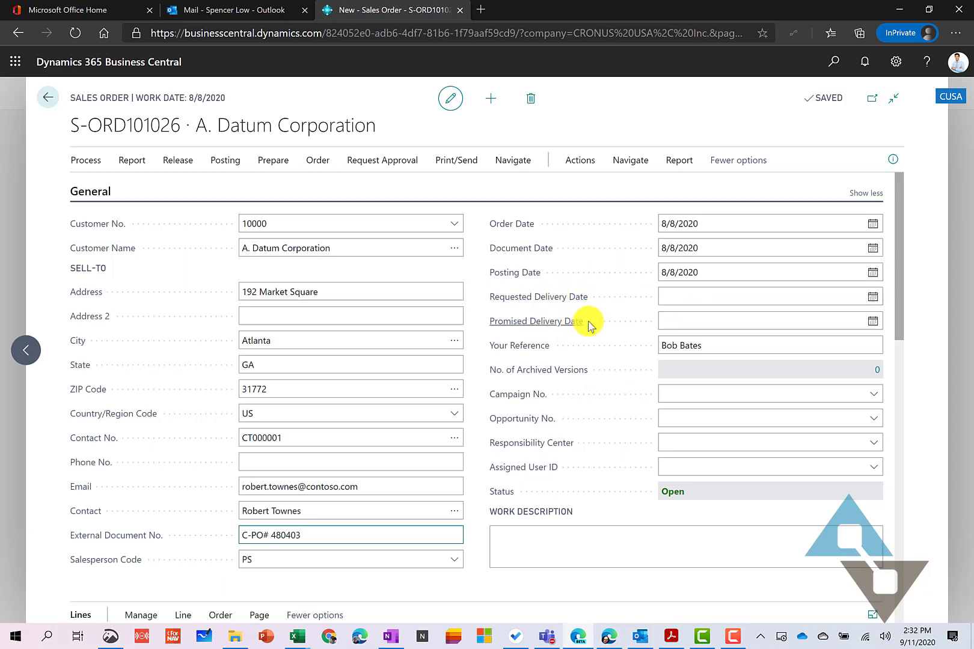
mouse_move(552, 296)
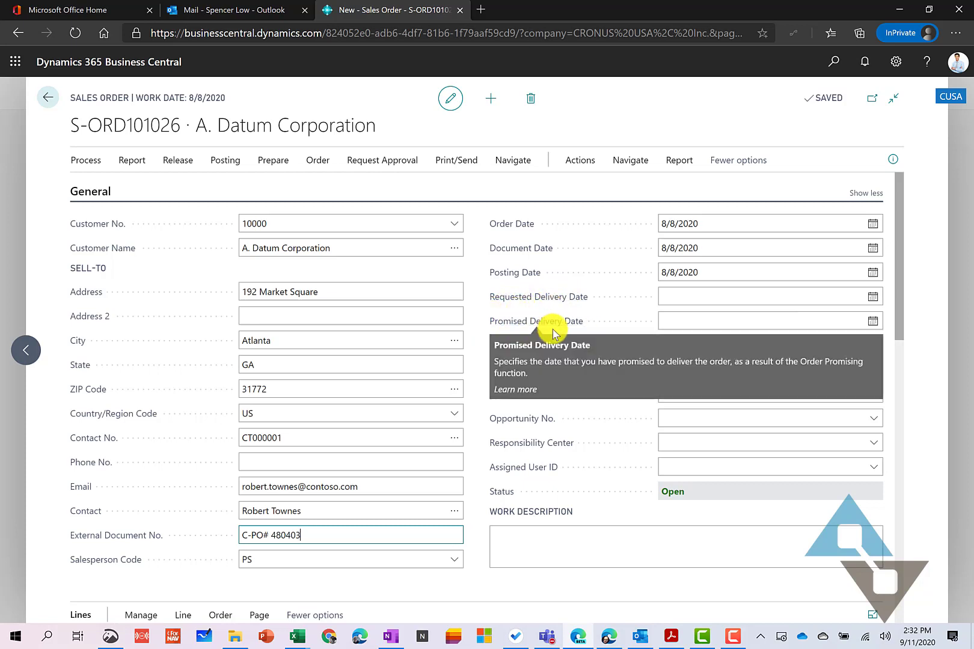
mouse_move(614, 330)
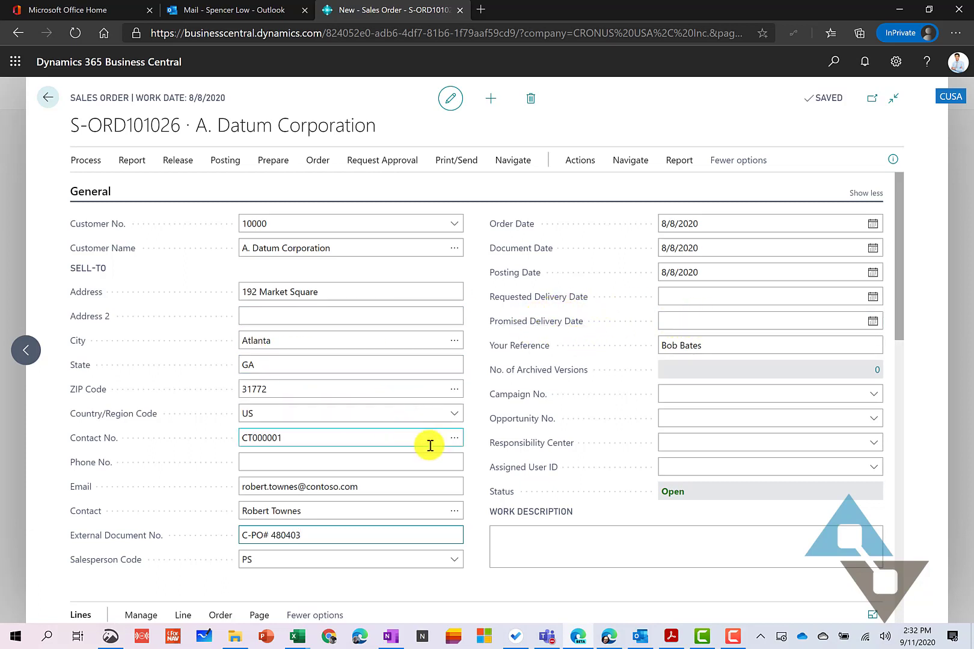
mouse_move(866, 194)
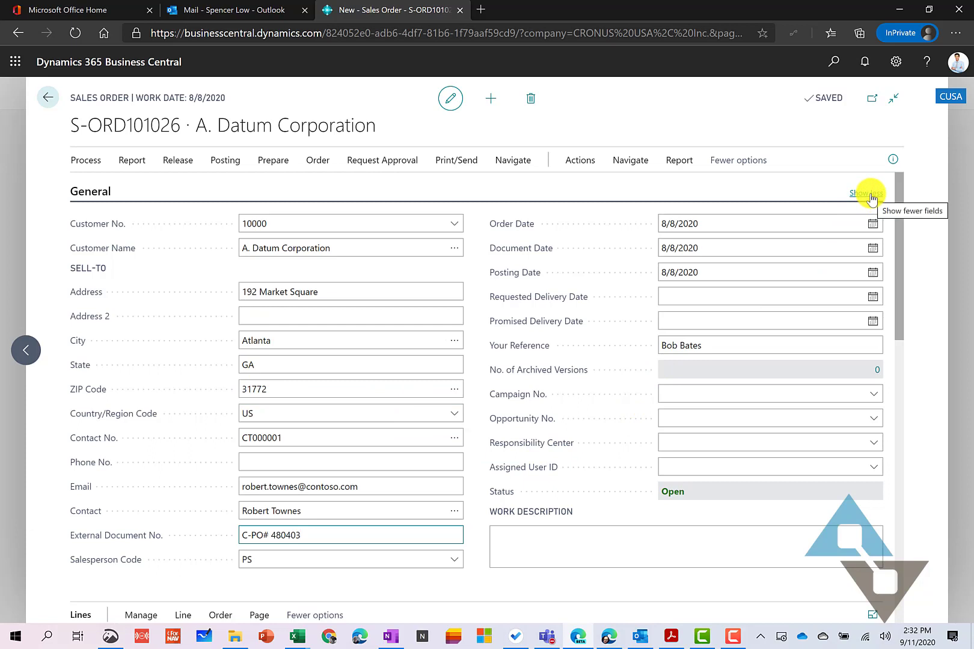
left_click(866, 194)
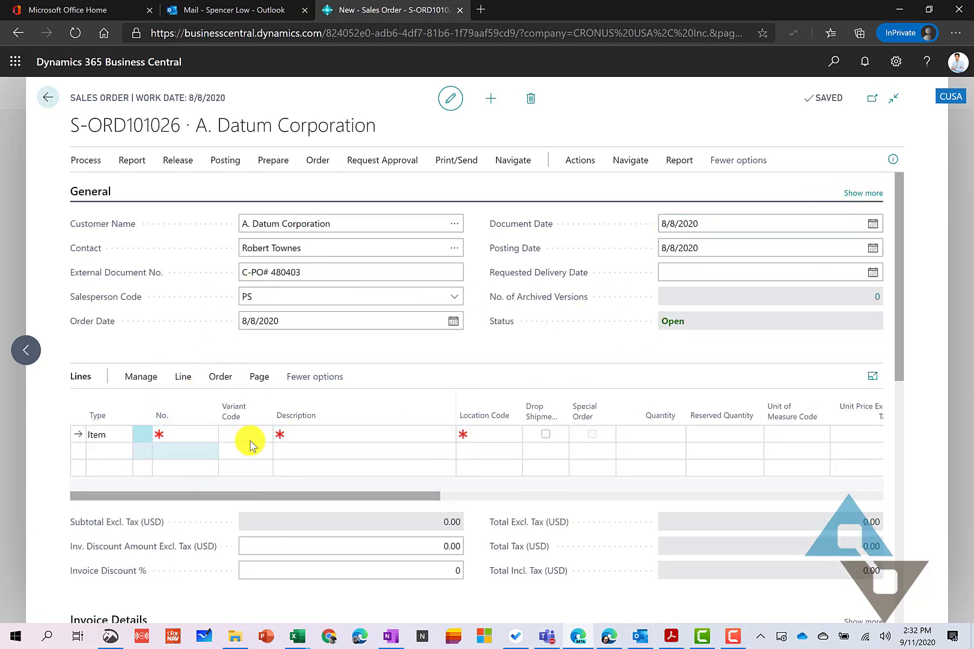
- Make the first line item 1005 Bicycle Pint Glass with the blue (BL) variant
scroll("down", 3)
type("1005")
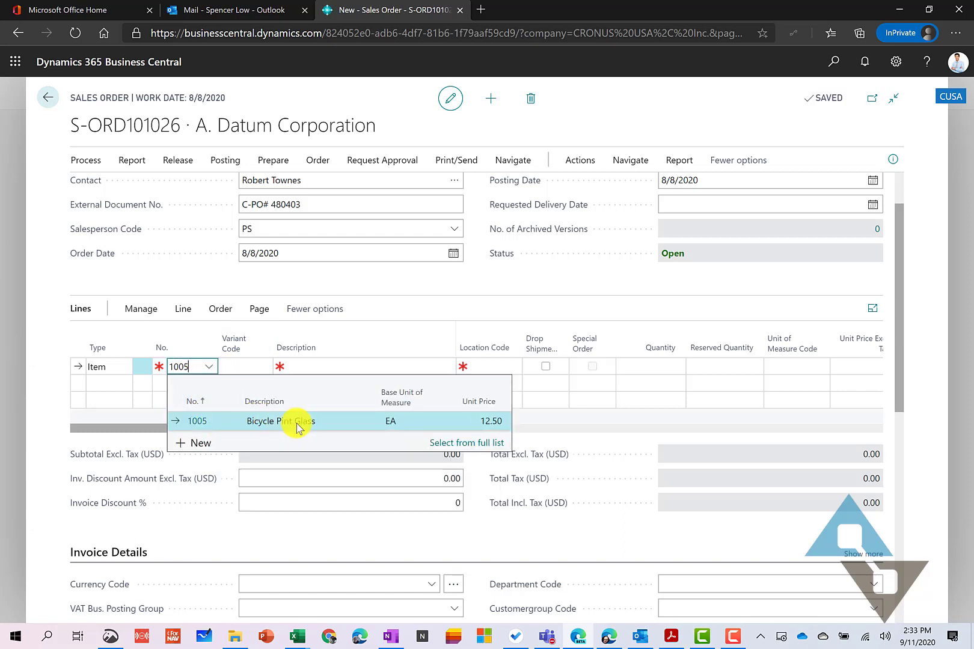
left_click(280, 421)
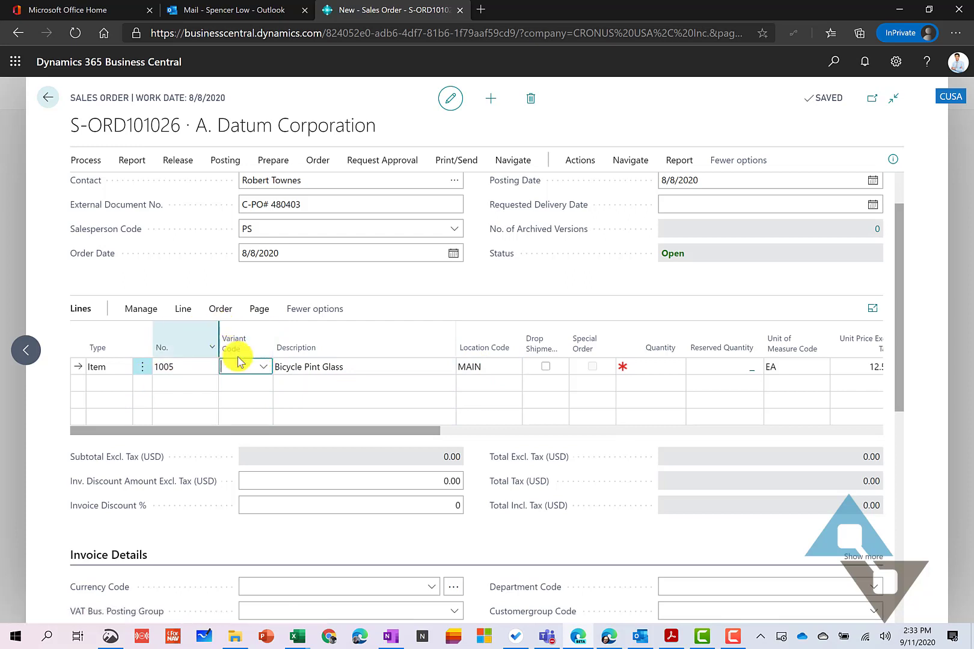
left_click(263, 366)
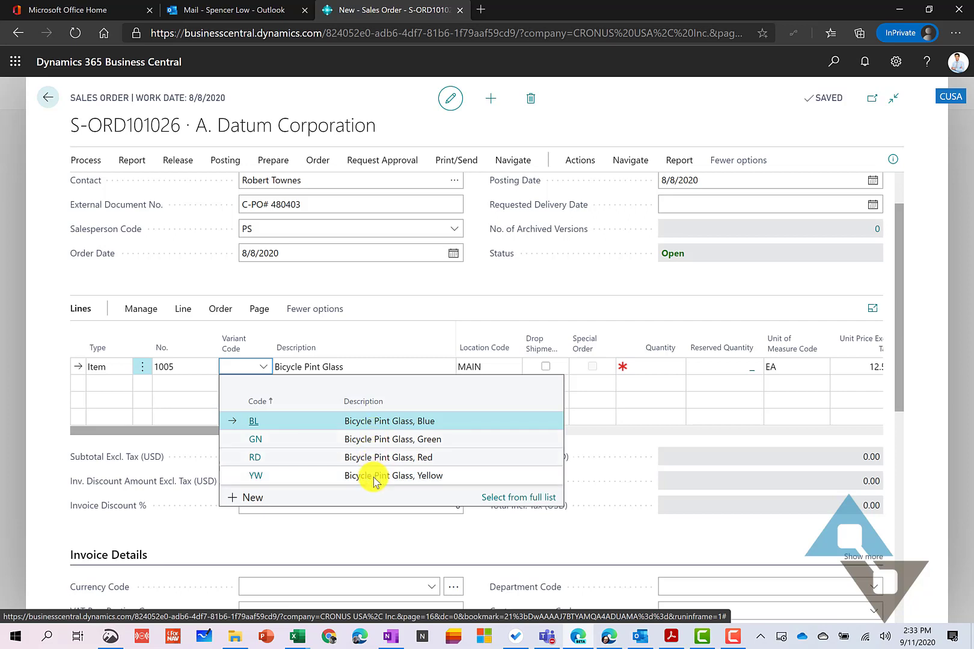
mouse_move(373, 481)
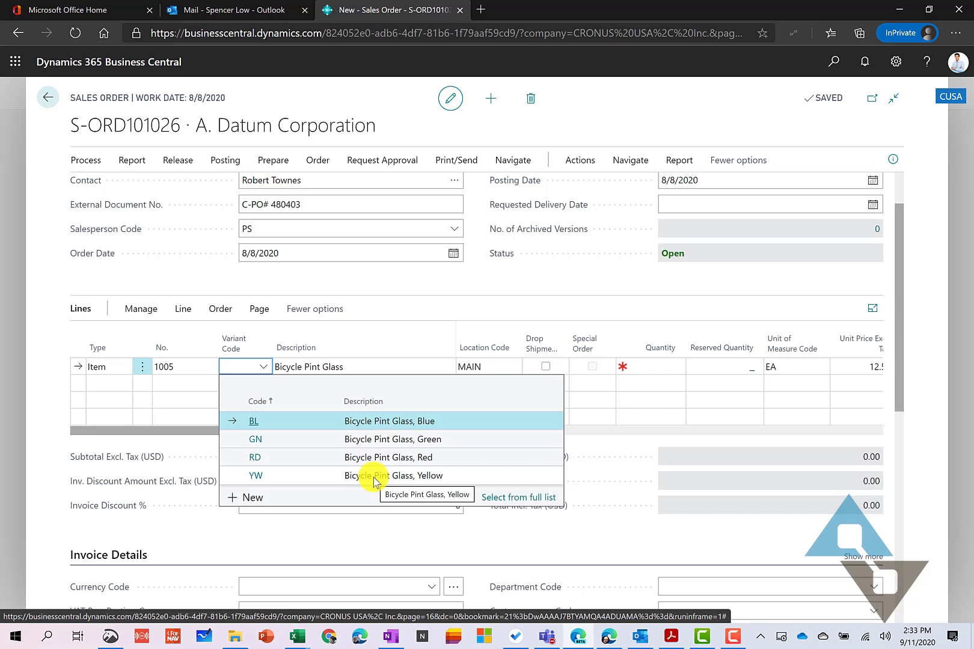
mouse_move(327, 463)
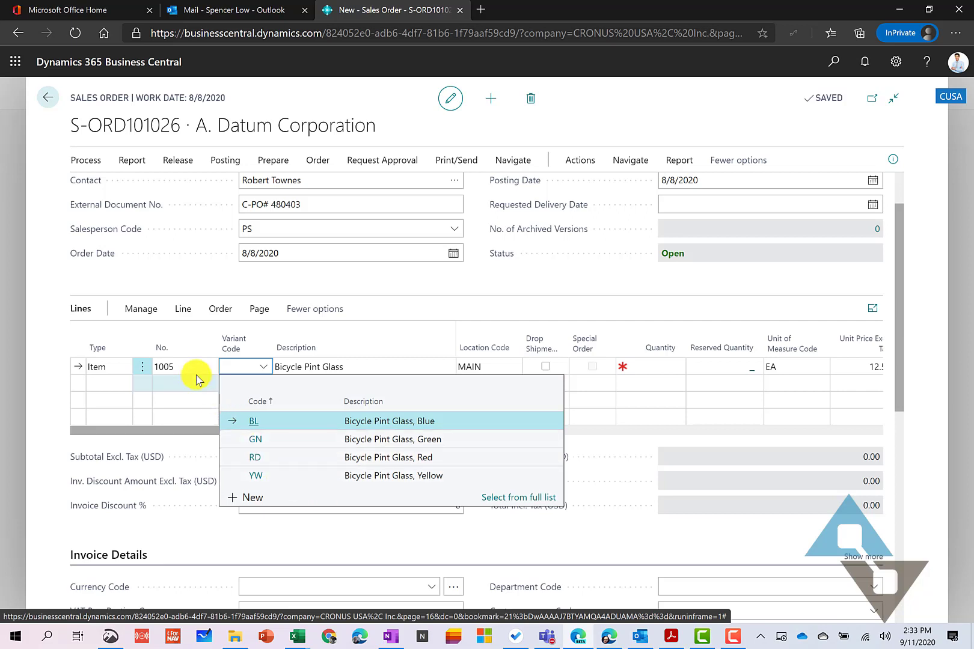
mouse_move(186, 427)
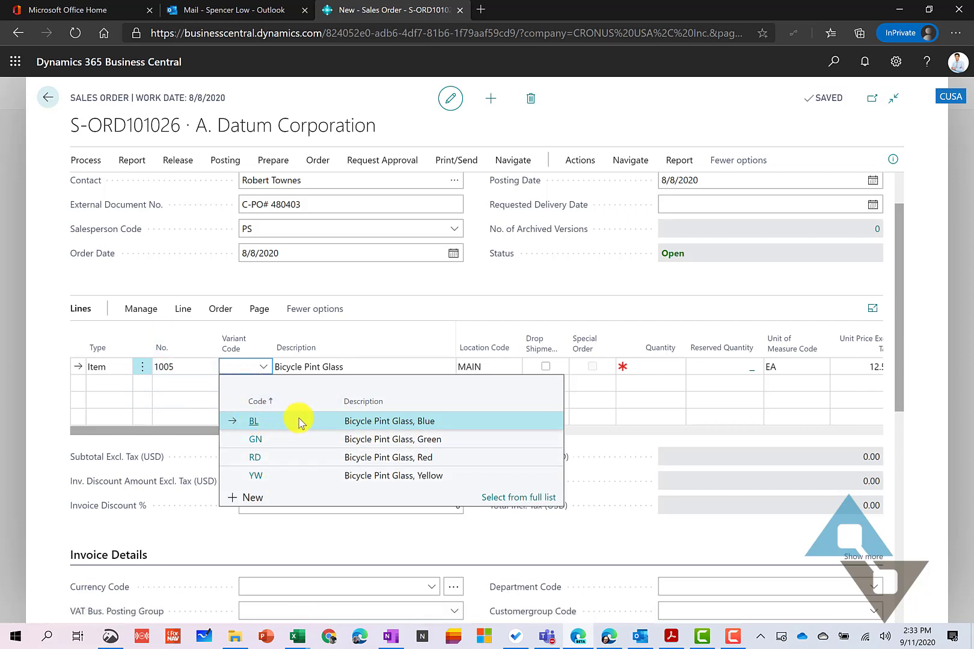
left_click(254, 421)
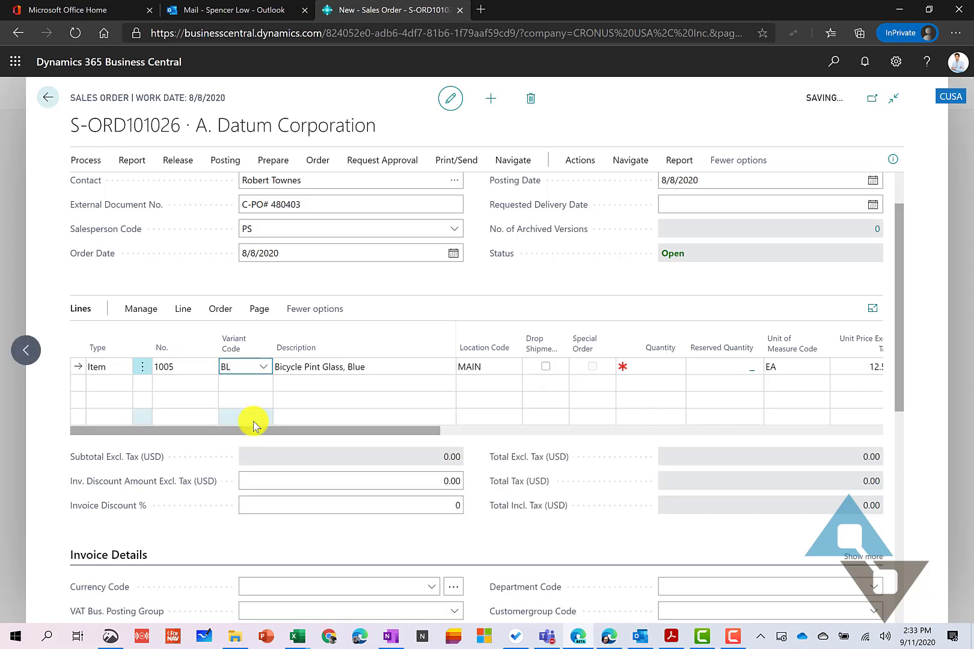
- Set the pint glass quantity to 13 and start a second order line
left_click(488, 367)
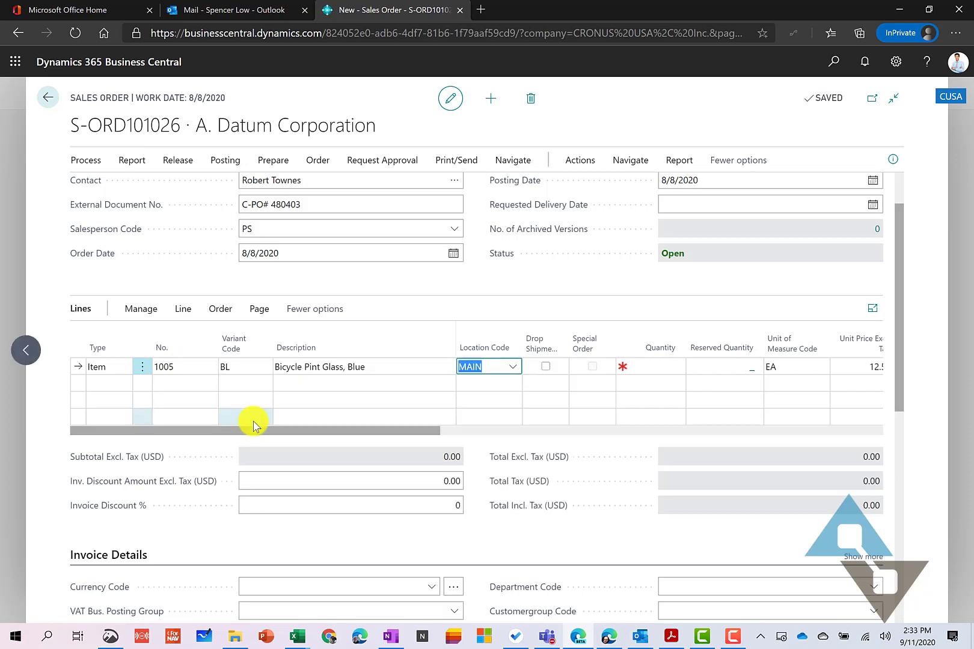
left_click(657, 366)
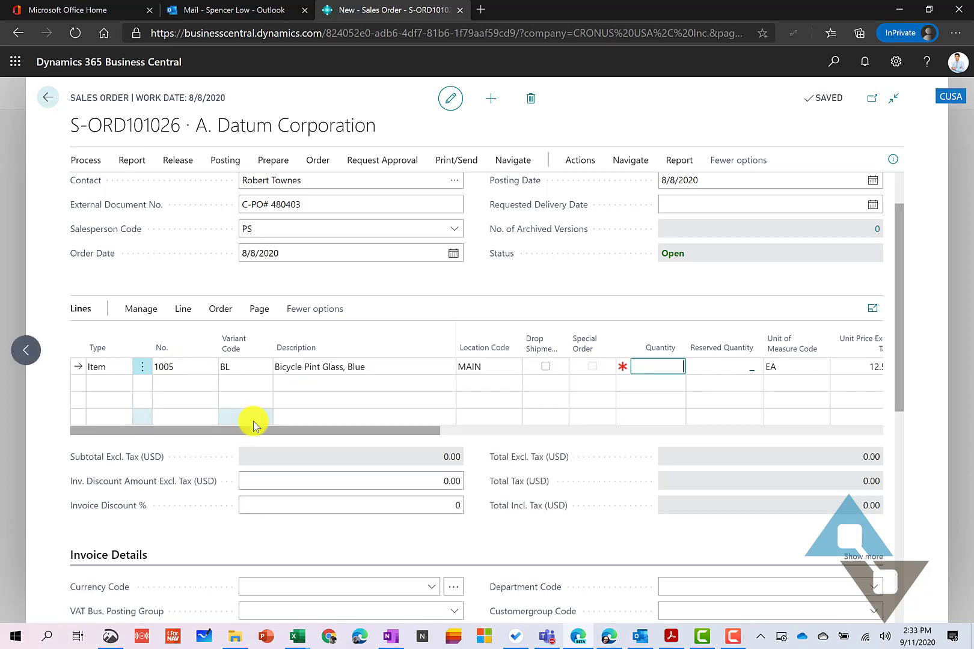
type("13")
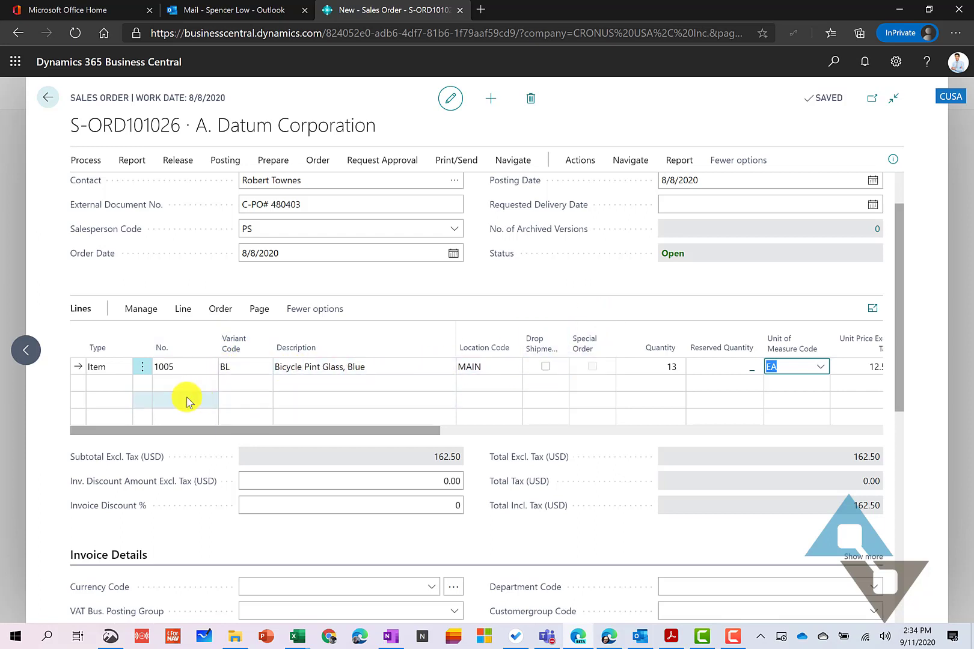
left_click(210, 383)
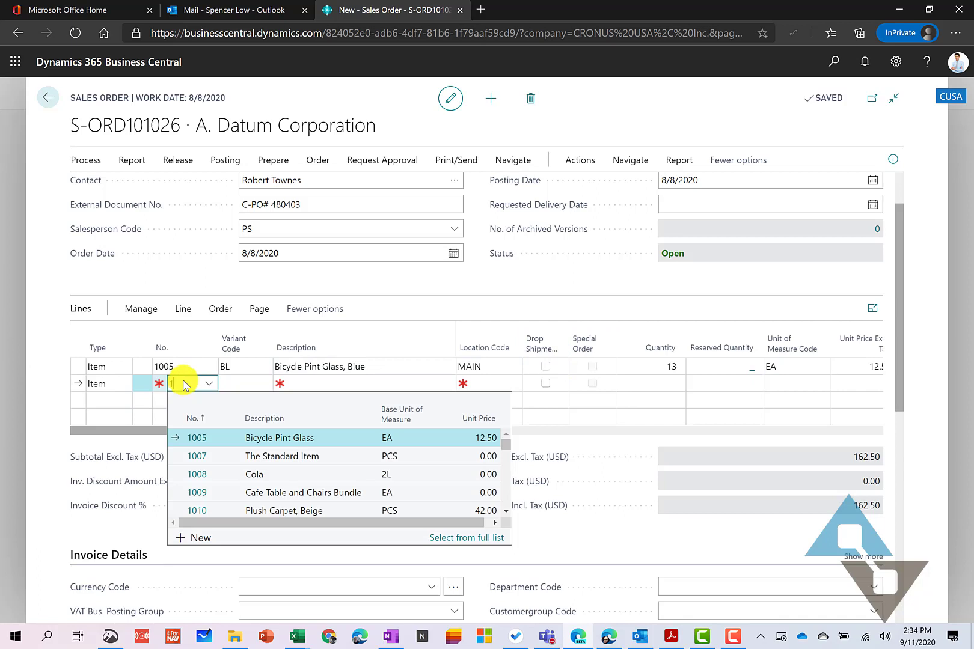
- Add a second line for item 1010 Plush Carpet, Beige with quantity 10
type("101")
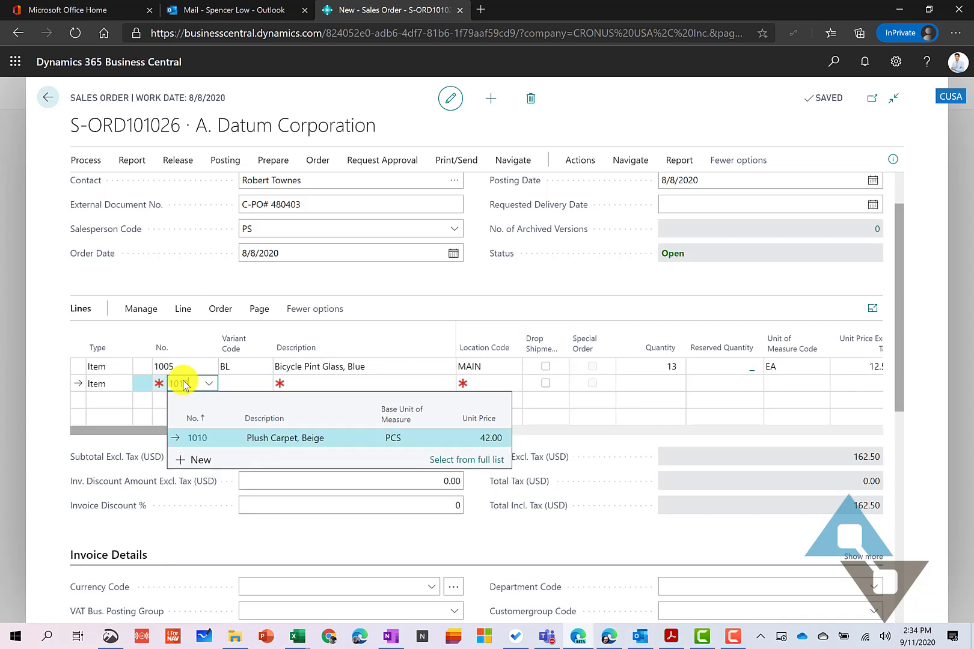
left_click(196, 437)
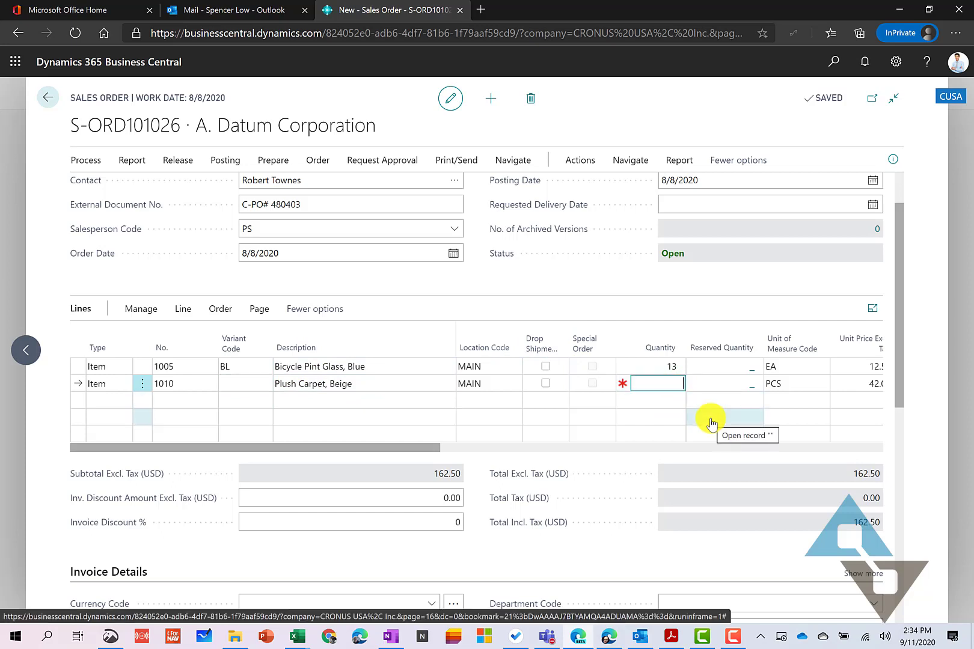
type("10")
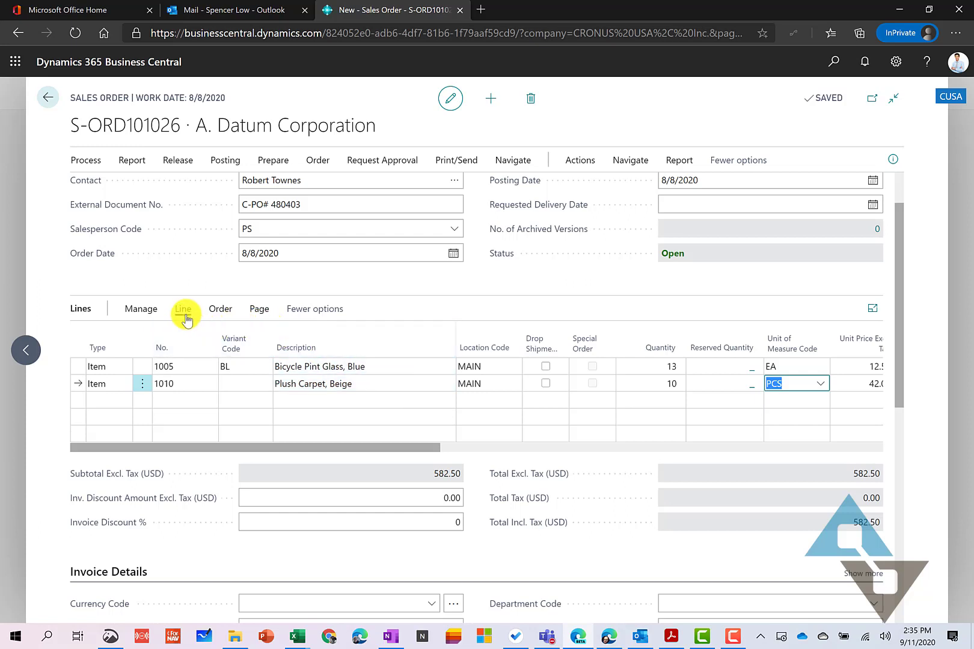
- Assign lot 20200911-A to the carpet line via its Item Tracking Lines
left_click(183, 309)
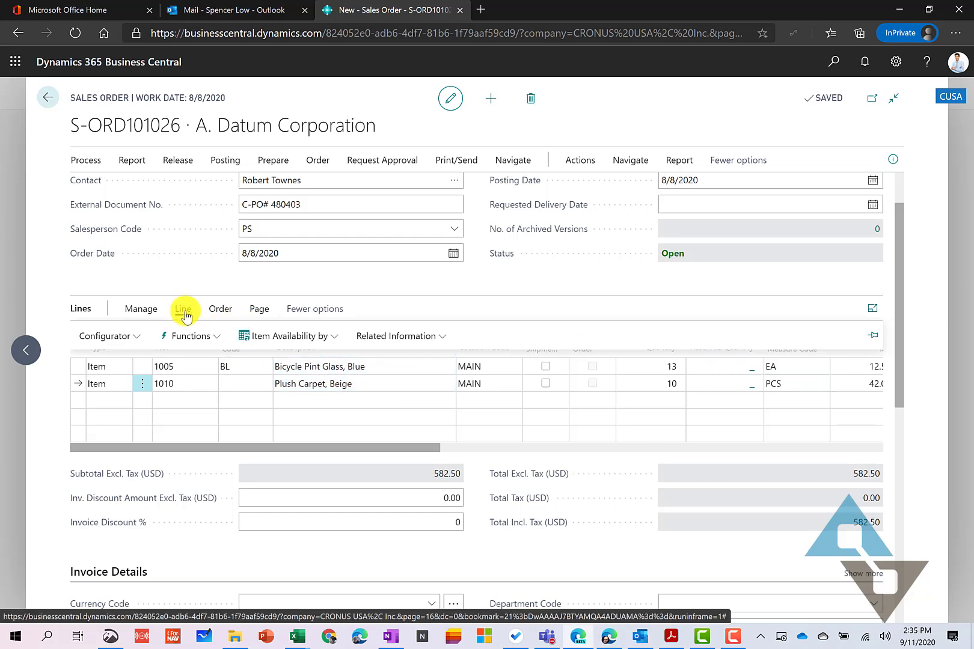
left_click(396, 336)
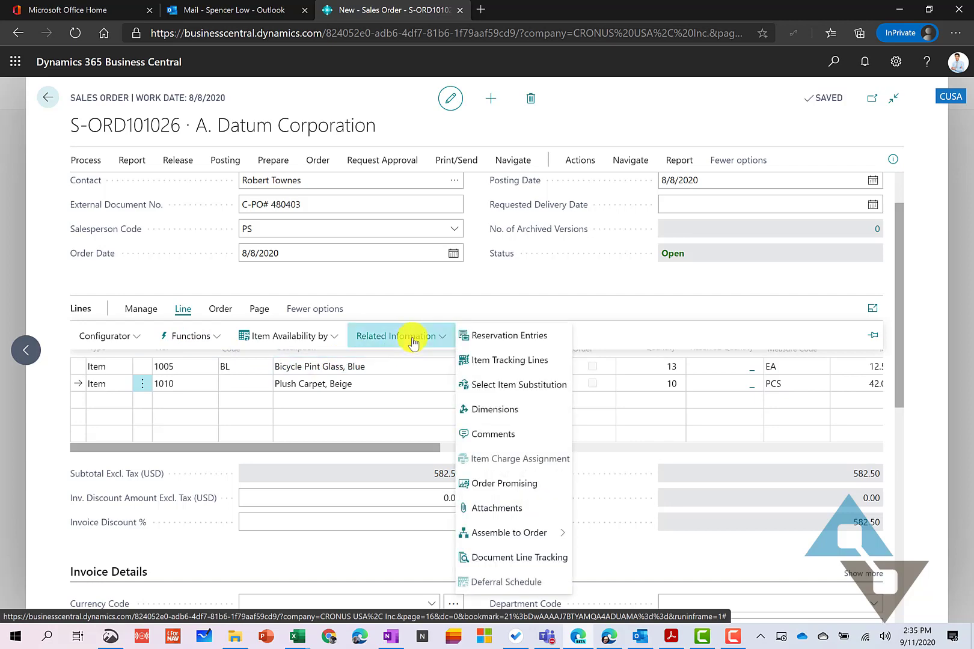
left_click(399, 336)
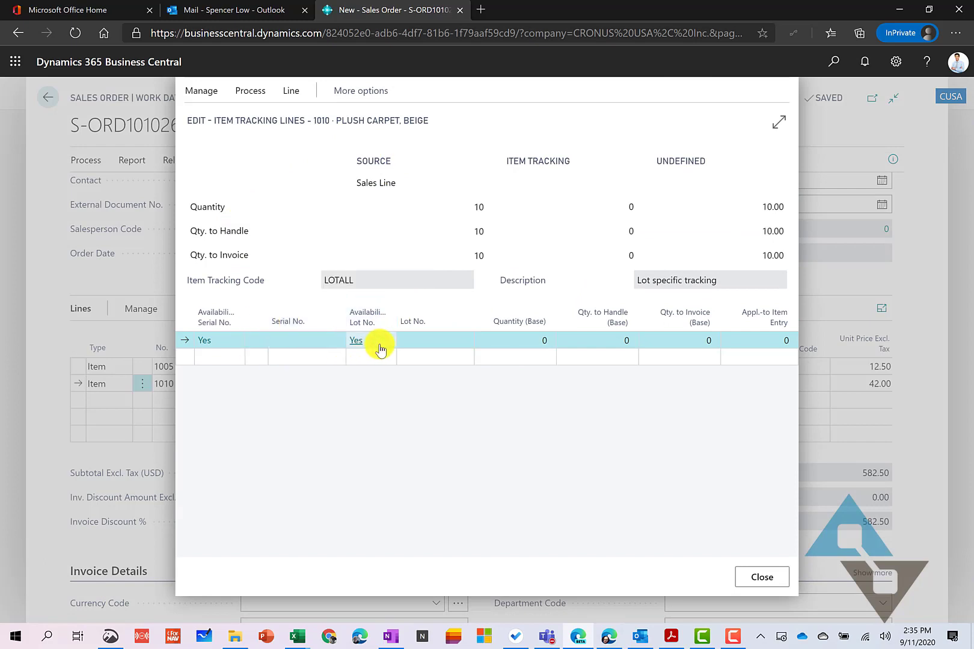
left_click(435, 340)
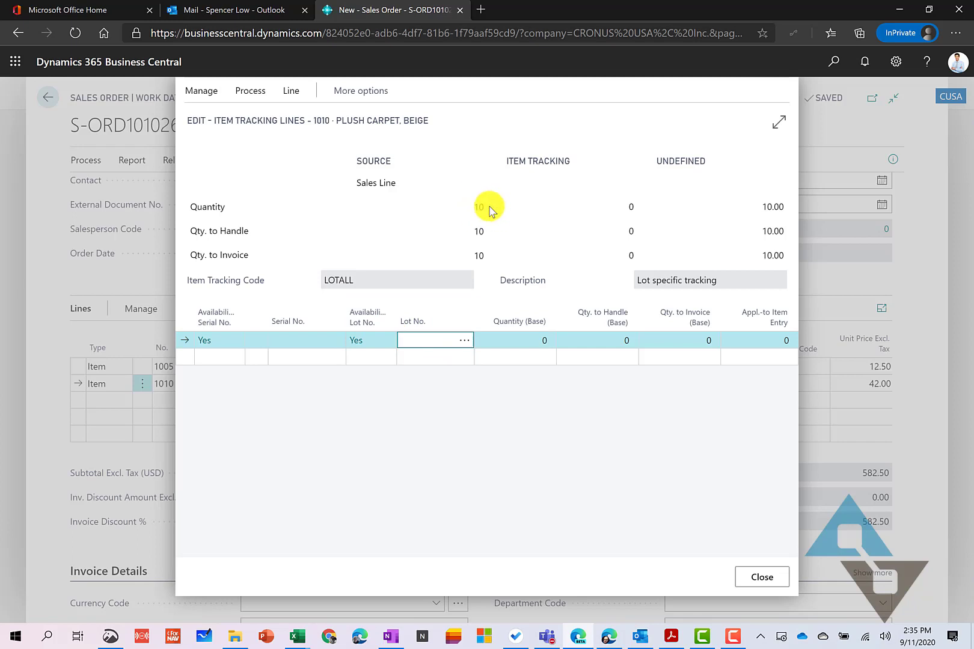
left_click(463, 341)
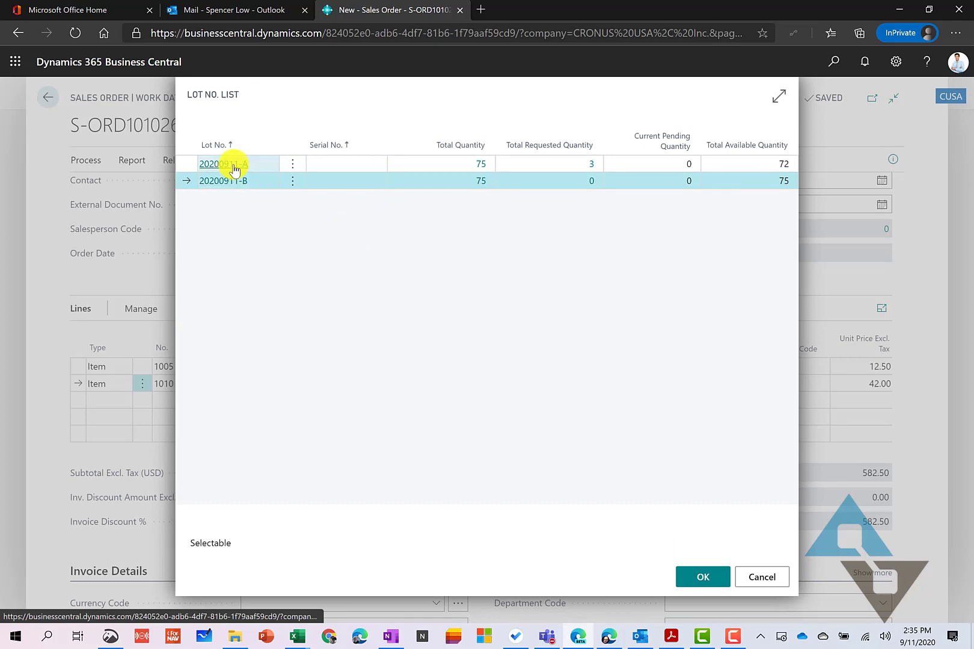
left_click(222, 164)
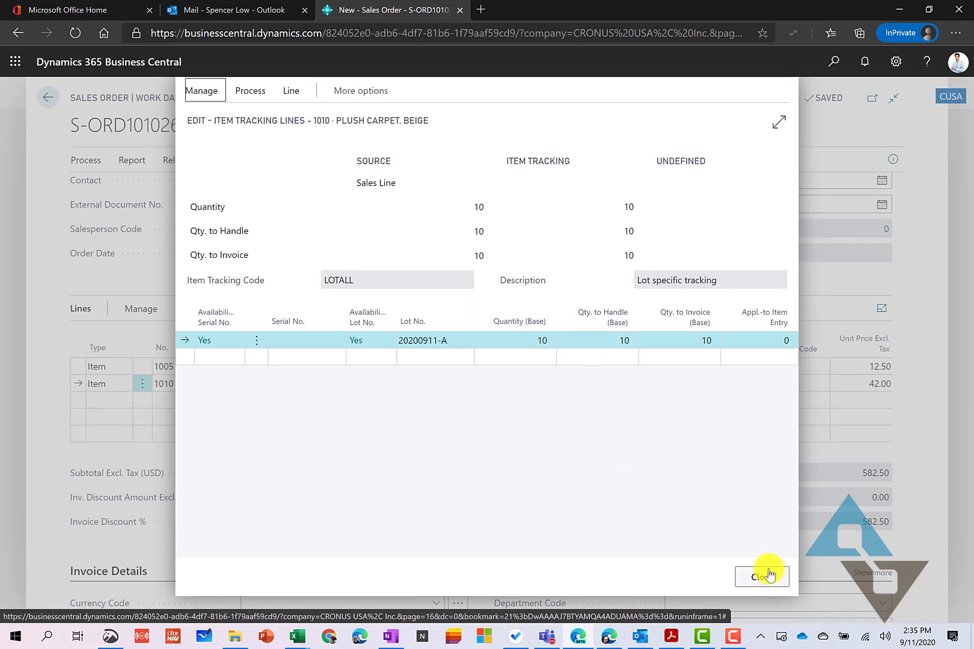
left_click(761, 577)
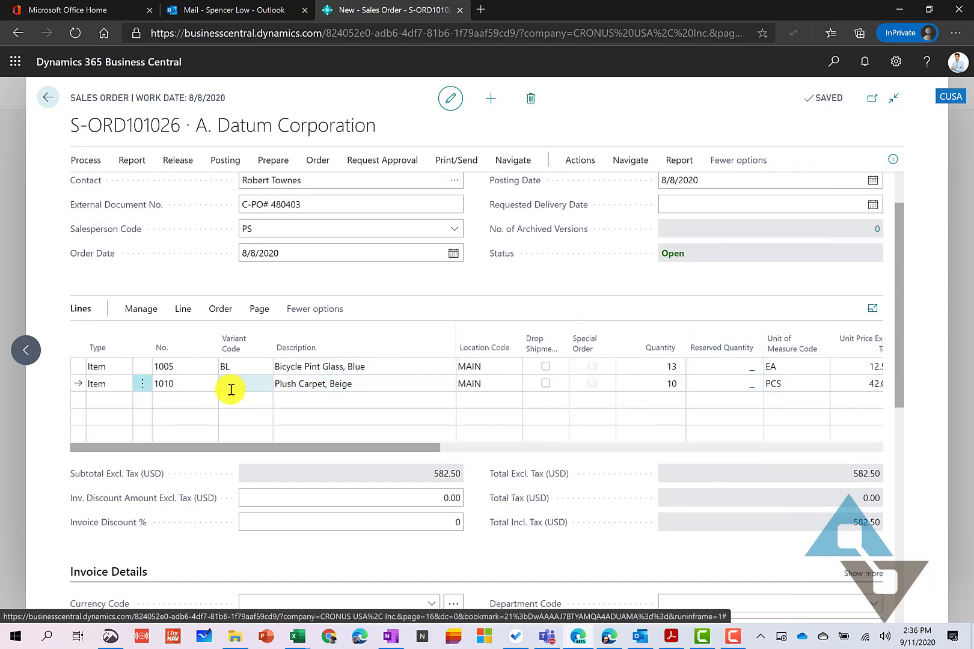
- Start a third order line and begin entering item 1925-W
left_click(230, 389)
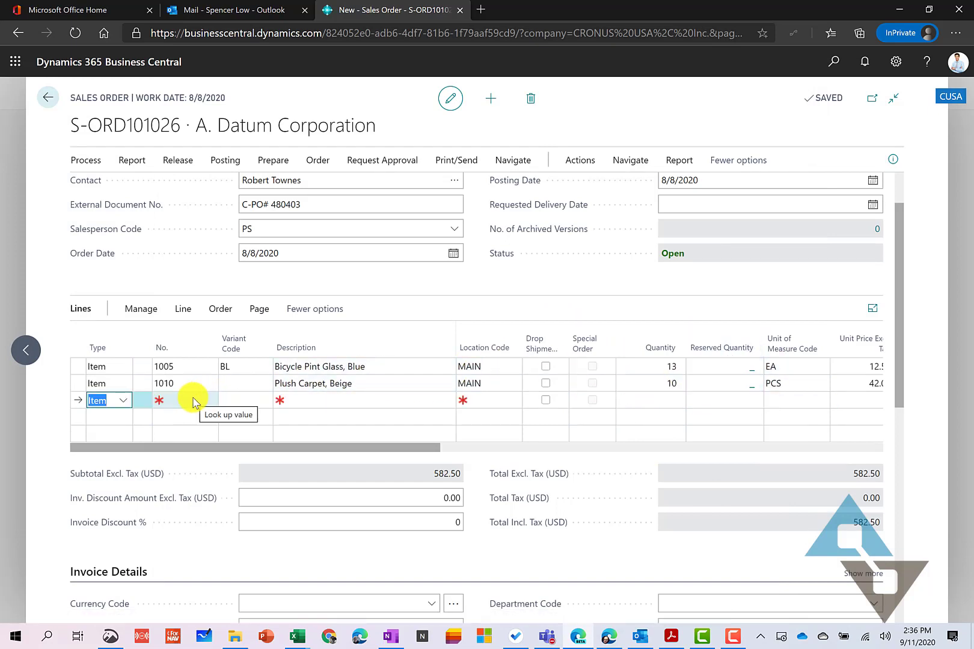
left_click(183, 399)
type("1925")
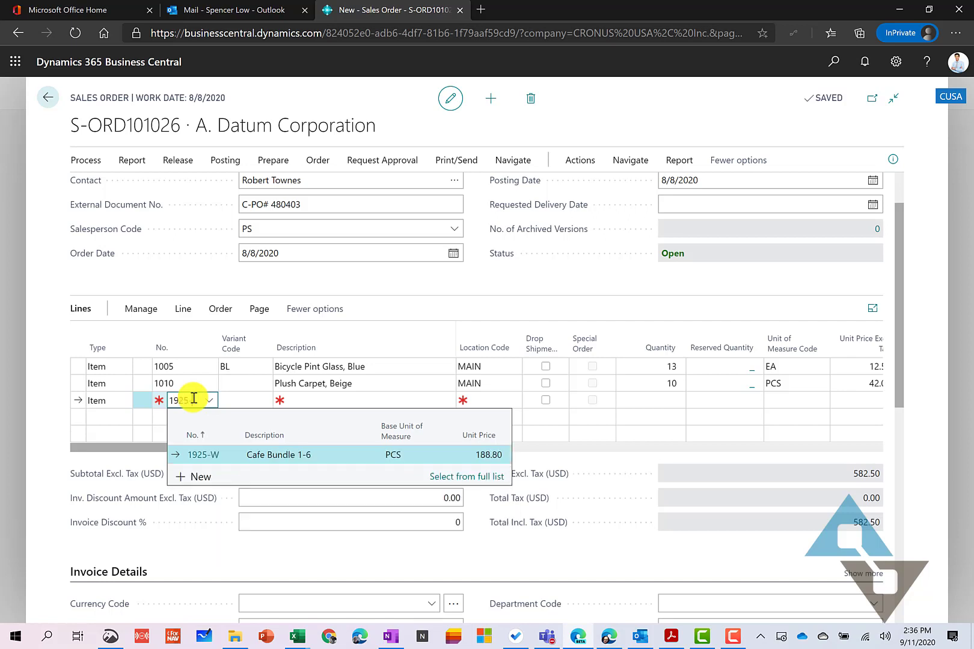
- Set the third line to 1 Cafe Bundle 1-6 and begin the comment lines below it
left_click(201, 455)
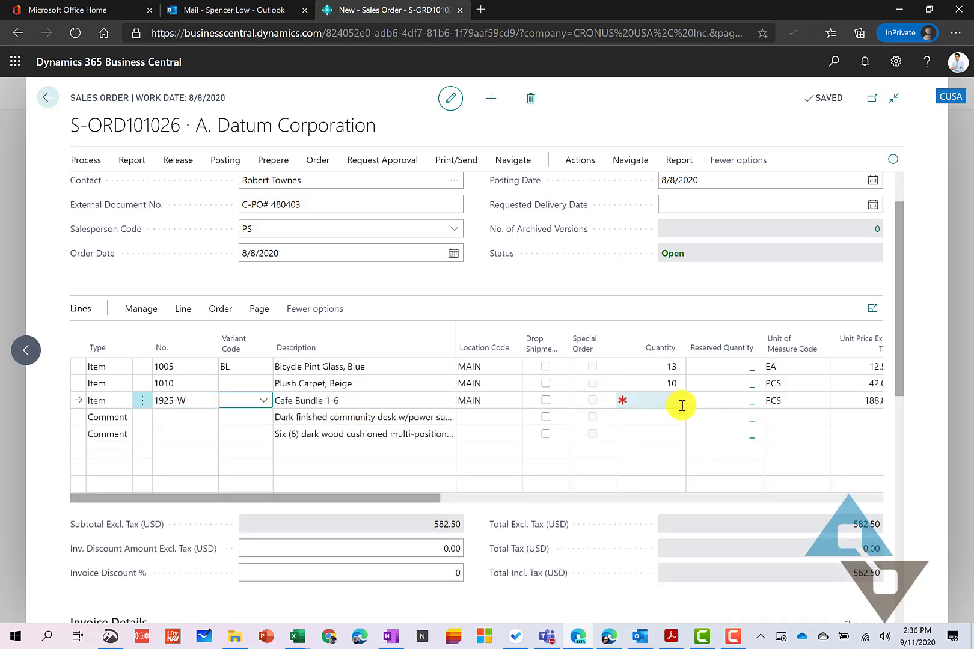
mouse_move(367, 398)
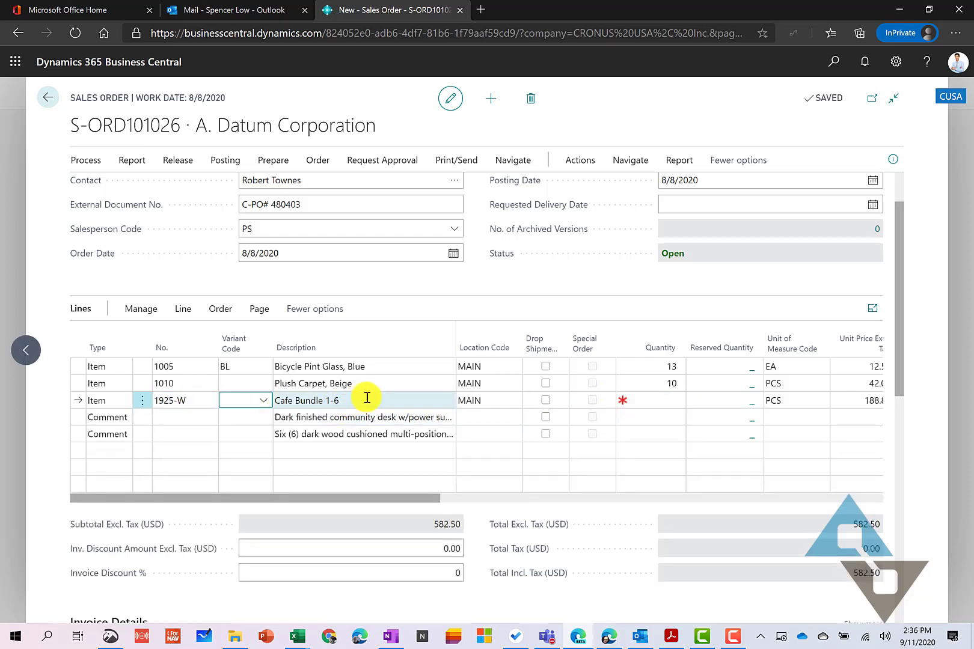
left_click(656, 400)
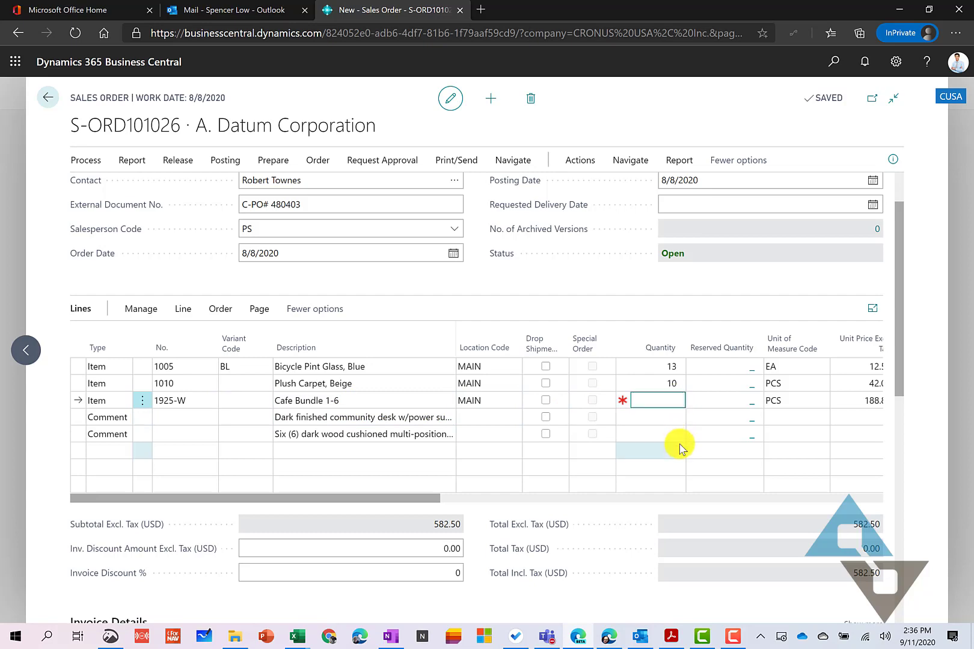
type("1")
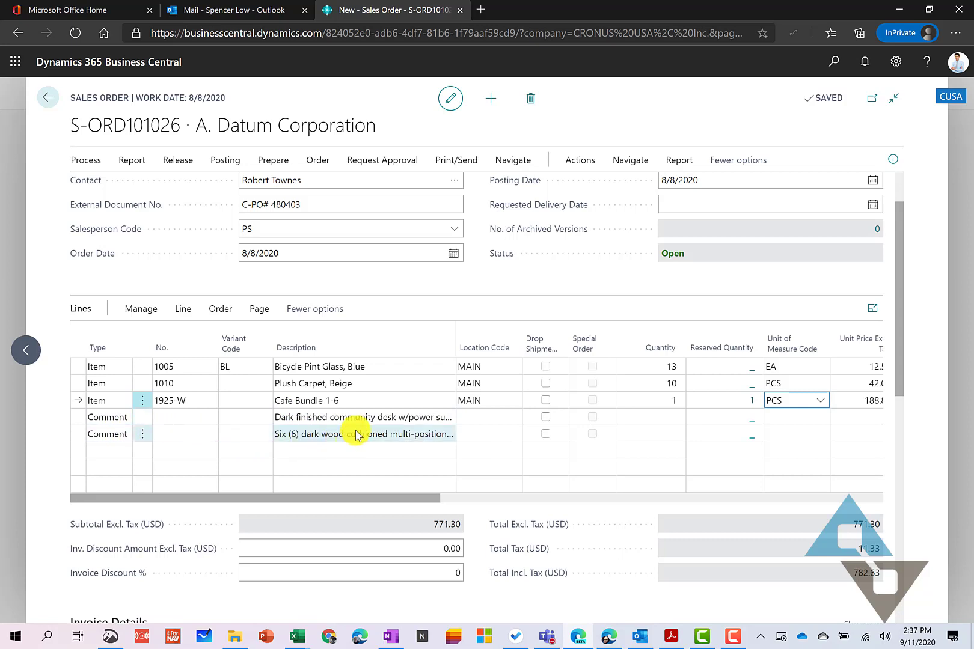
left_click(363, 417)
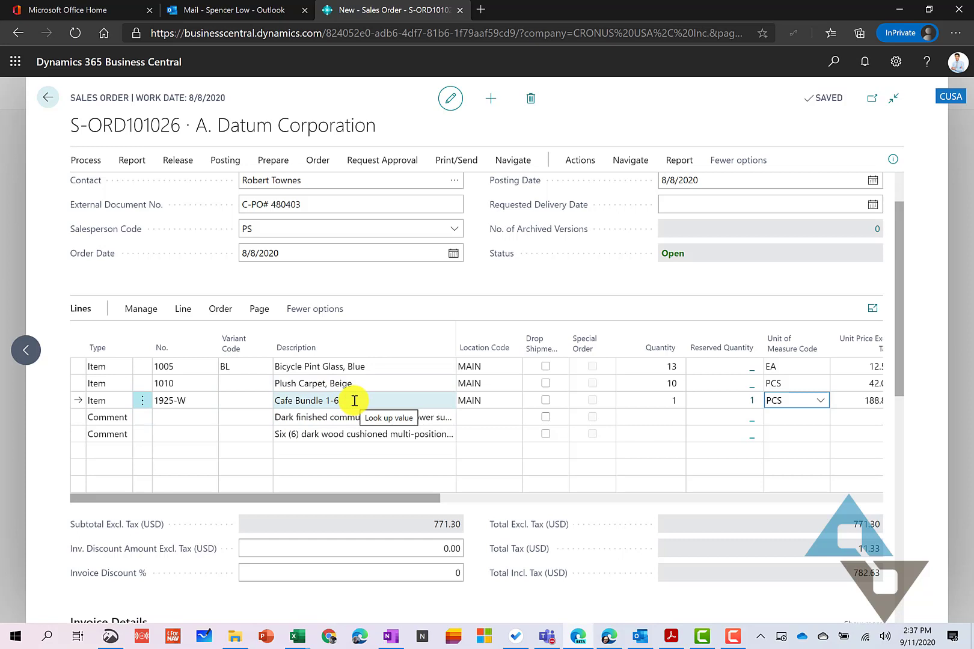
mouse_move(353, 406)
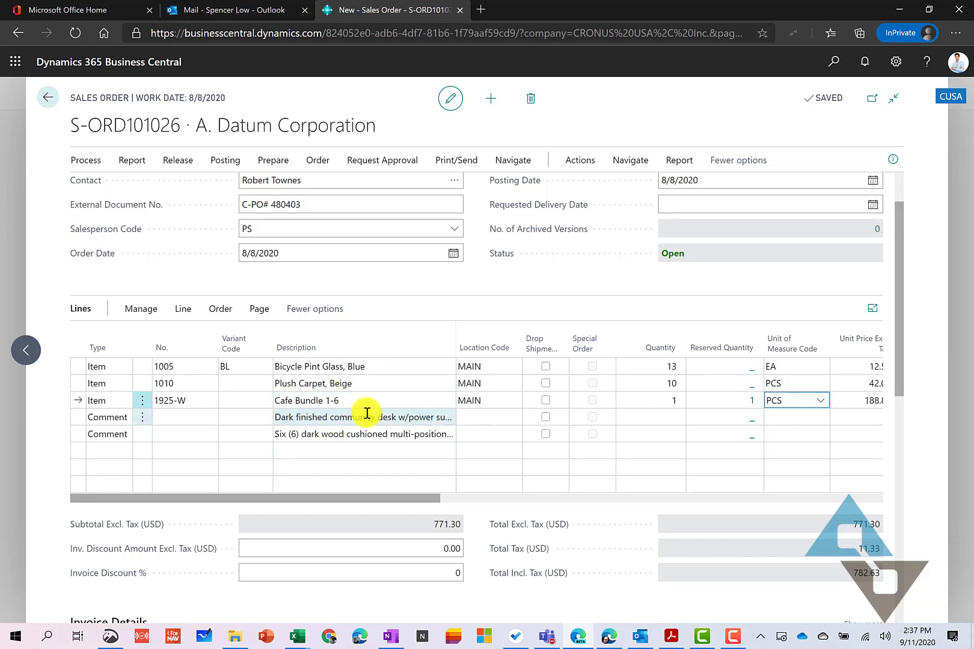
mouse_move(209, 399)
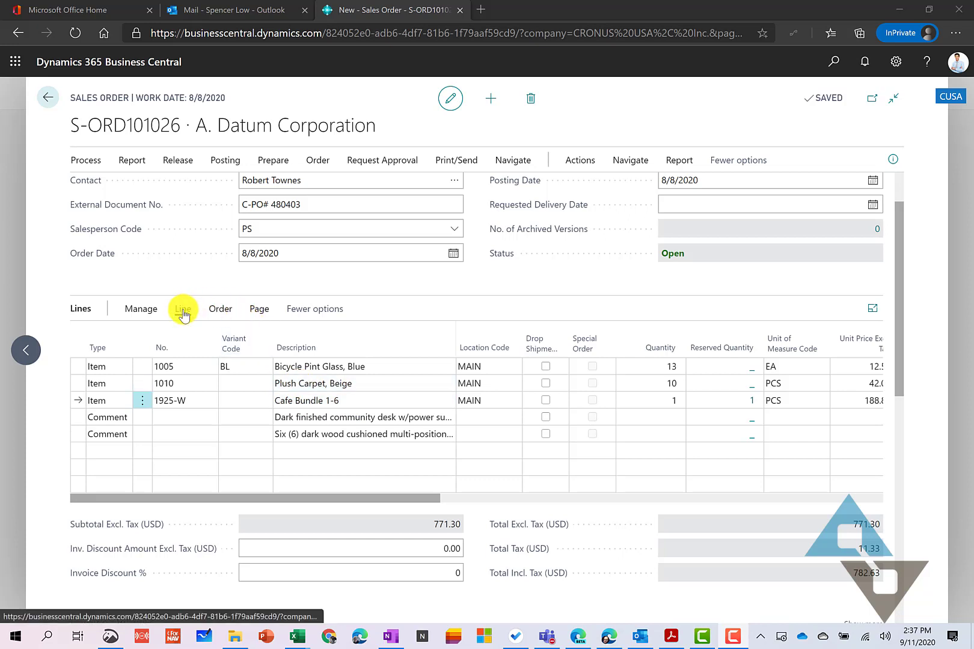
left_click(183, 309)
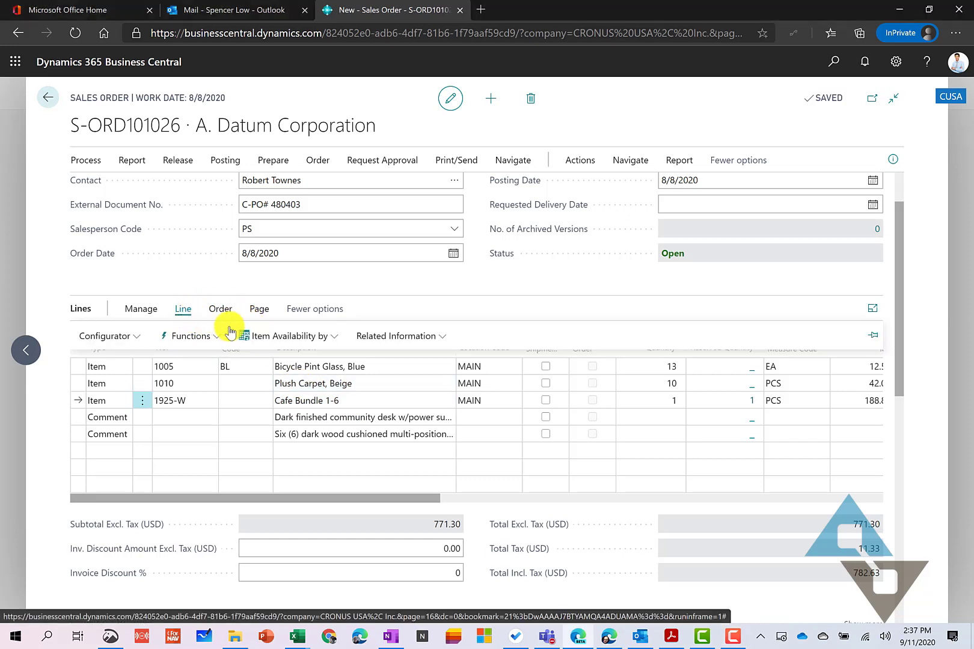
left_click(398, 335)
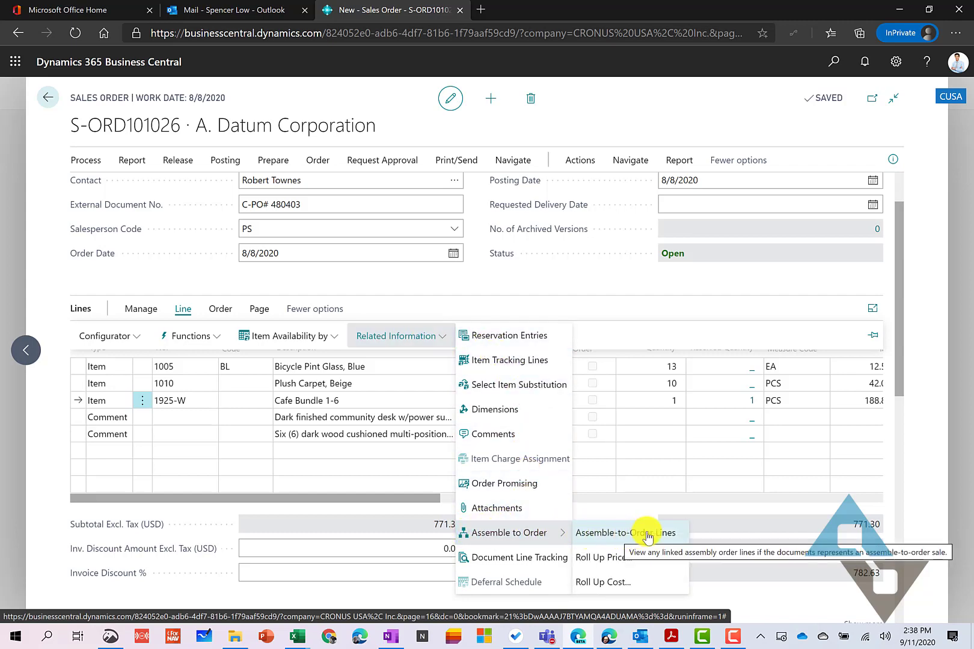
left_click(624, 533)
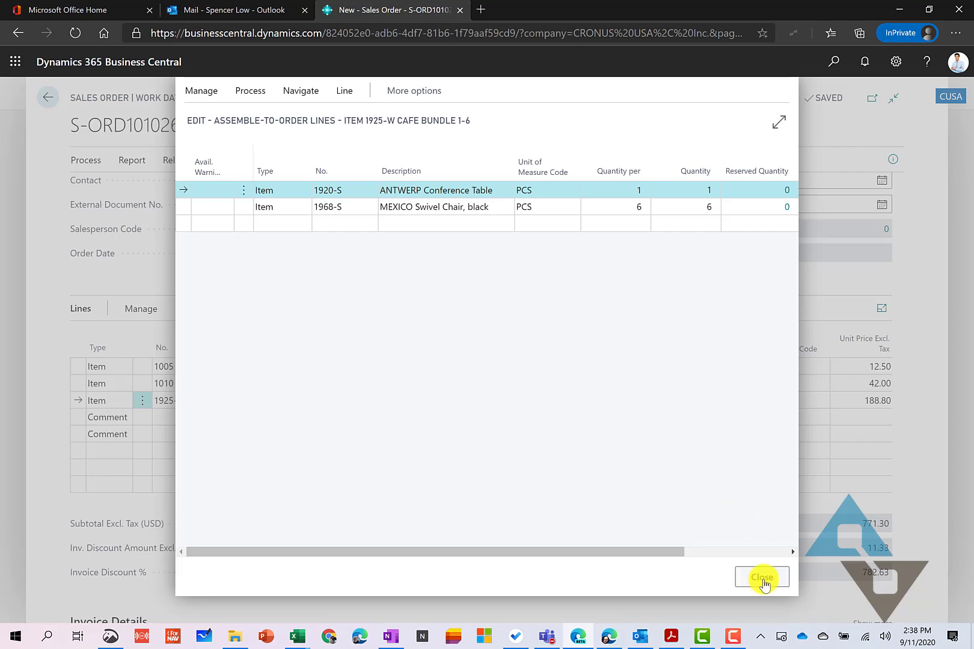
left_click(762, 577)
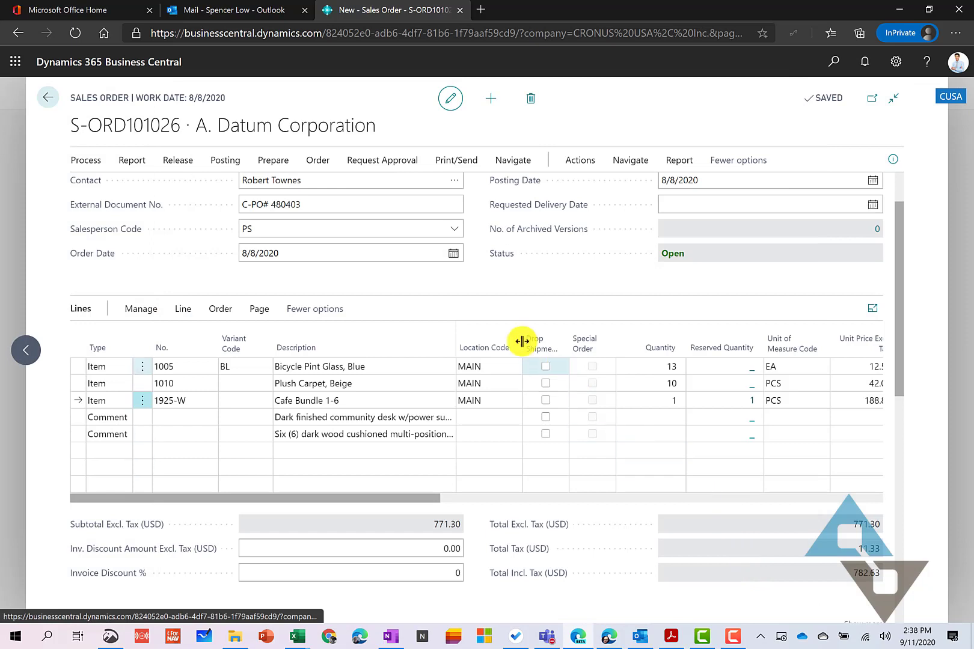
left_click(180, 400)
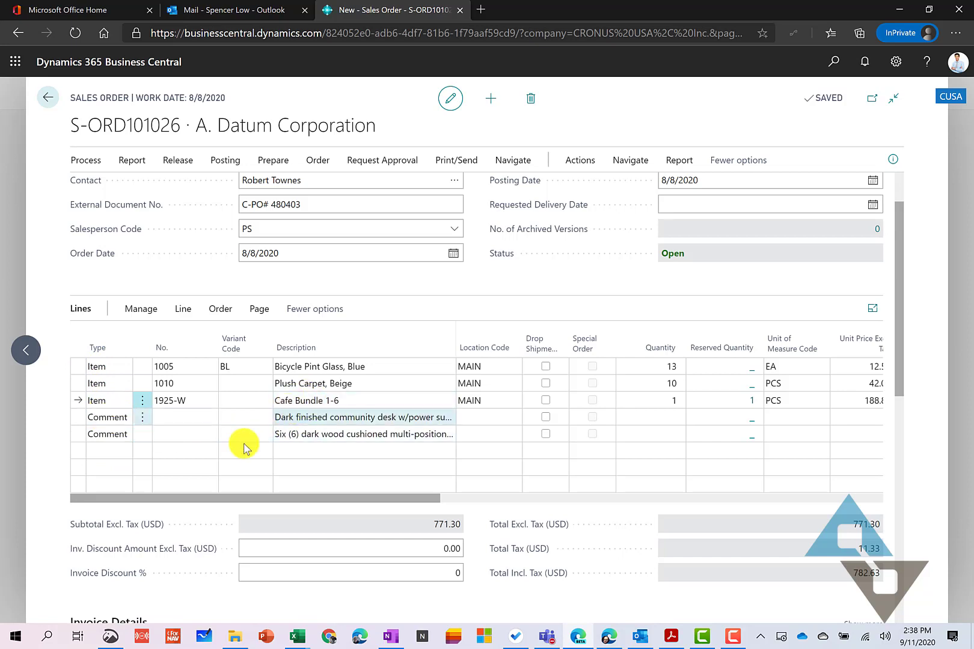
left_click(108, 451)
type("Resource")
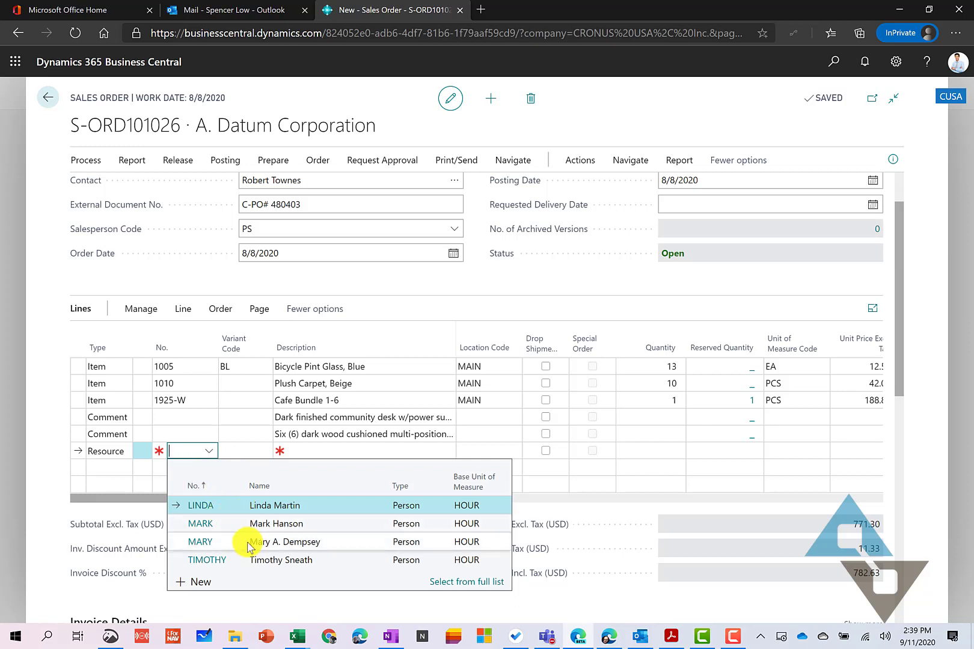
mouse_move(208, 564)
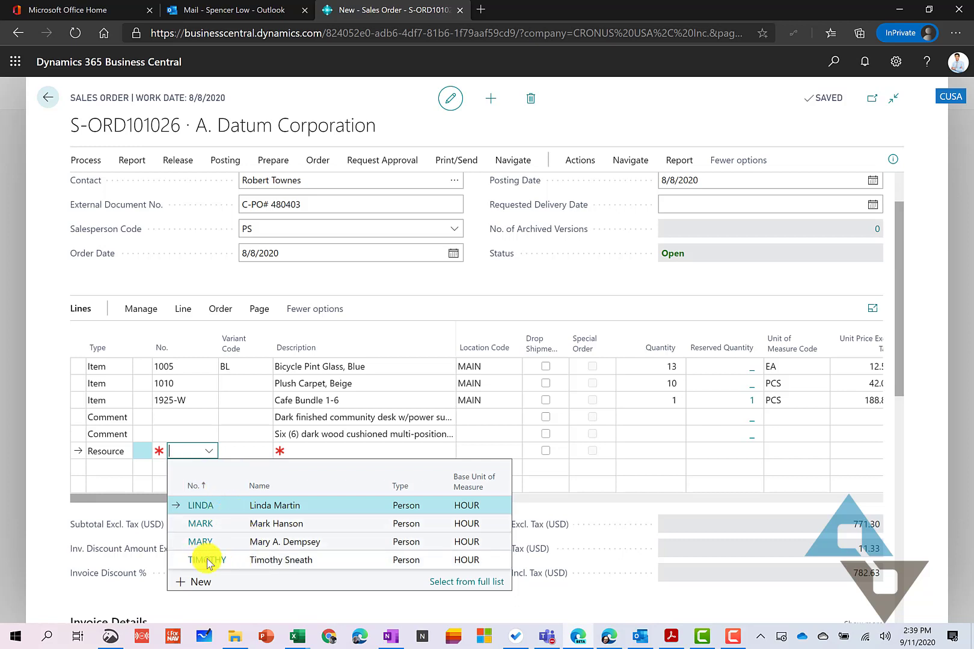
left_click(207, 560)
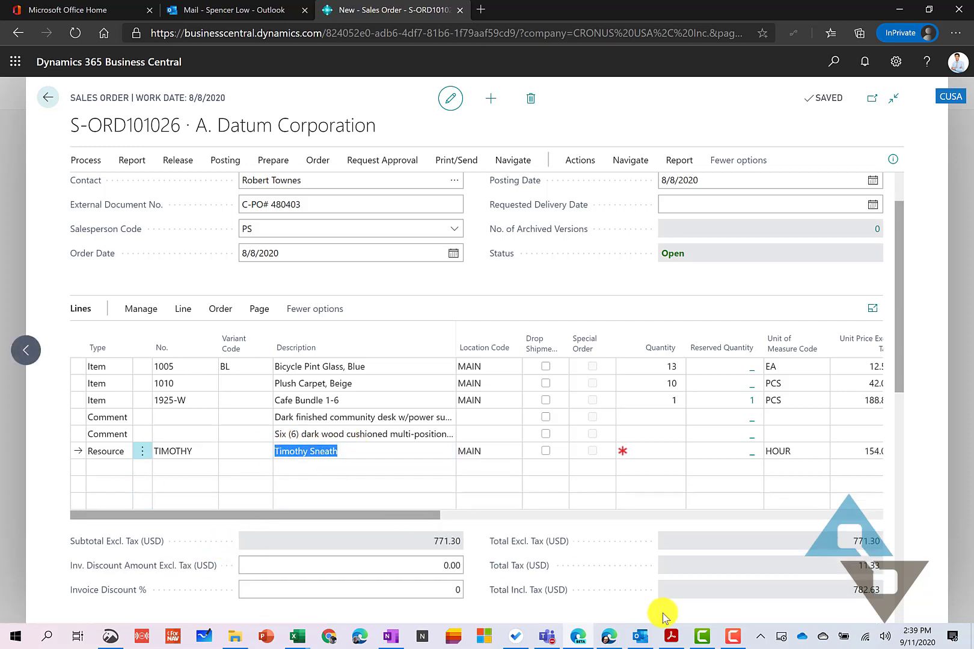
type("A")
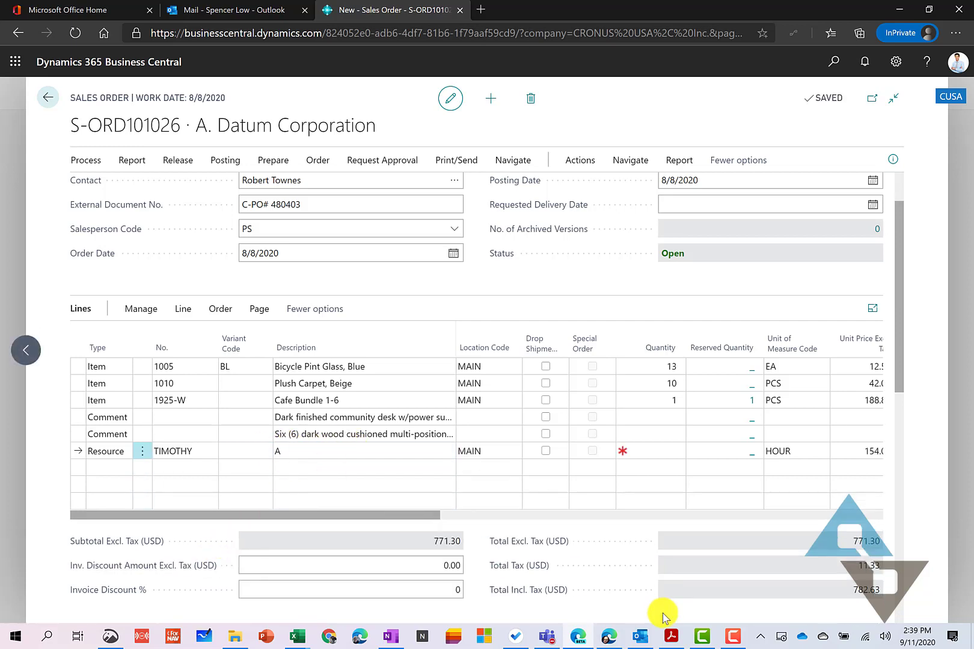
type("Assembly")
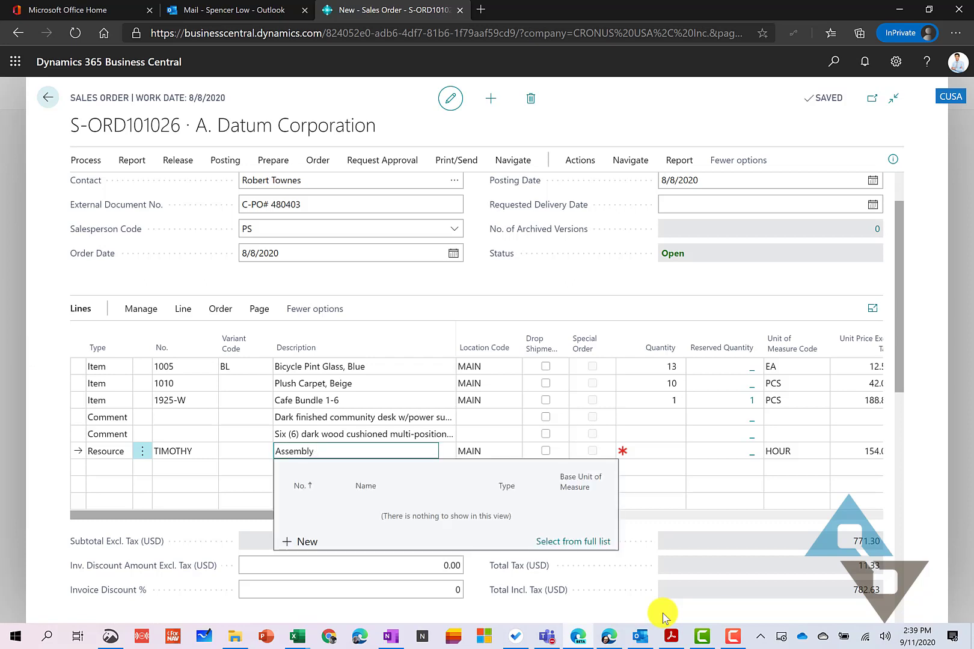
left_click(489, 451)
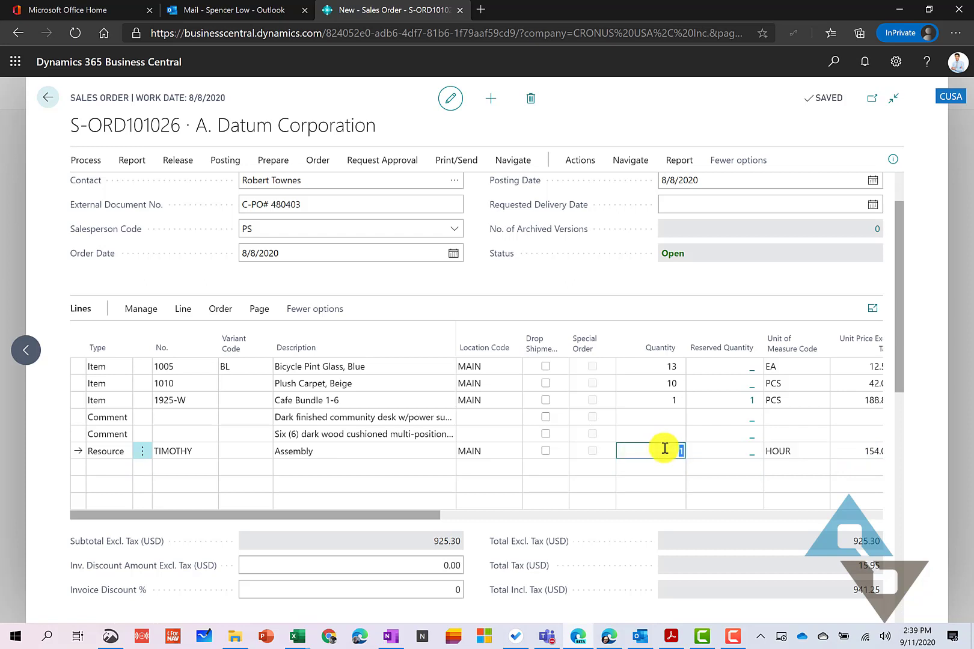
type("2")
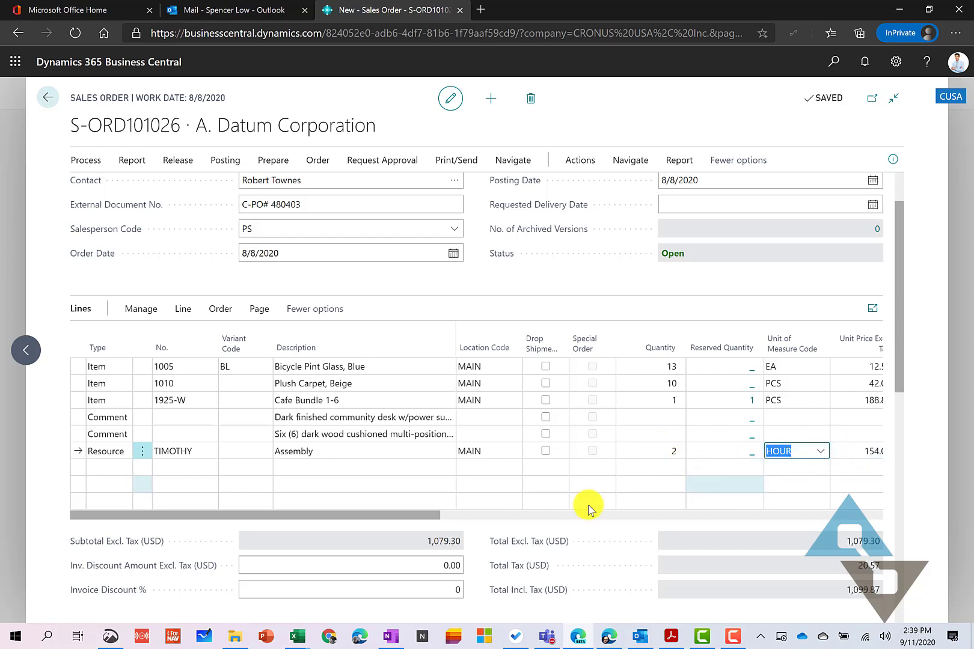
mouse_move(118, 466)
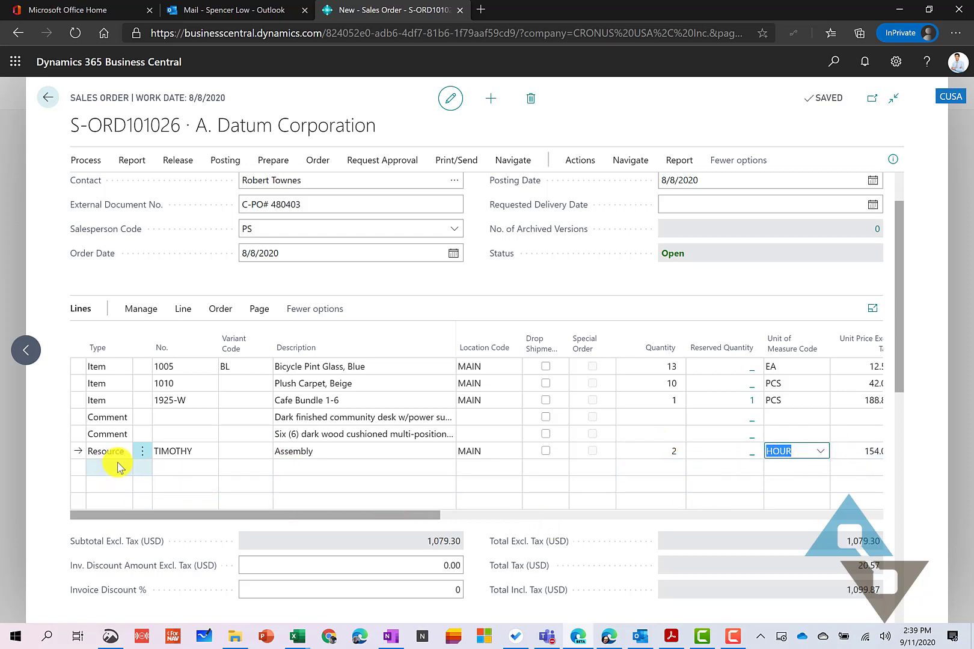
- Add a G/L Account line for 61850 Shipping / Freight, quantity 1 at unit price 75
left_click(107, 468)
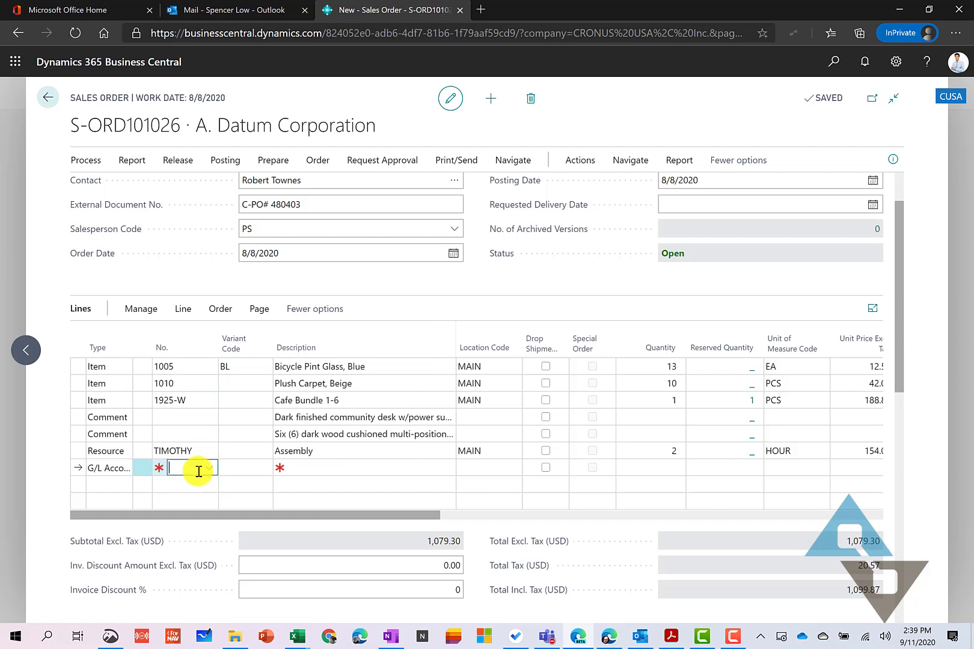
left_click(214, 468)
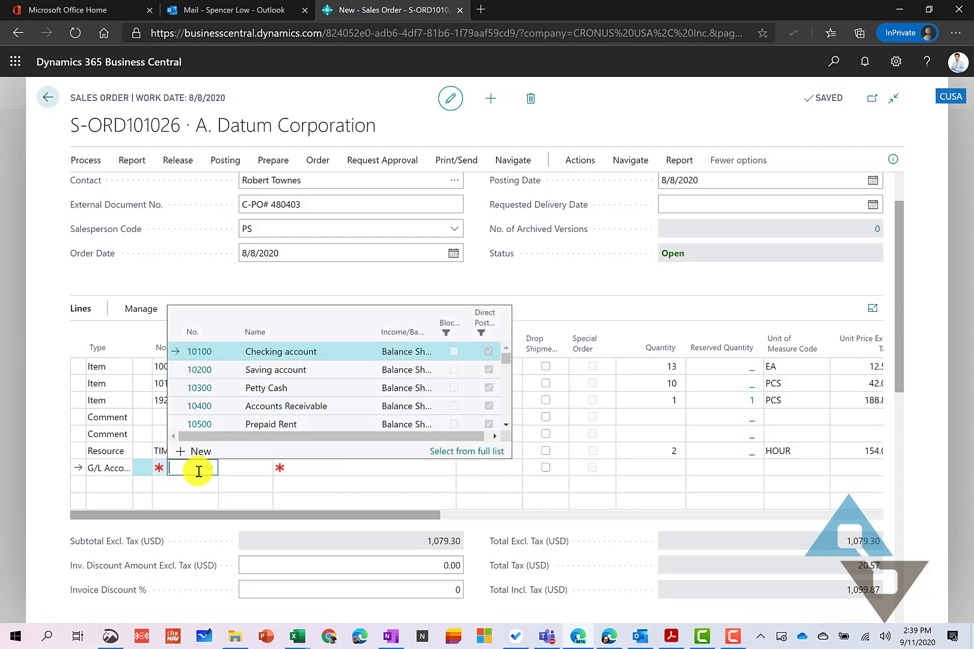
type("61850")
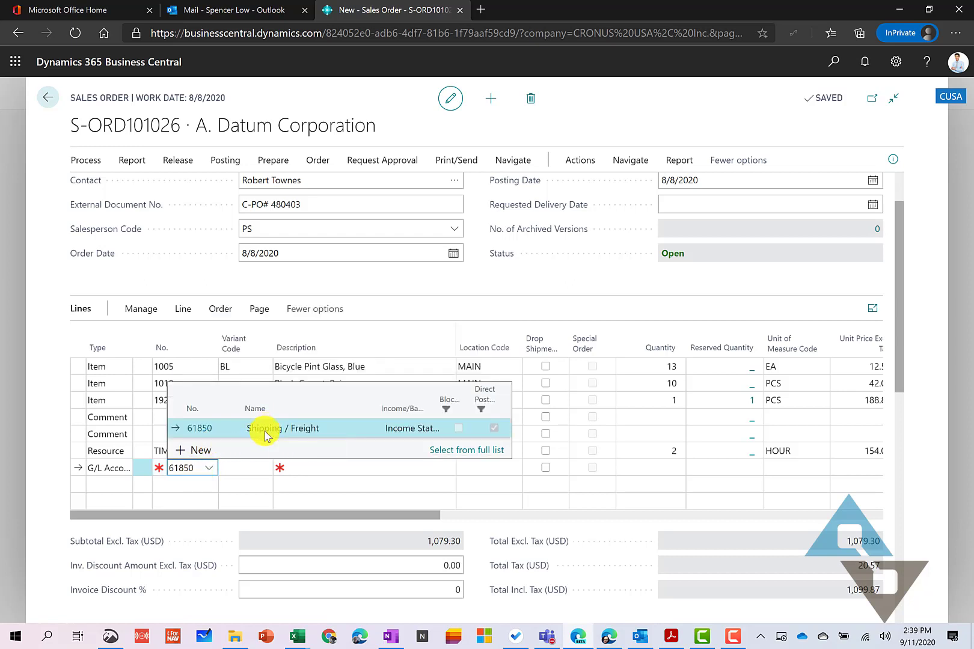
left_click(264, 428)
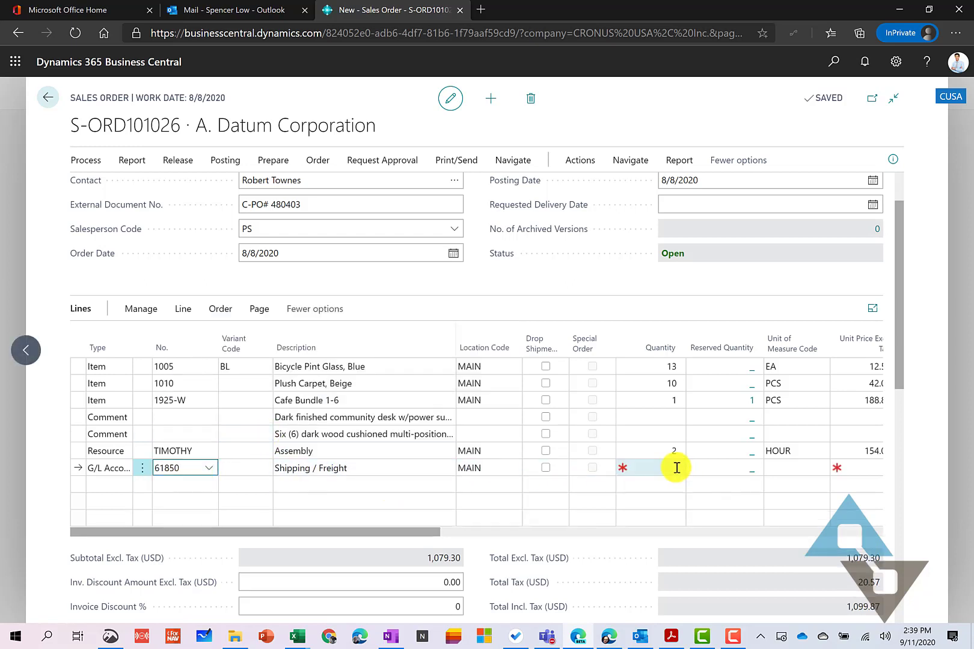
type("1")
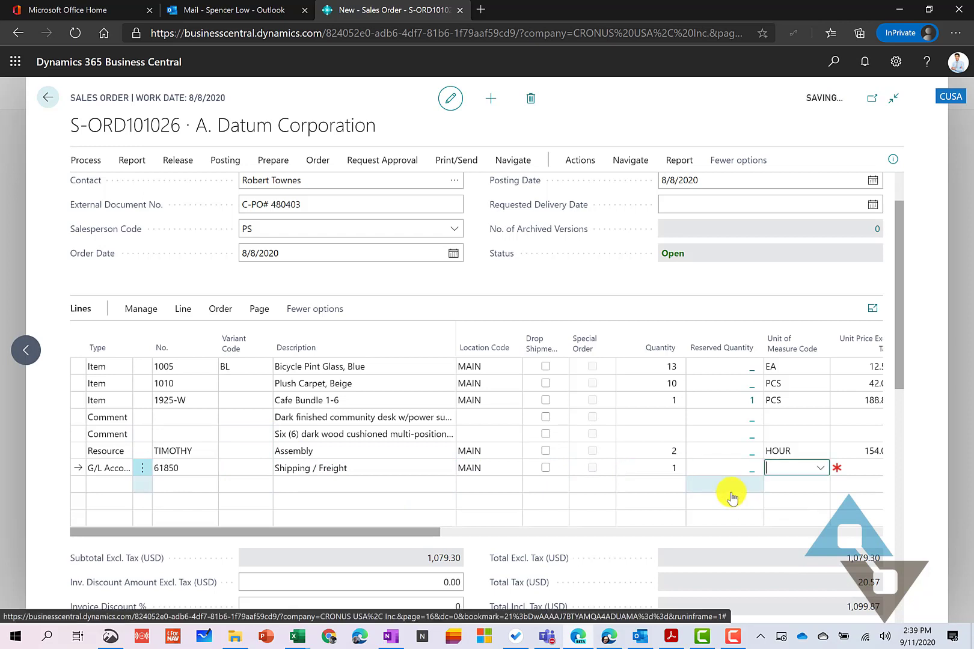
type("75.00")
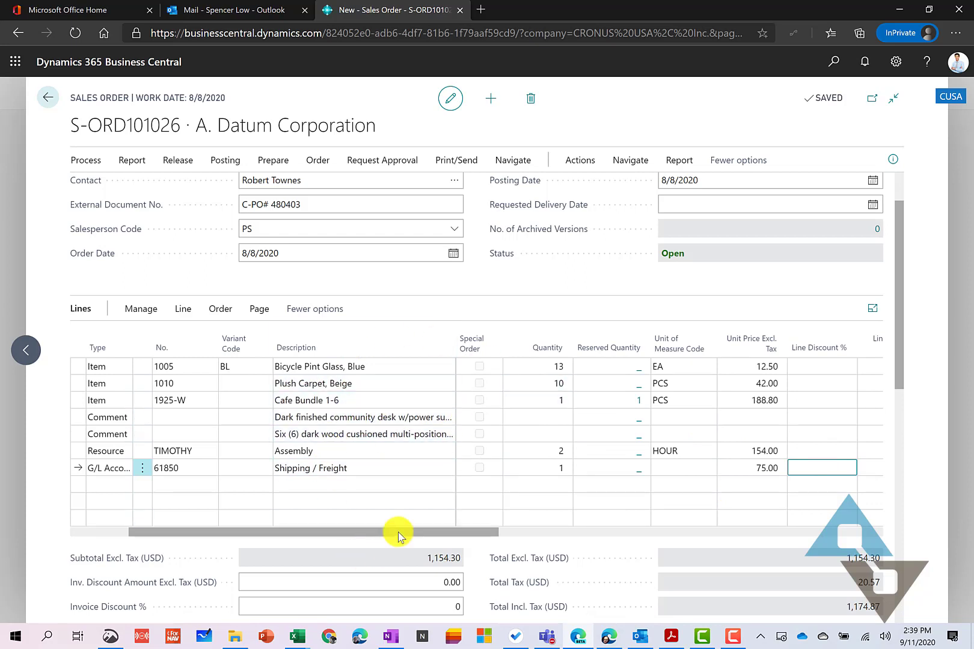
mouse_move(127, 535)
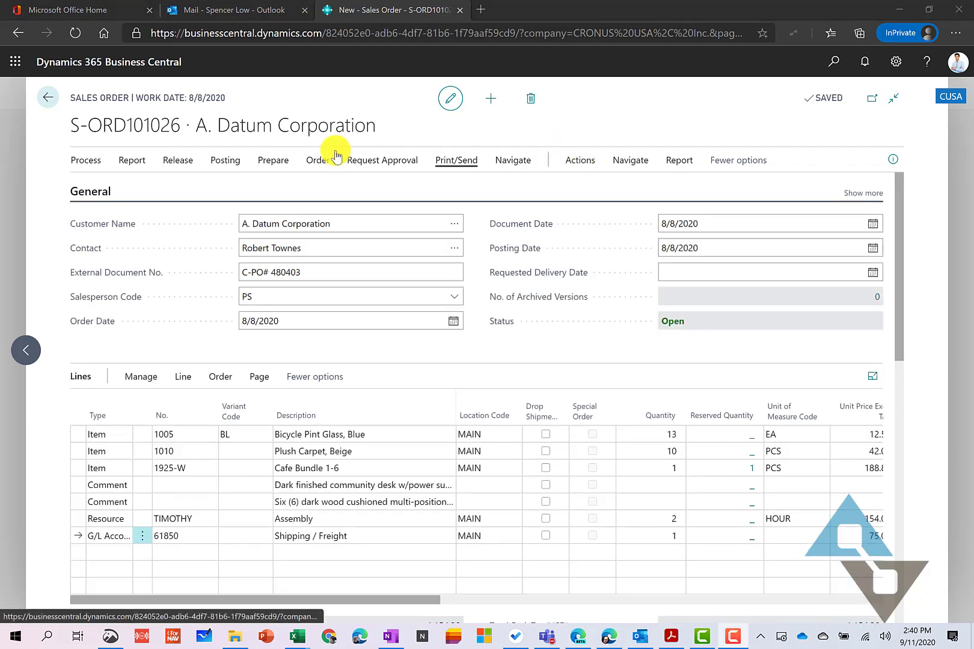
mouse_move(580, 160)
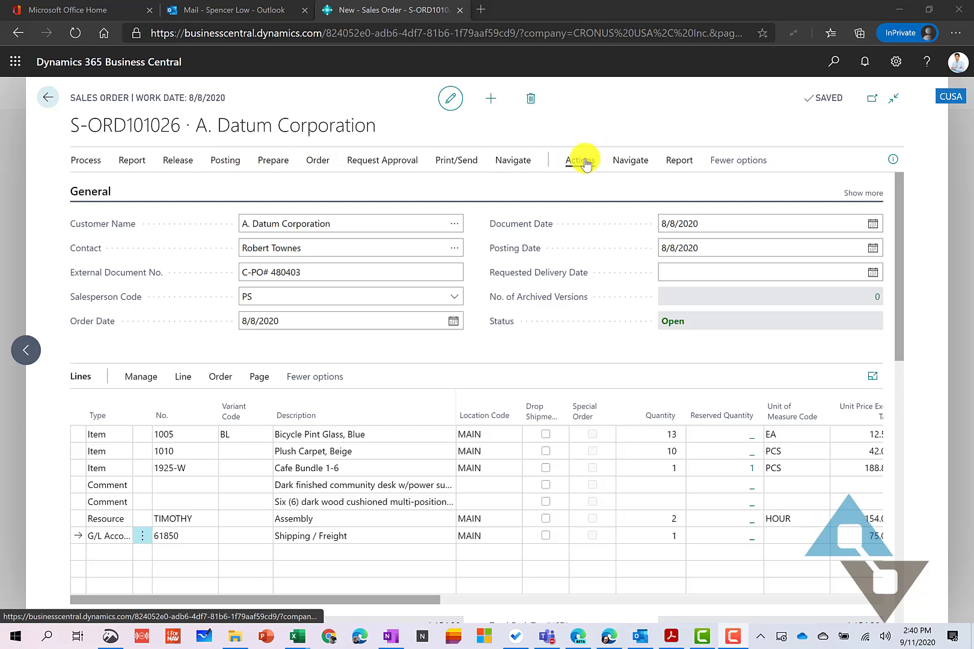
- Show the order's Functions menu under Actions, including Create Purchase Document
left_click(580, 160)
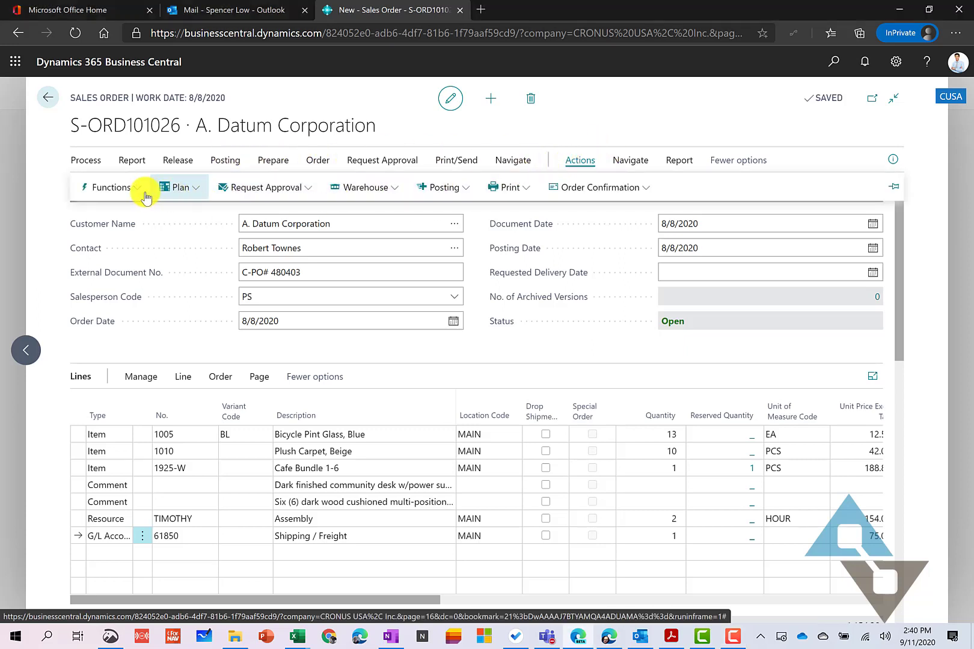
left_click(109, 188)
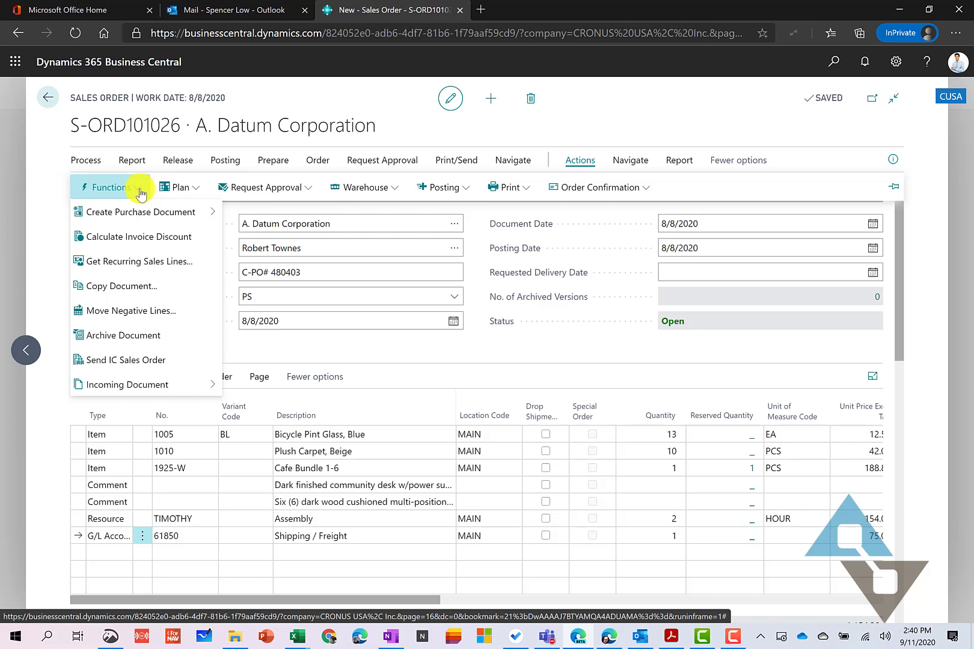
mouse_move(140, 212)
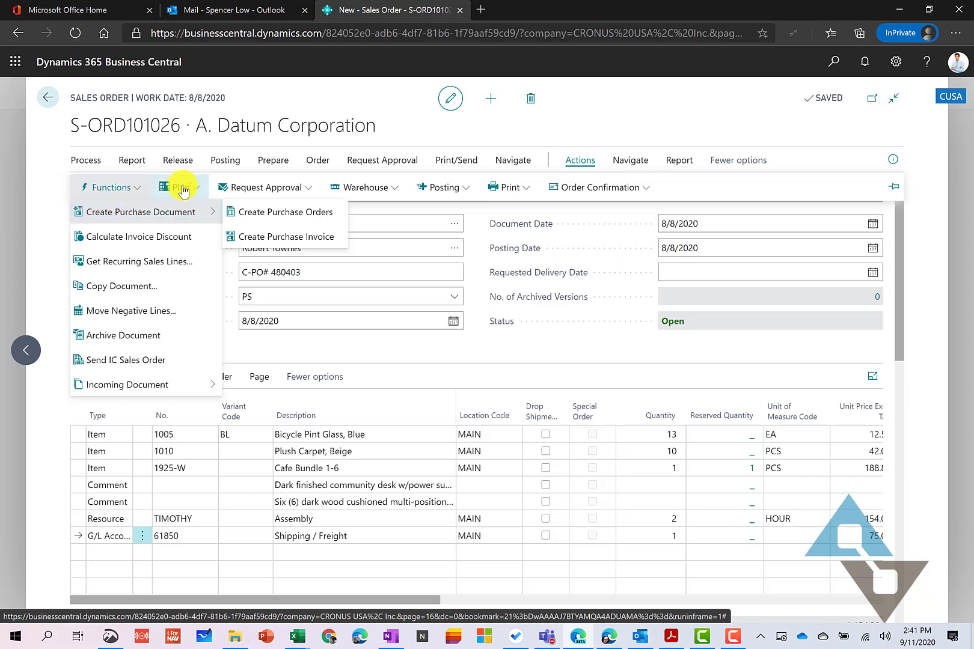
- Review the order promising lines showing all three items shippable 8/8/2020, then close them
left_click(180, 187)
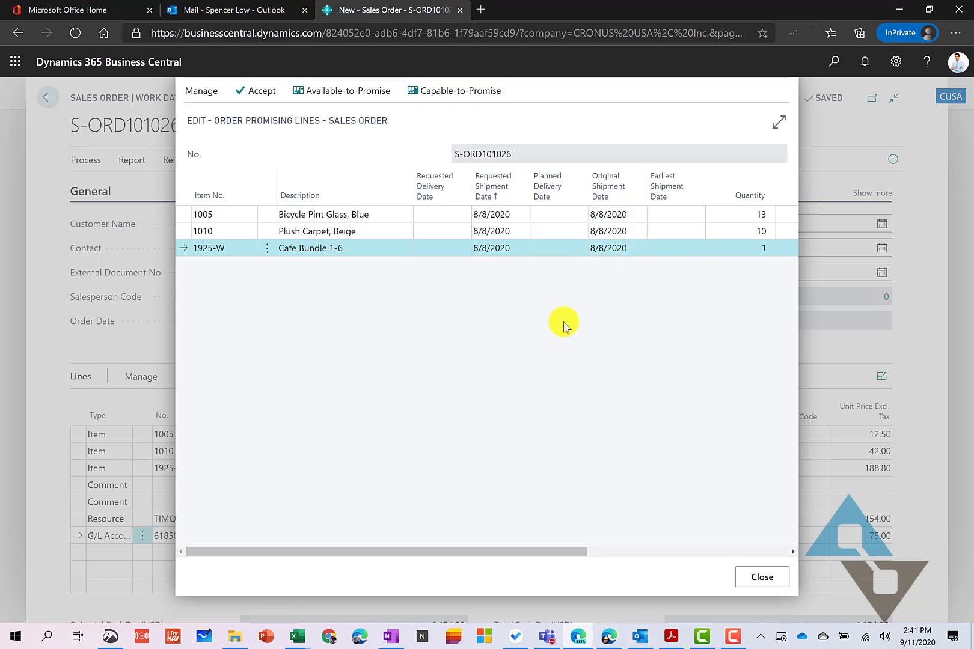
mouse_move(510, 245)
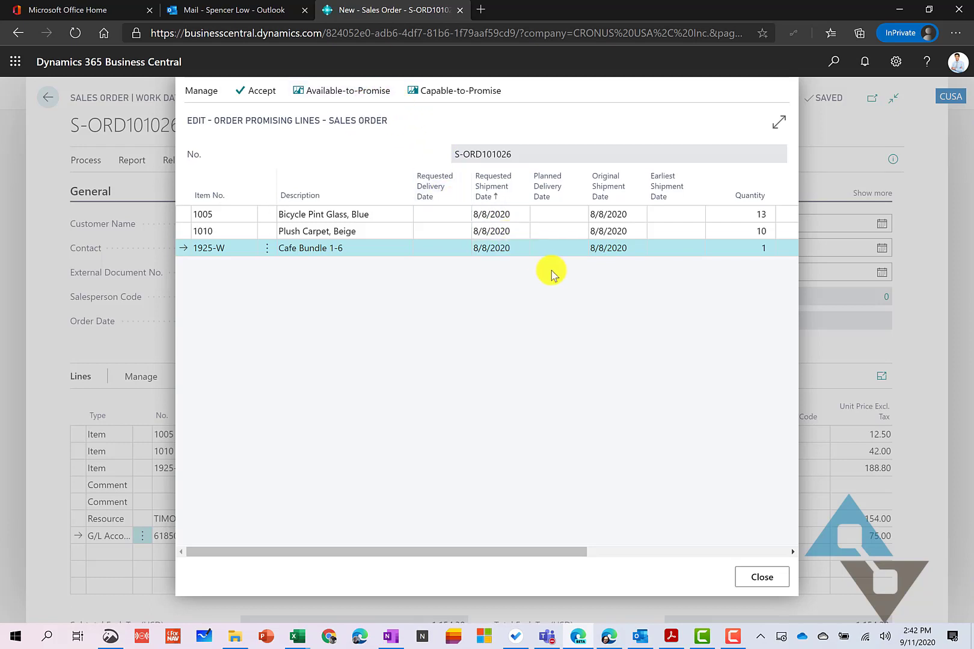
mouse_move(553, 280)
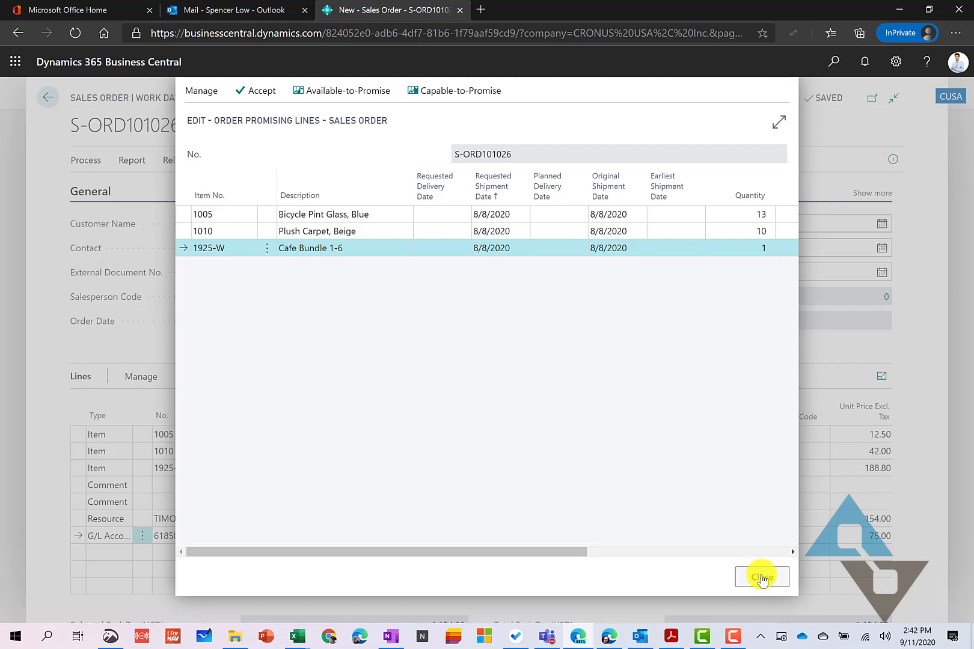
left_click(761, 577)
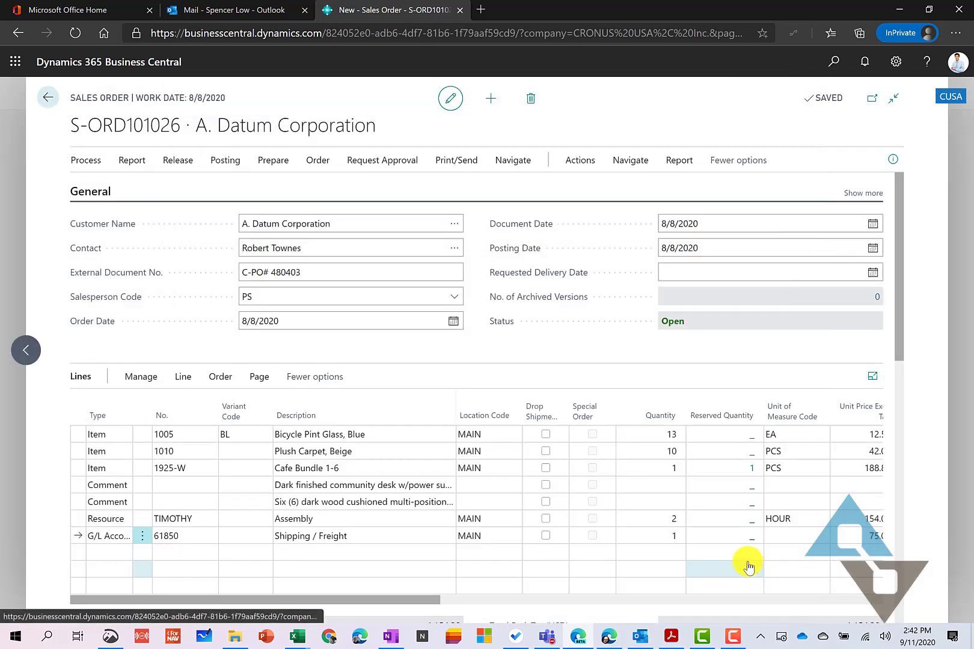
- Show the demand overview via Actions > Plan, maximized, listing 8/8/2020 demand for items 1005, 1010 and 1925-W
left_click(578, 159)
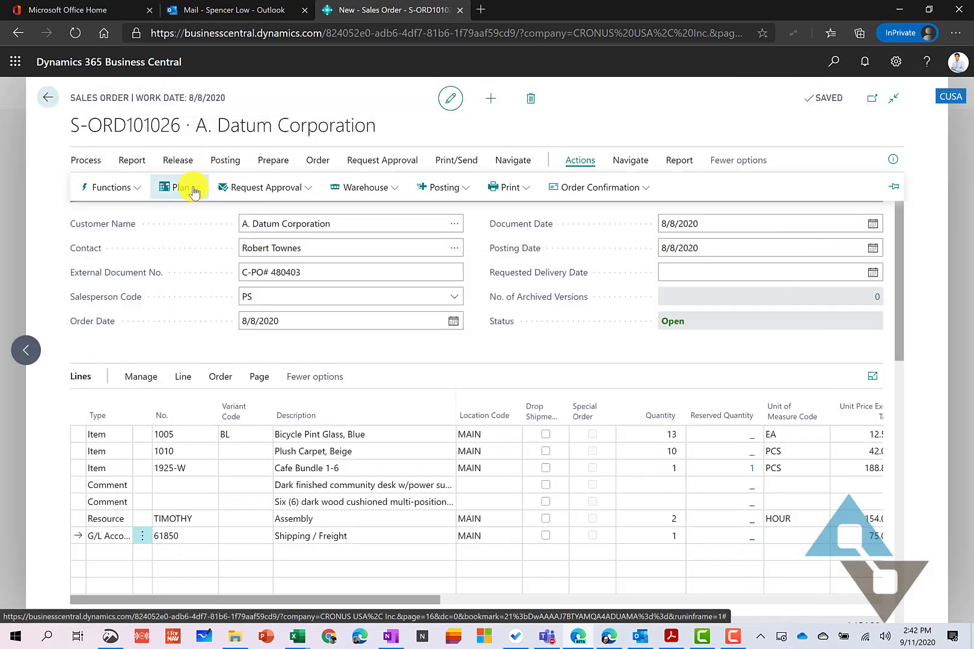
left_click(178, 188)
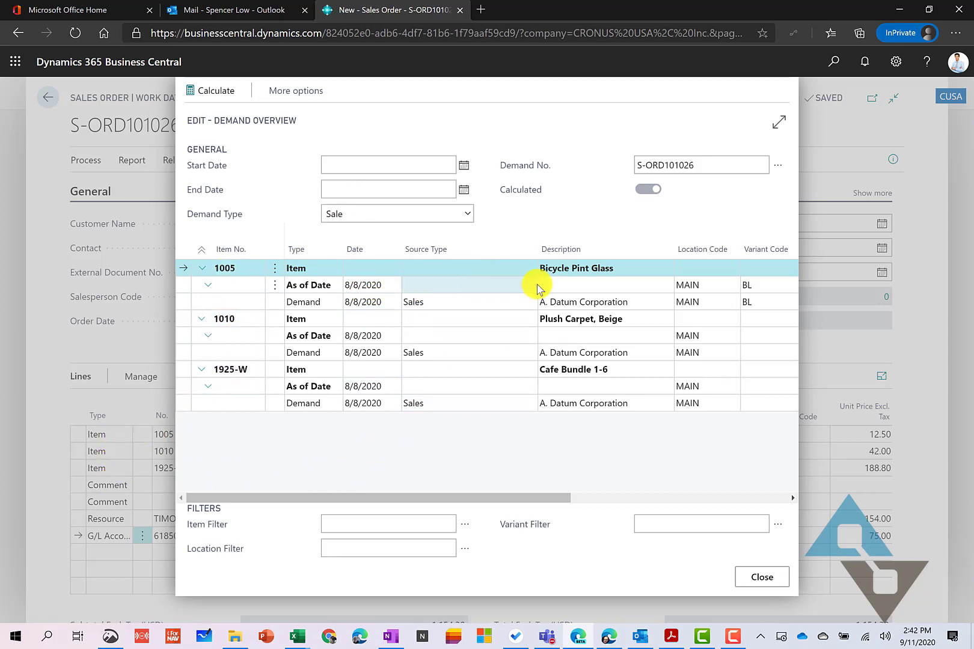
mouse_move(777, 121)
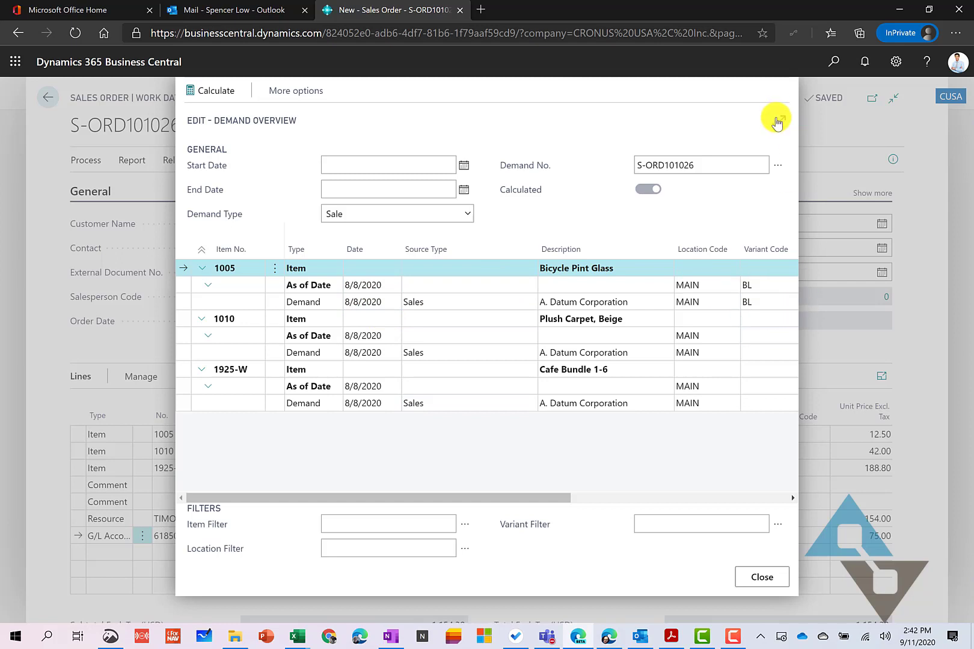
left_click(776, 119)
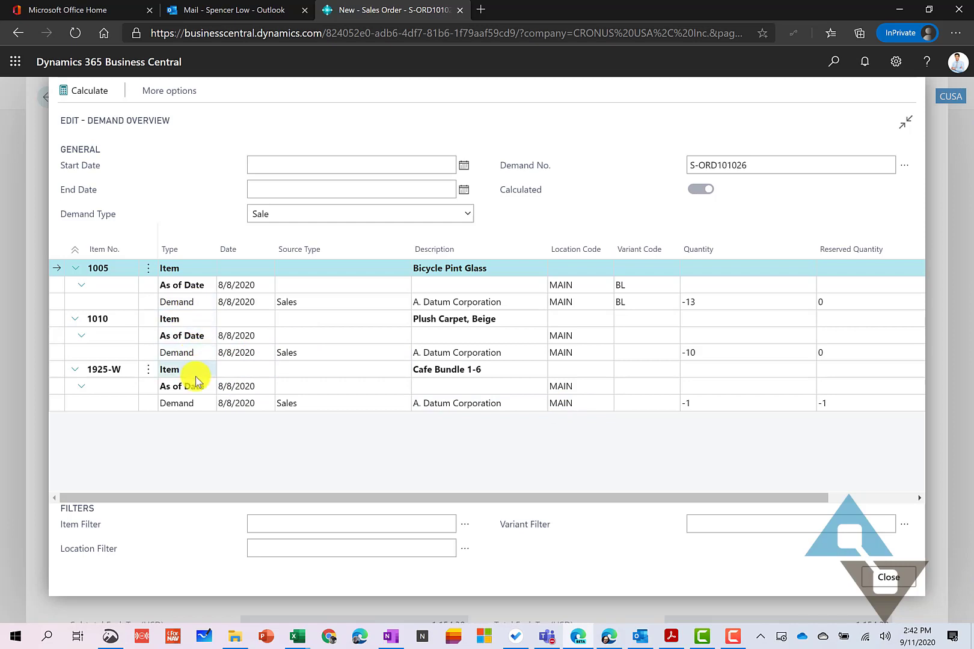
mouse_move(204, 403)
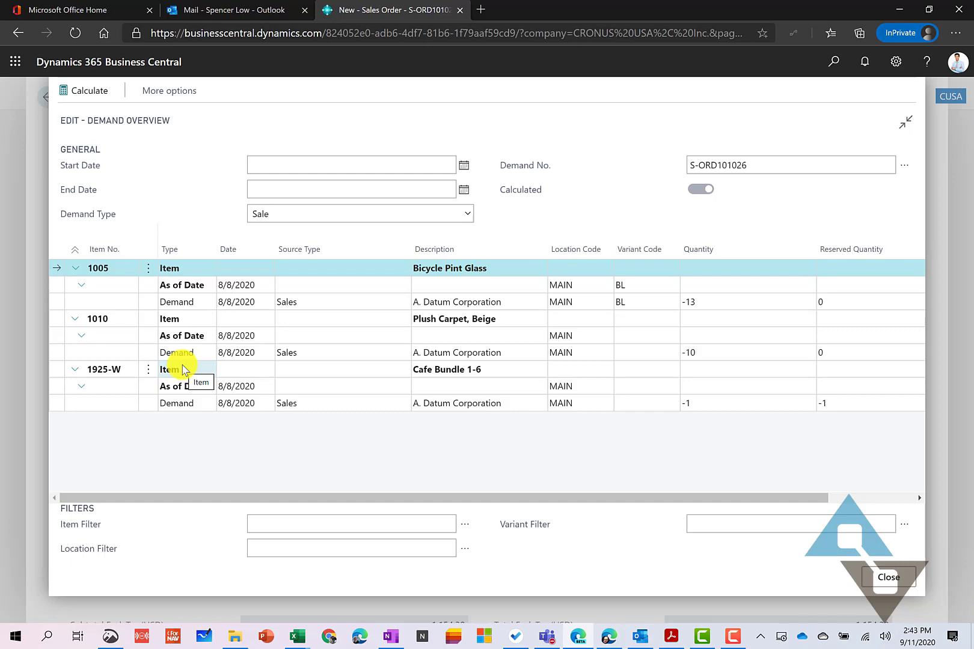
- Close the demand overview and bring up the sales order statistics via Navigate > Order
left_click(888, 577)
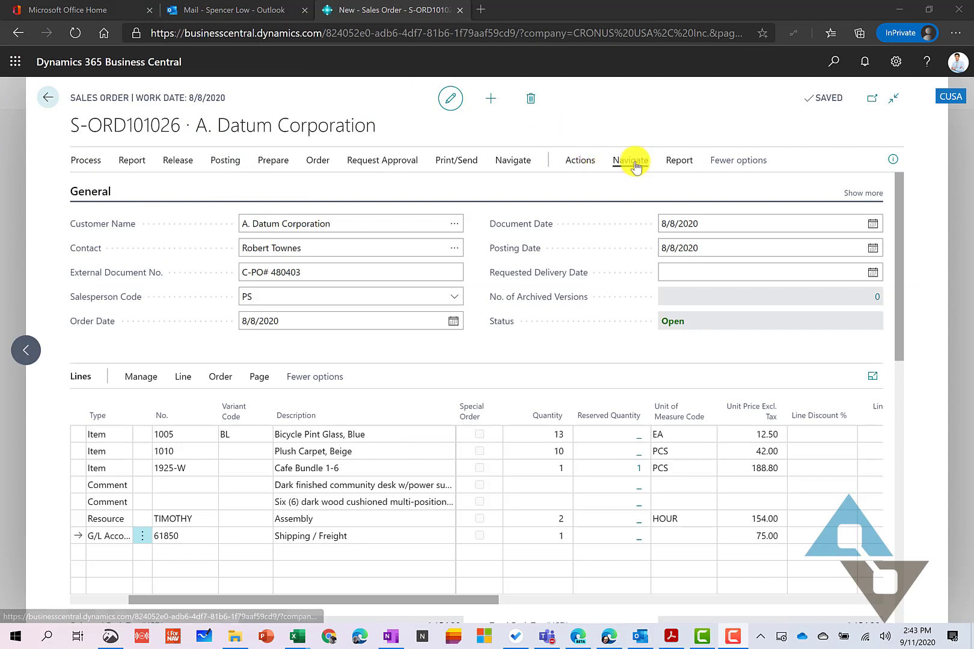
left_click(629, 160)
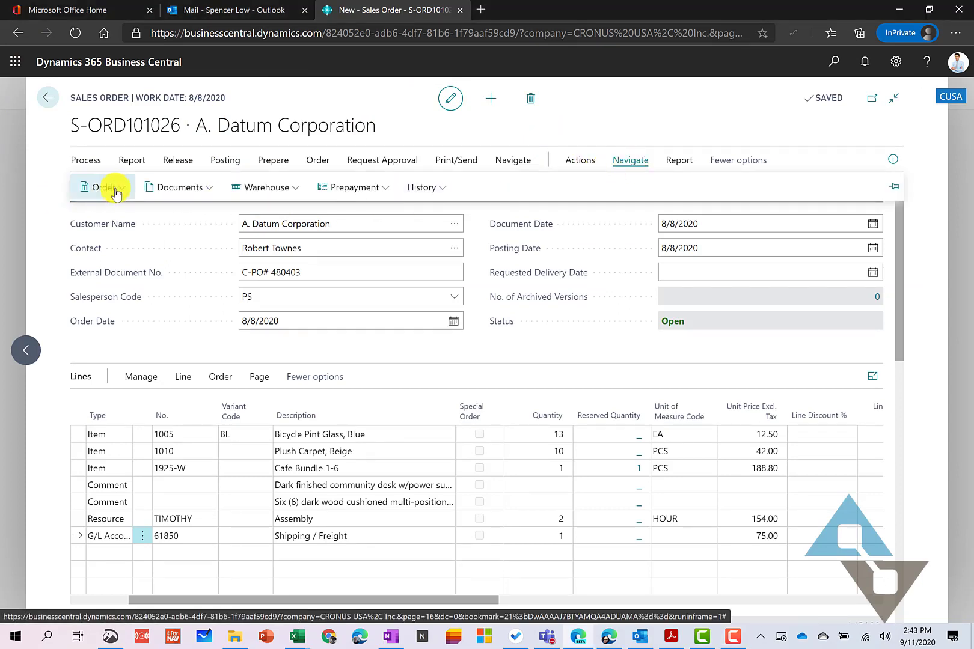
left_click(102, 187)
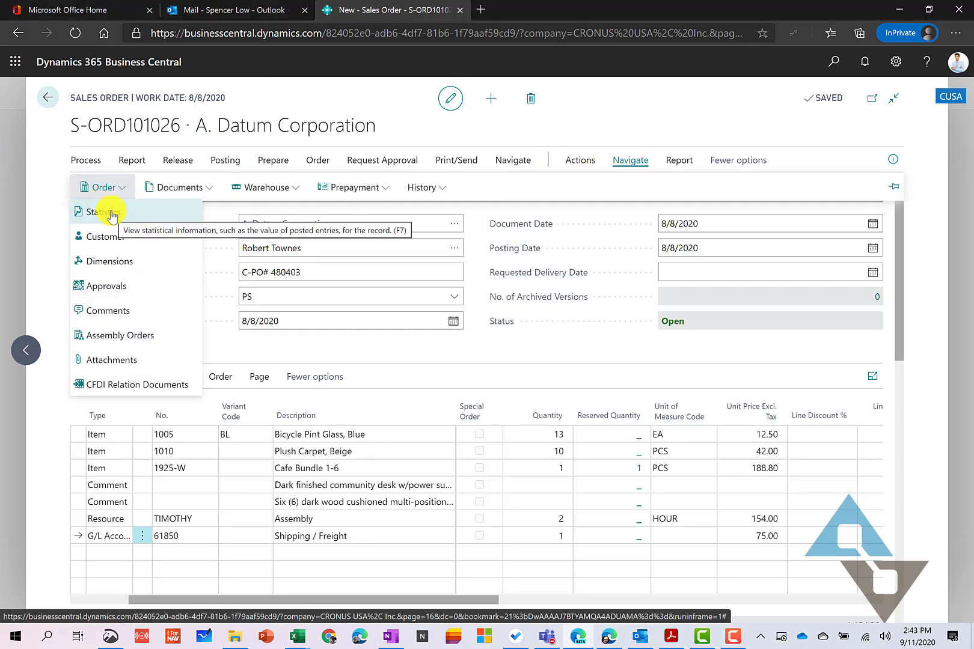
left_click(102, 212)
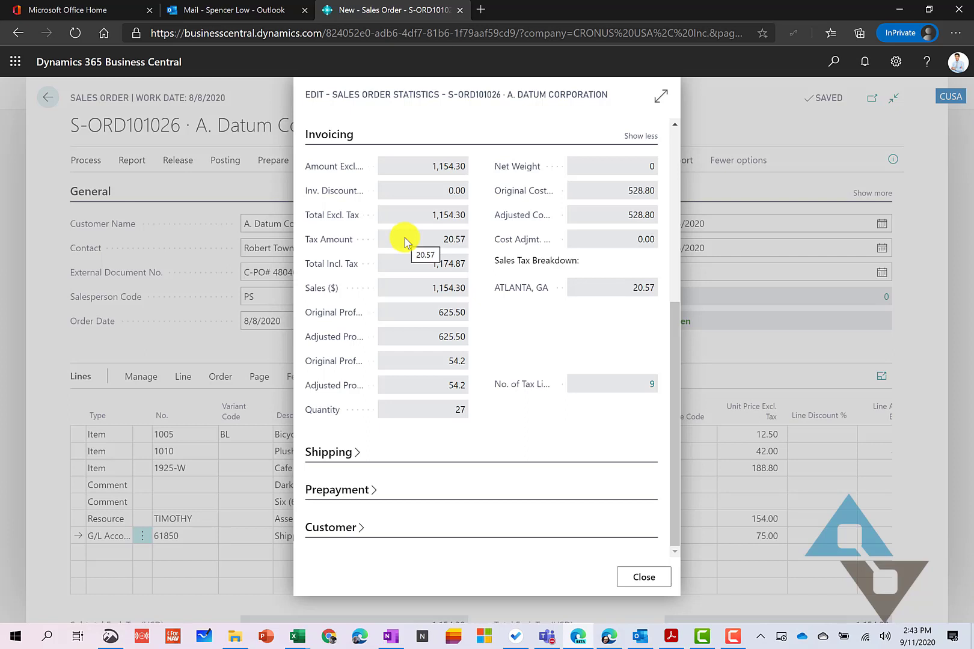
mouse_move(661, 98)
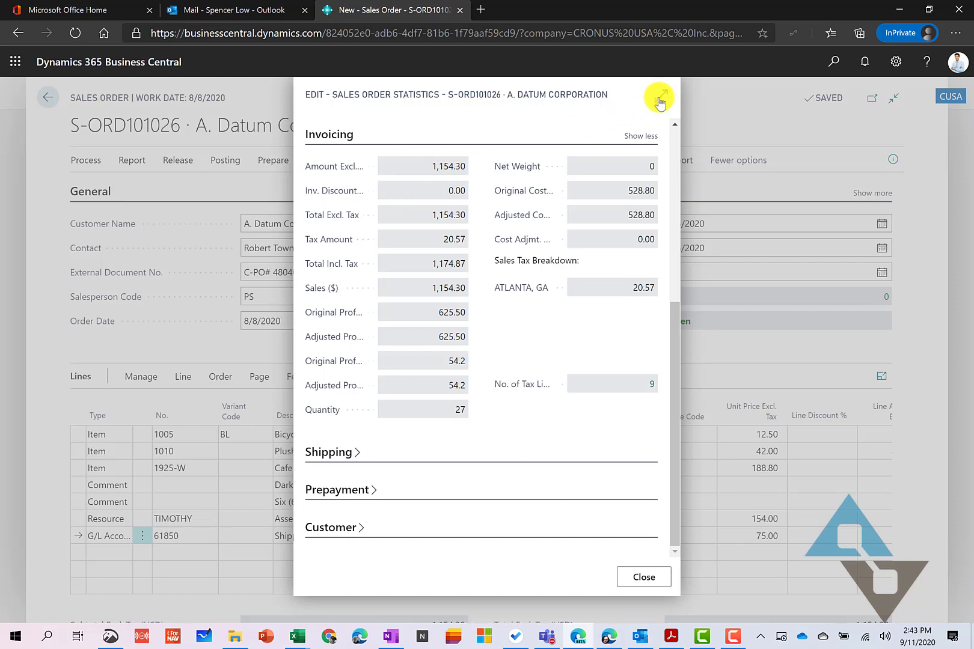
- Review the maximized statistics with Shipping expanded — 1,154.30 excl. tax, 20.57 tax, 1,174.87 total — then close
left_click(660, 97)
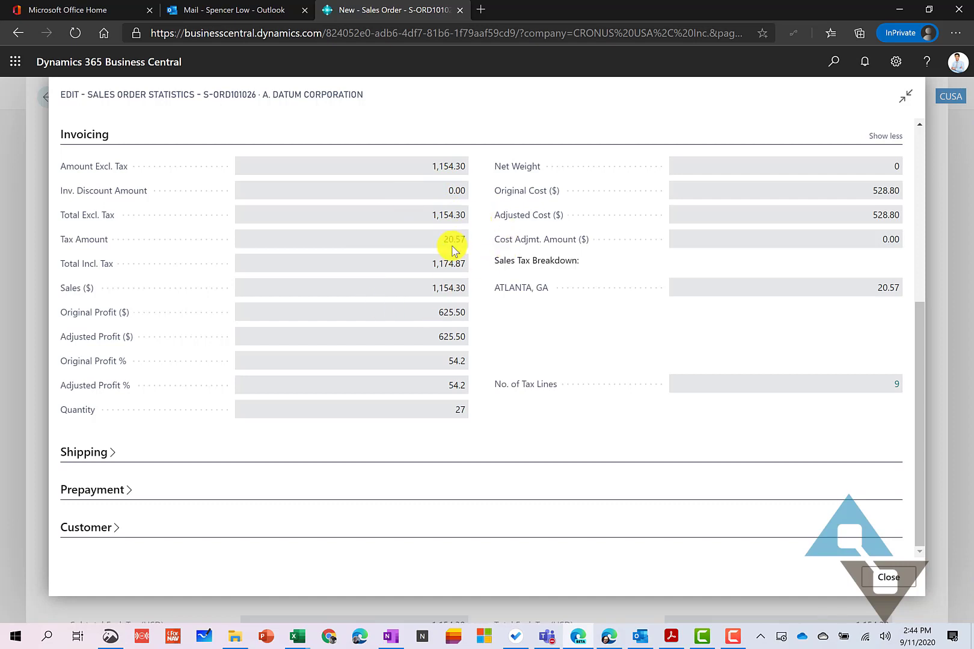
mouse_move(458, 367)
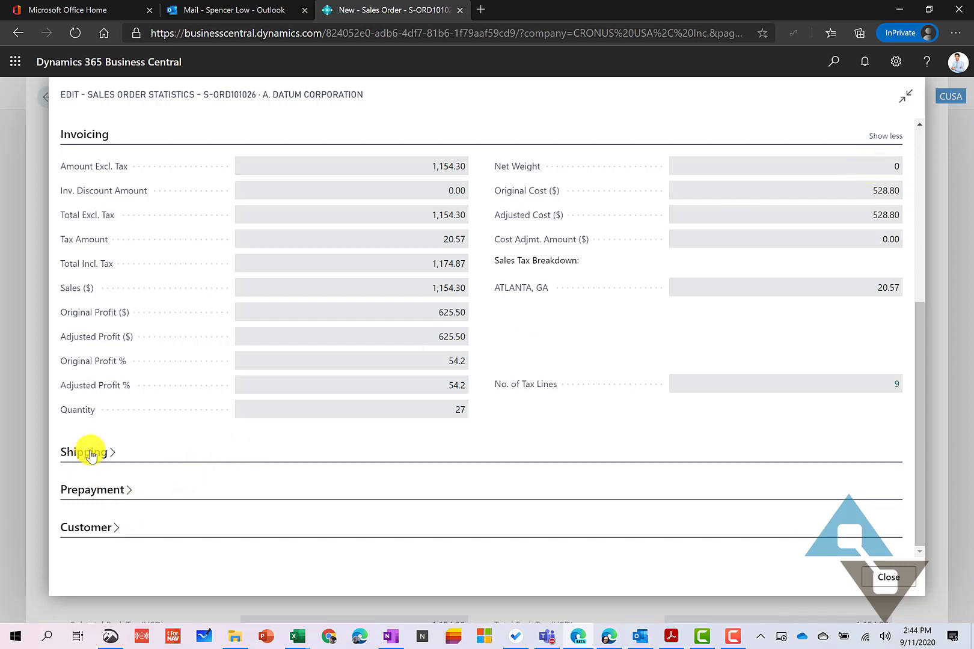
left_click(85, 452)
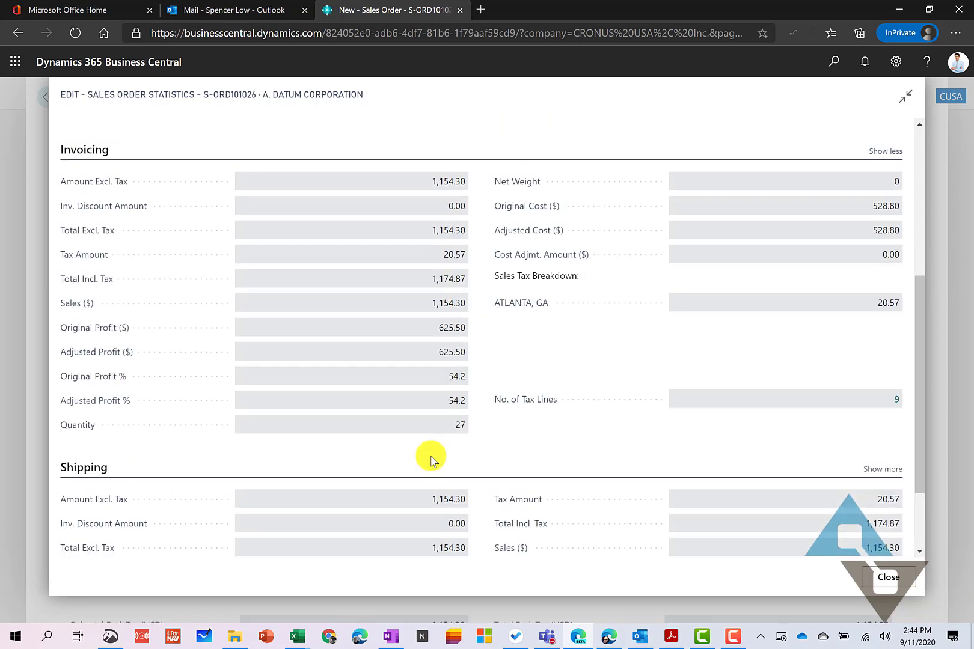
scroll("down", 3)
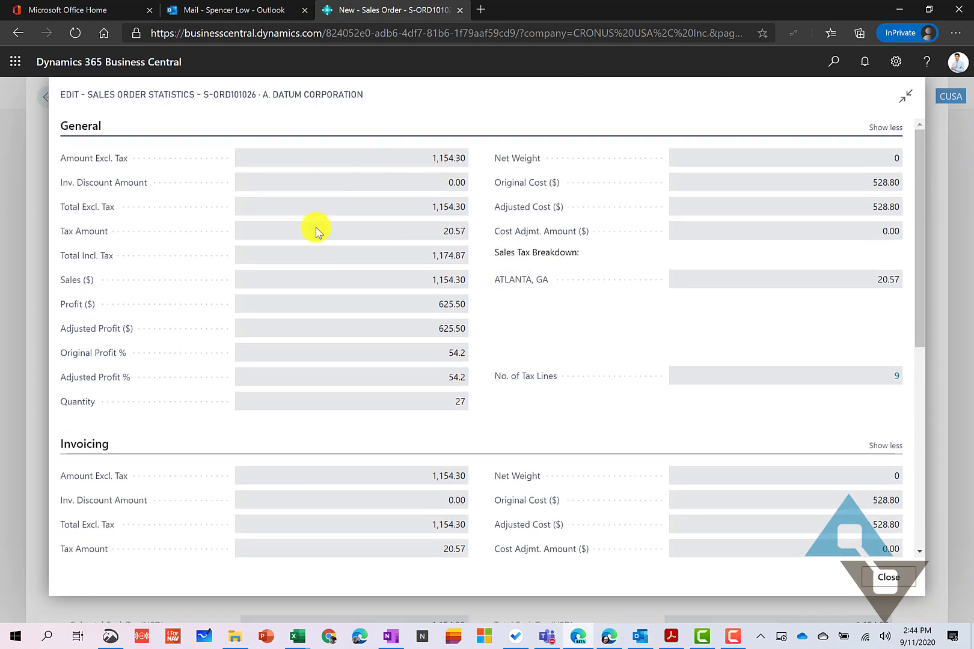
mouse_move(302, 238)
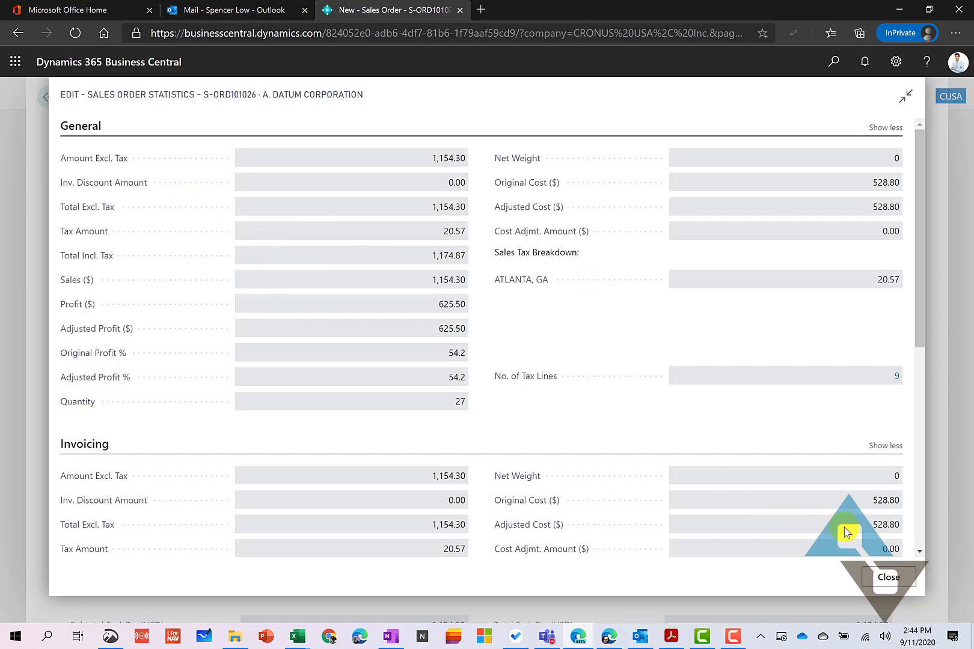
left_click(887, 577)
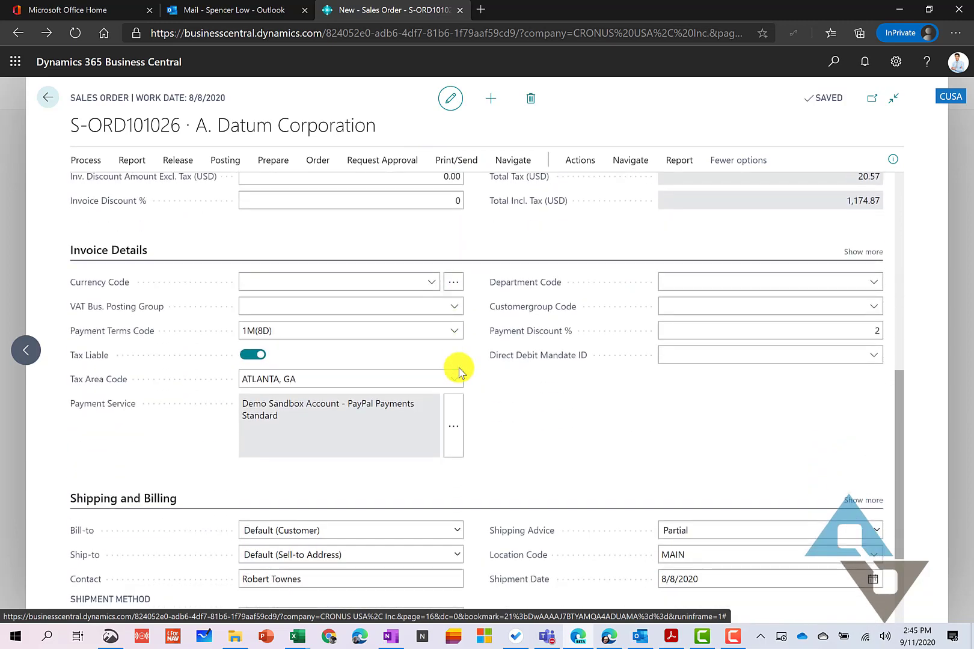
scroll("down", 3)
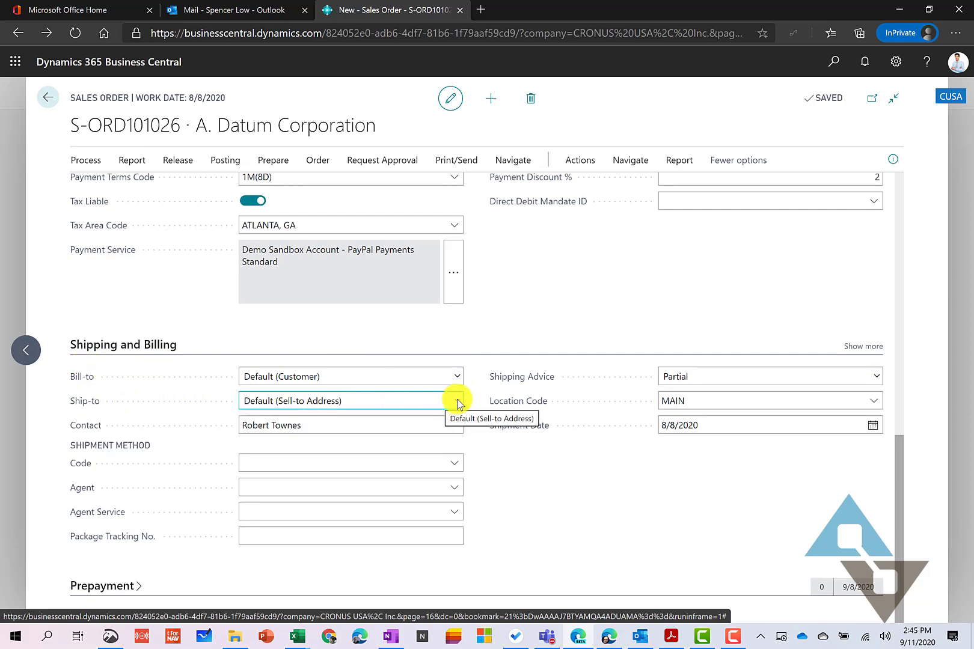
left_click(456, 400)
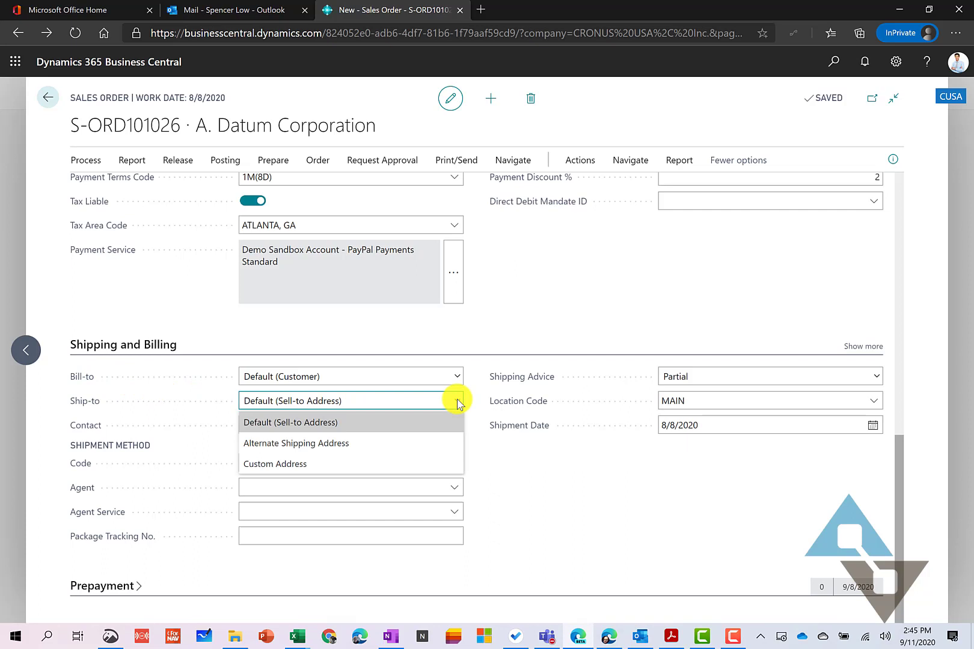
mouse_move(332, 442)
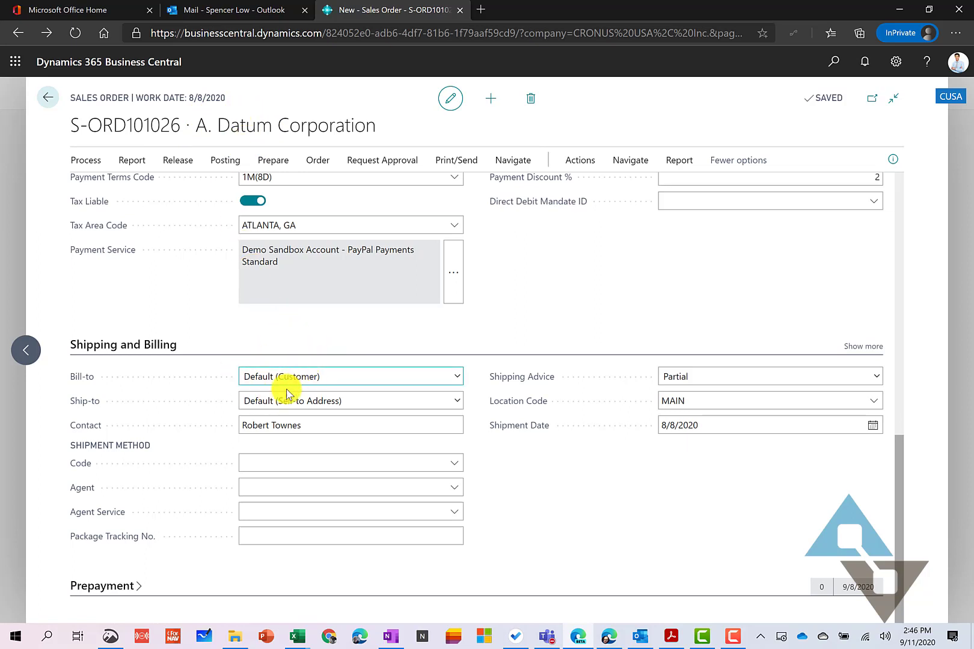
mouse_move(236, 410)
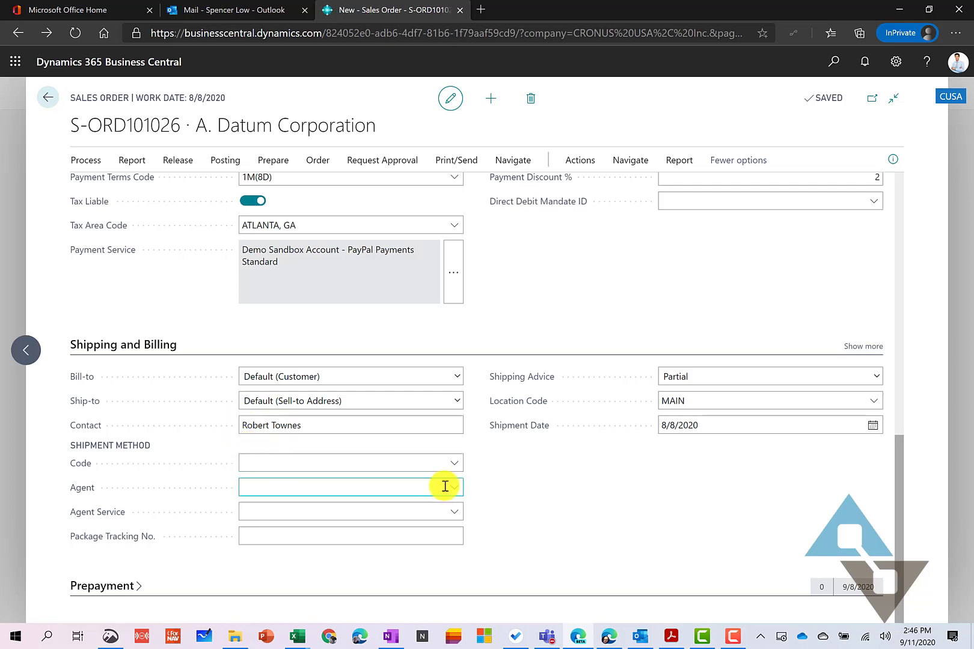
- Set shipping agent DHL with agent service STANDARD, accepting the reservations warning
left_click(454, 487)
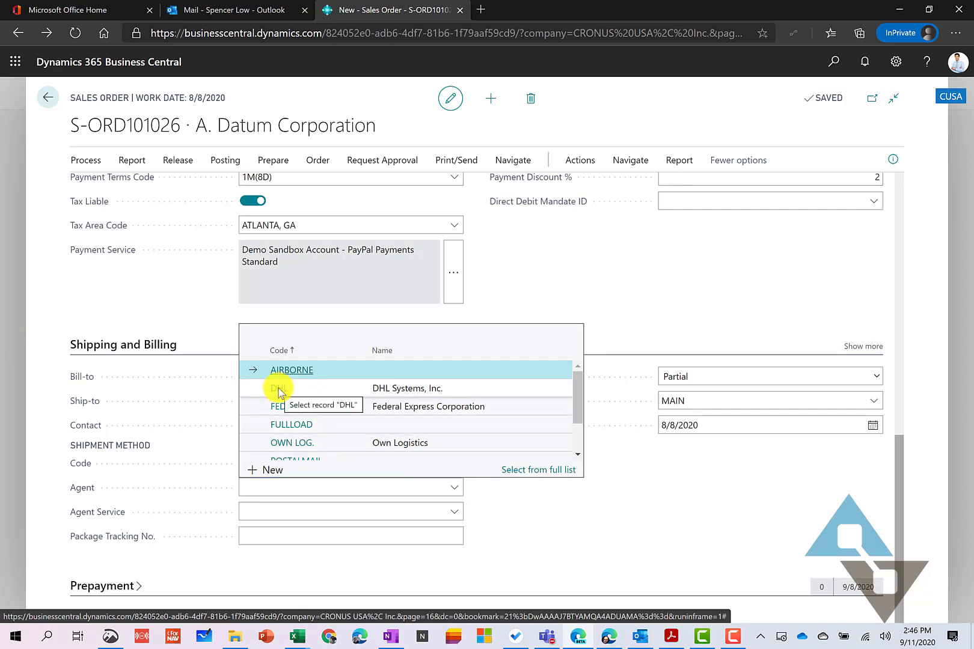
left_click(278, 389)
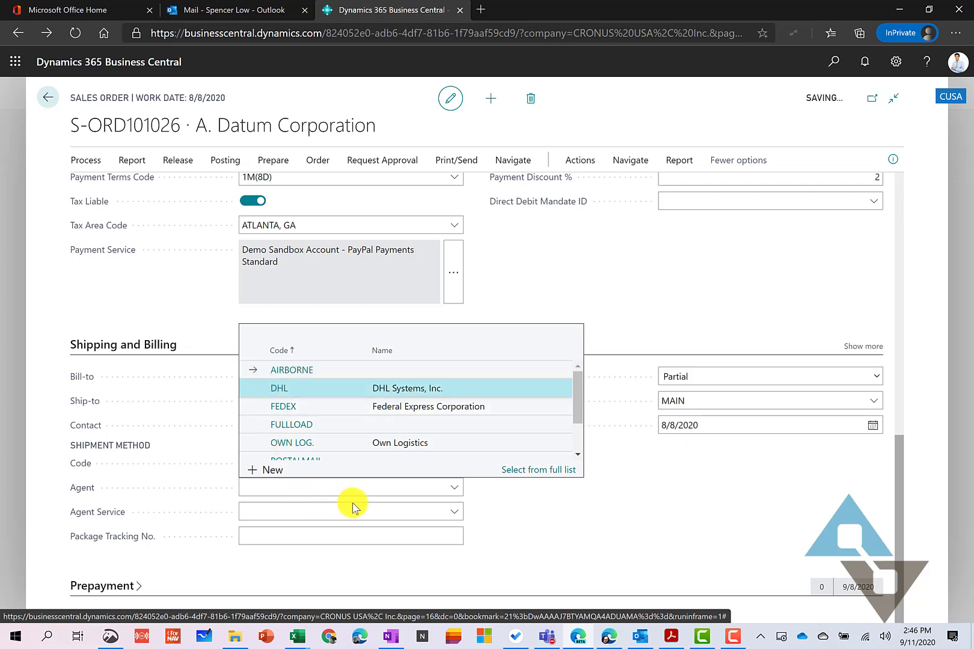
left_click(277, 387)
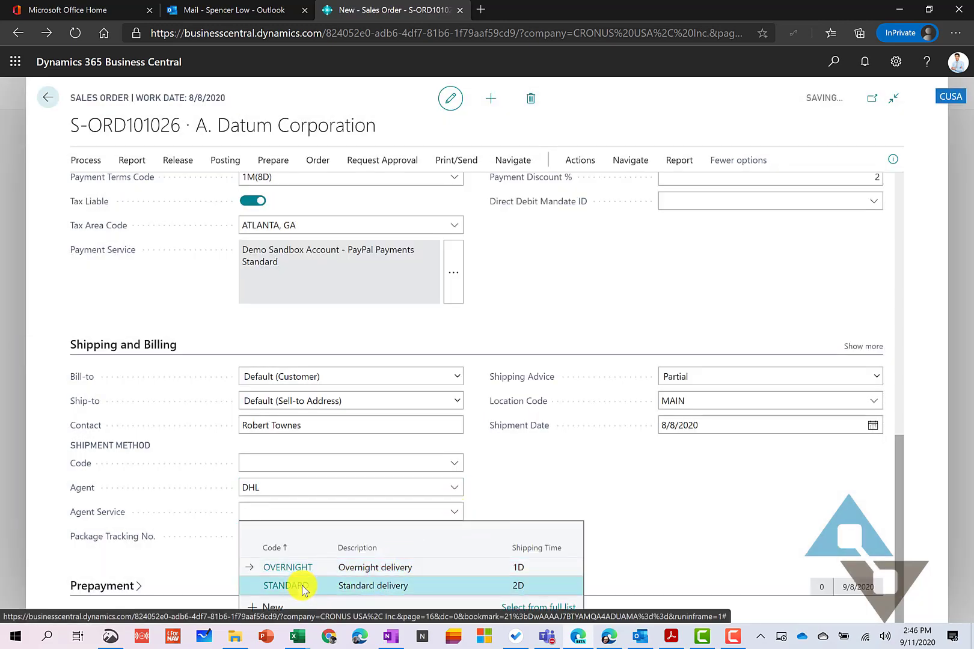
left_click(303, 585)
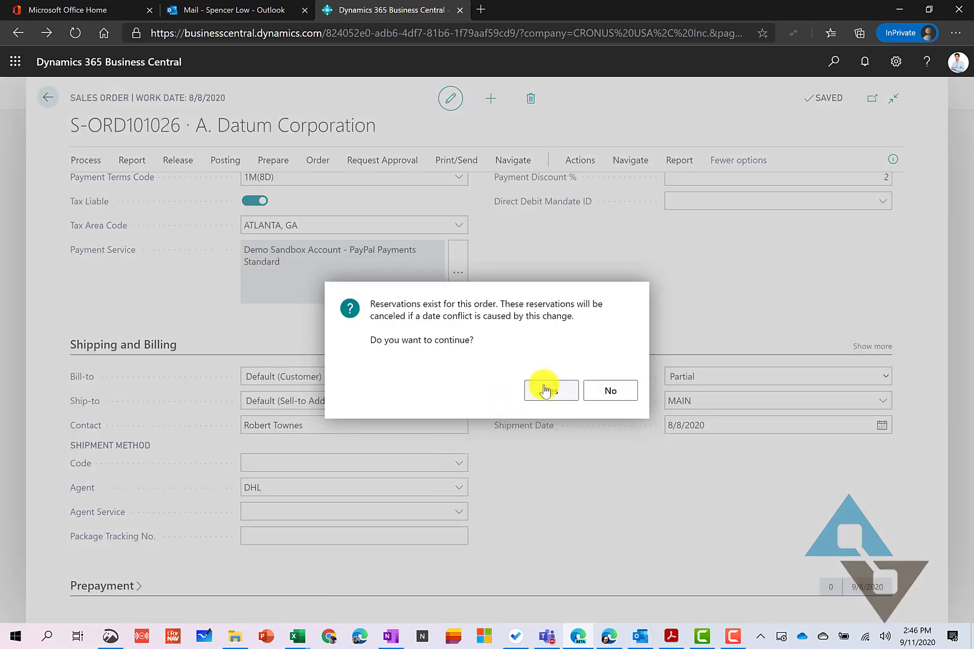
left_click(550, 391)
type("STANDARD")
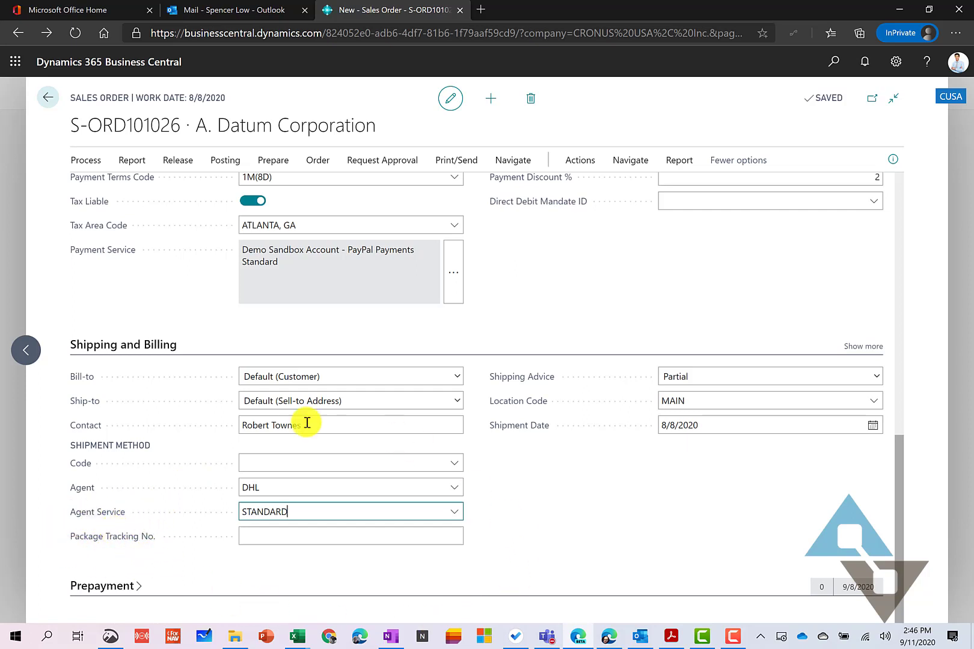
left_click(350, 535)
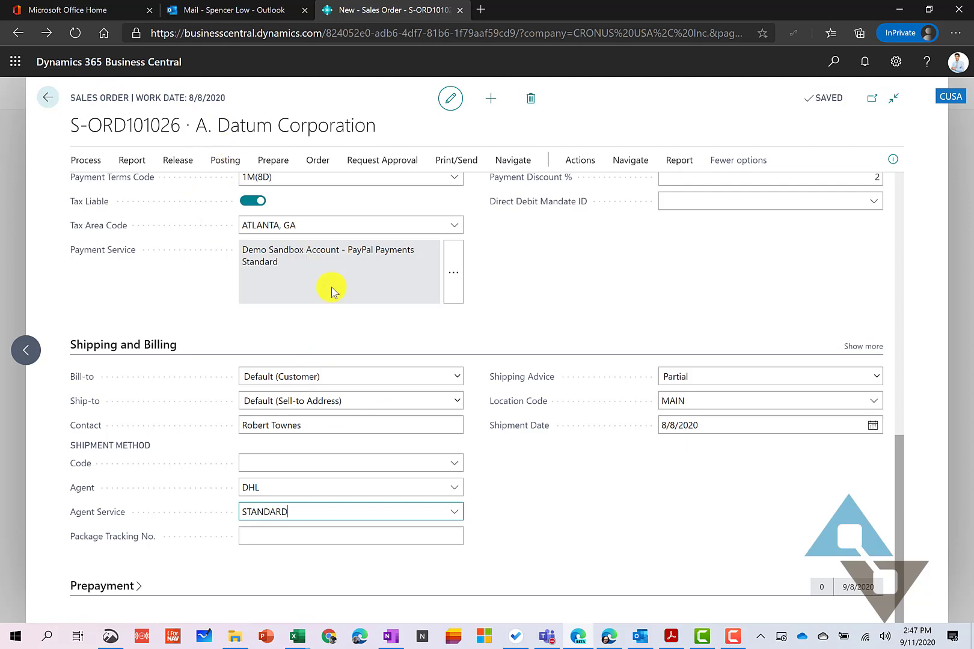
- Preview the Sales - Confirmation report for S-ORD101026 via Print/Send > Print Confirmation
left_click(456, 159)
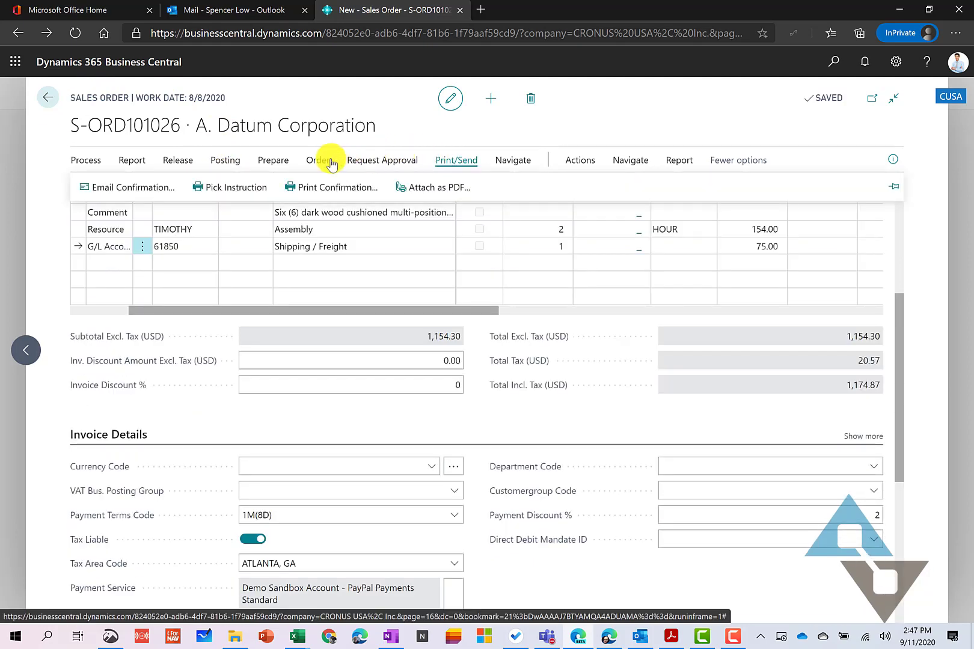
mouse_move(447, 160)
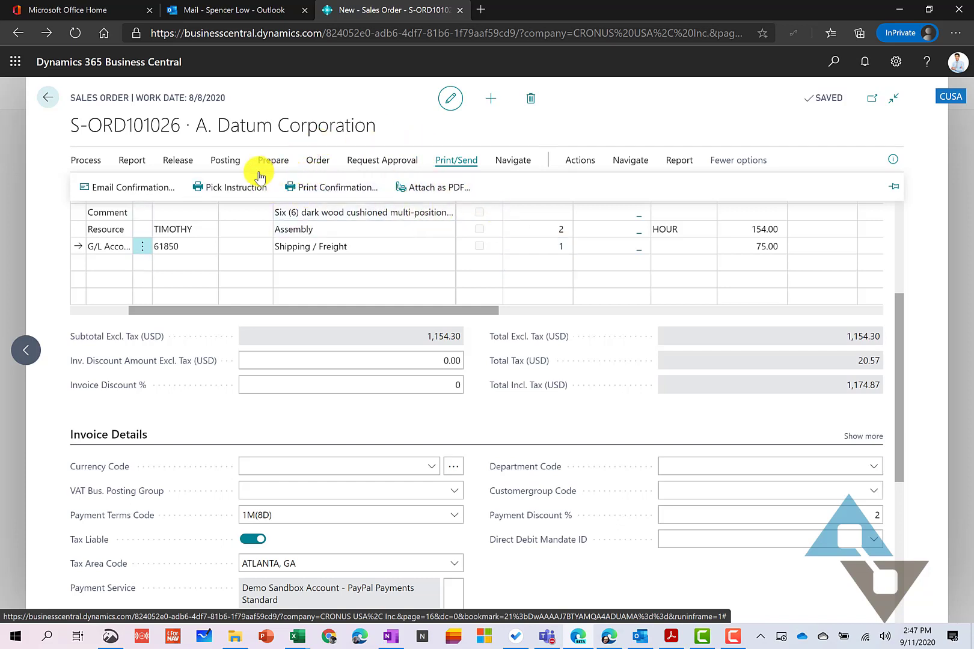
mouse_move(129, 187)
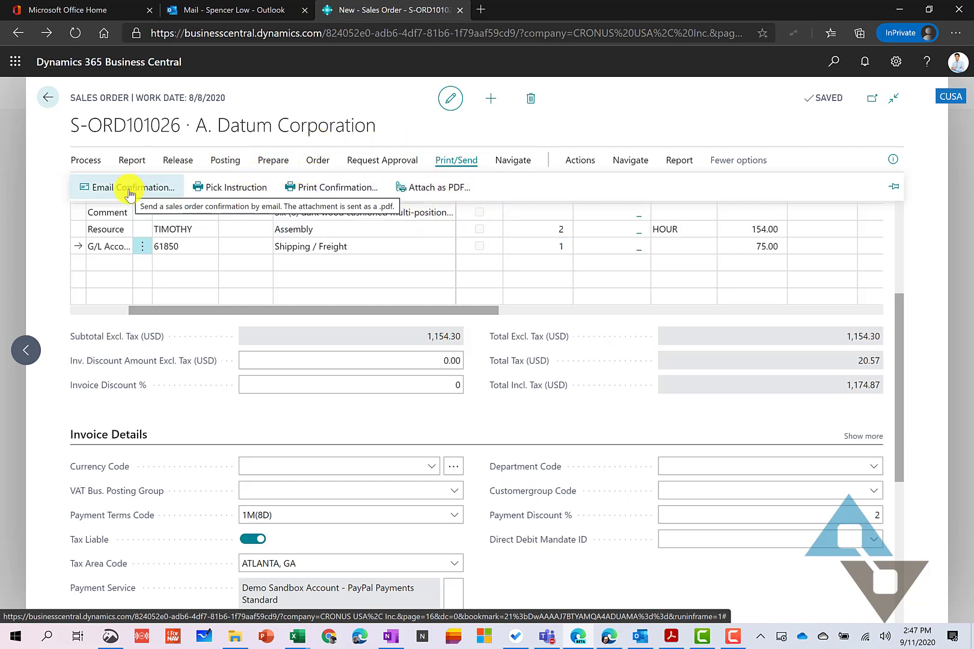
mouse_move(338, 187)
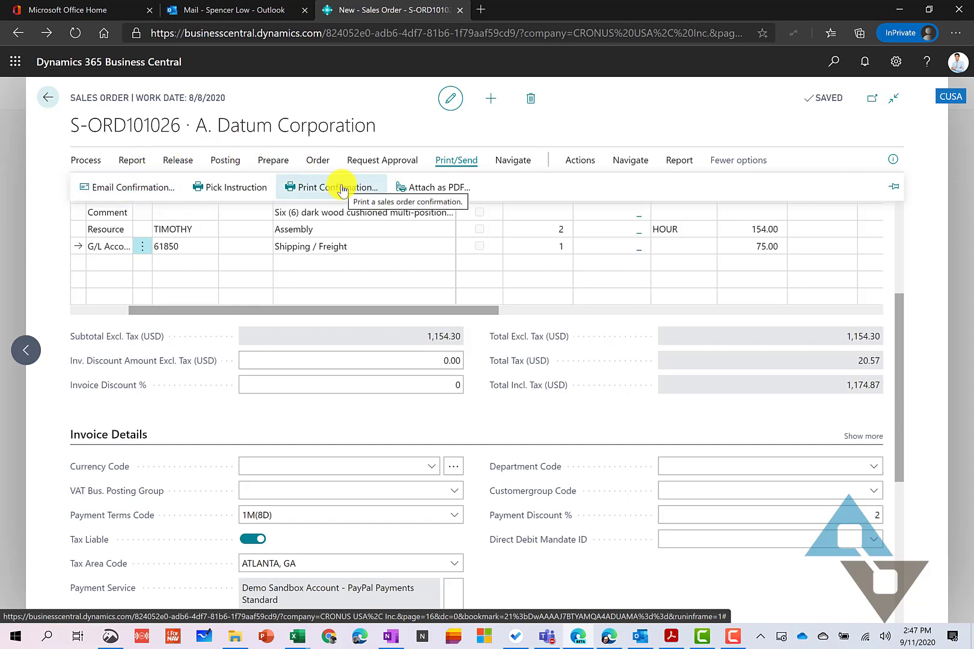
left_click(338, 188)
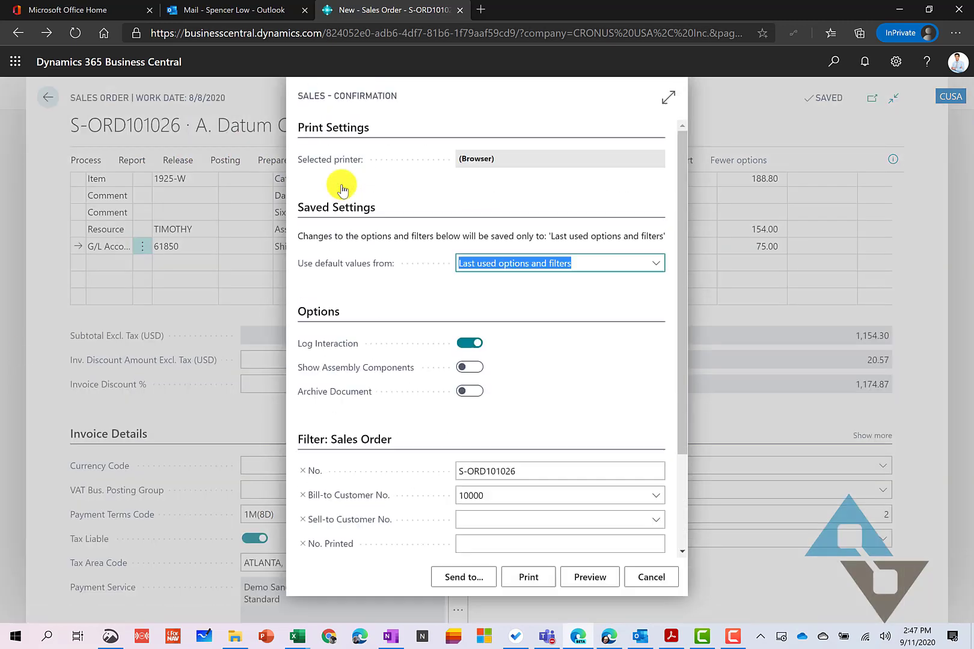
left_click(589, 577)
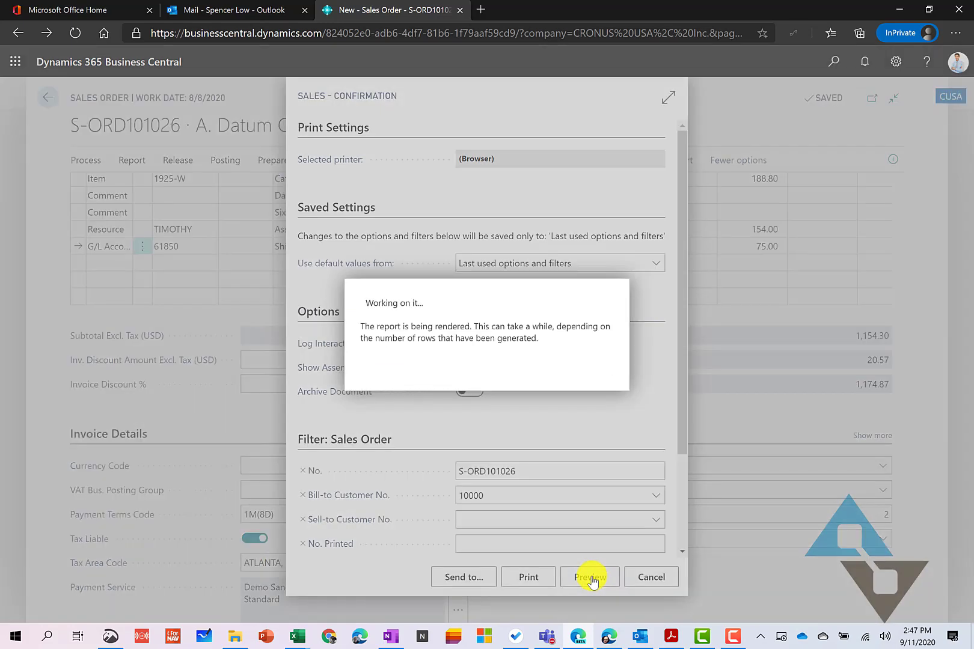
left_click(589, 577)
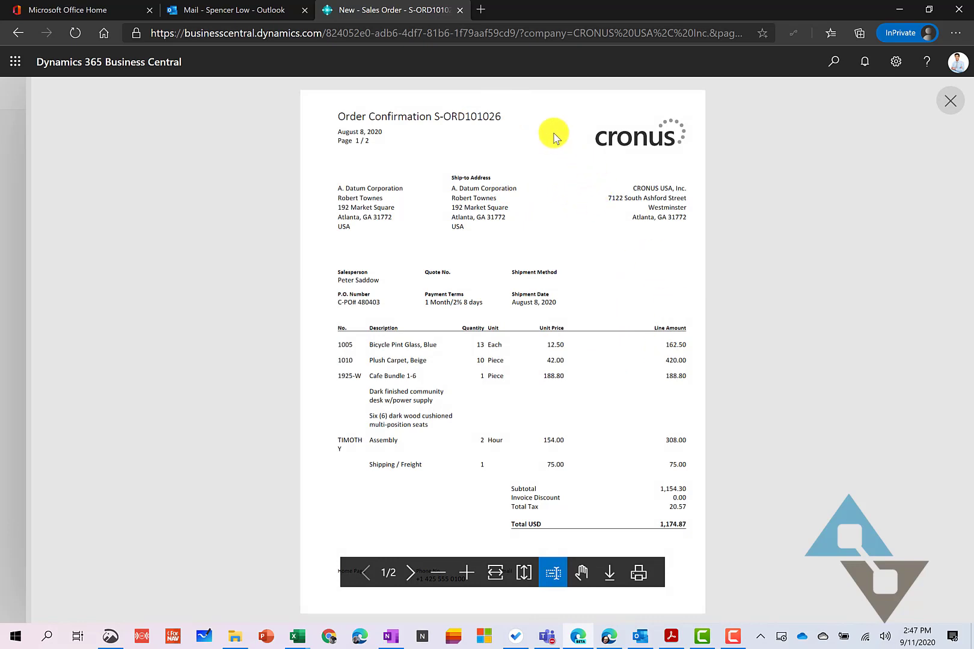
mouse_move(531, 329)
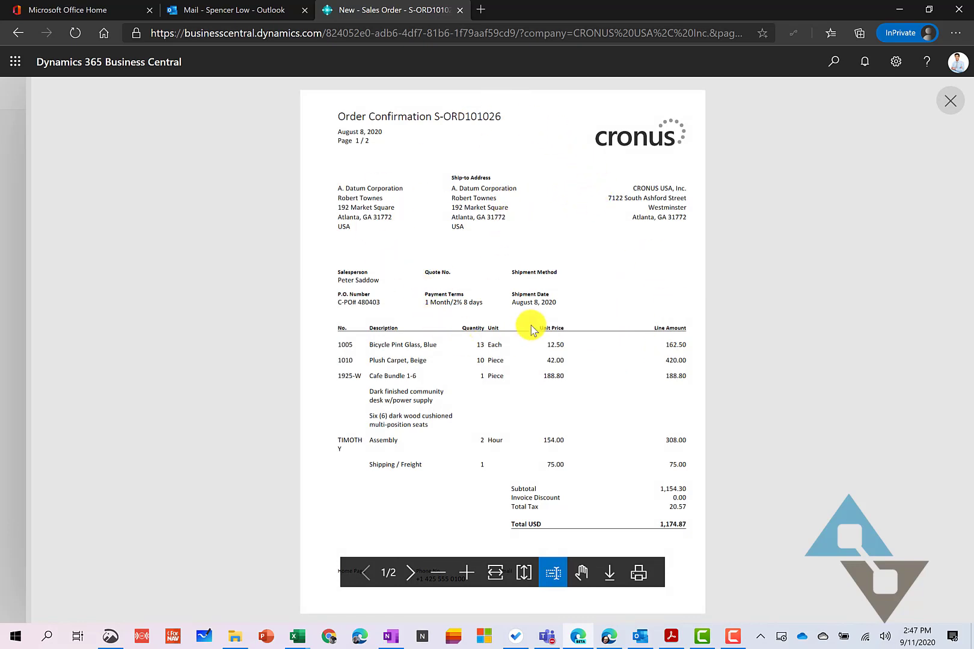
- Close the preview and save a new note "My note" in the order's Notes FactBox
left_click(949, 100)
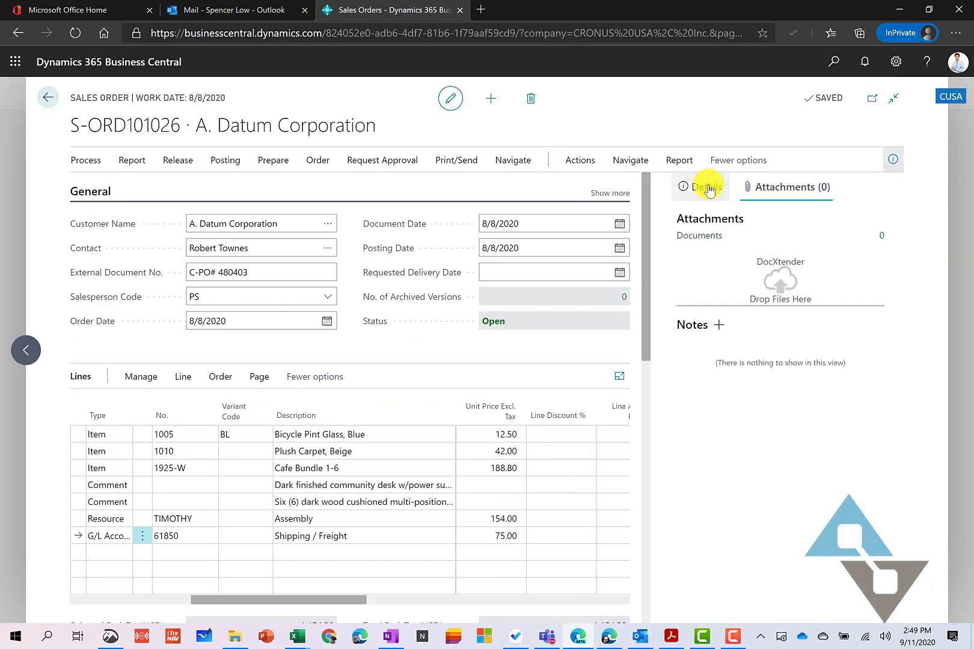
mouse_move(736, 246)
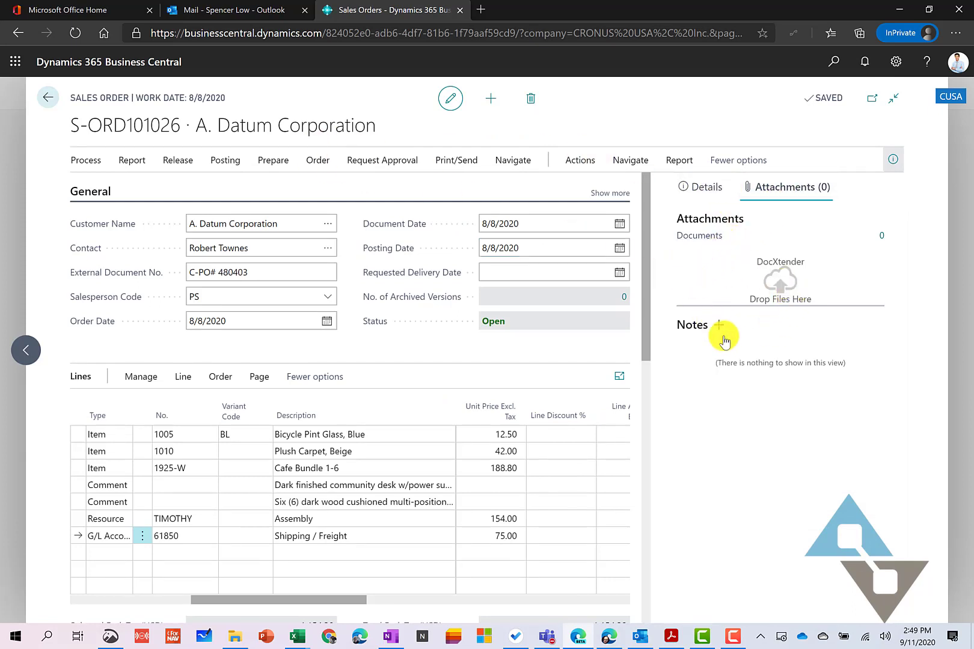
left_click(719, 326)
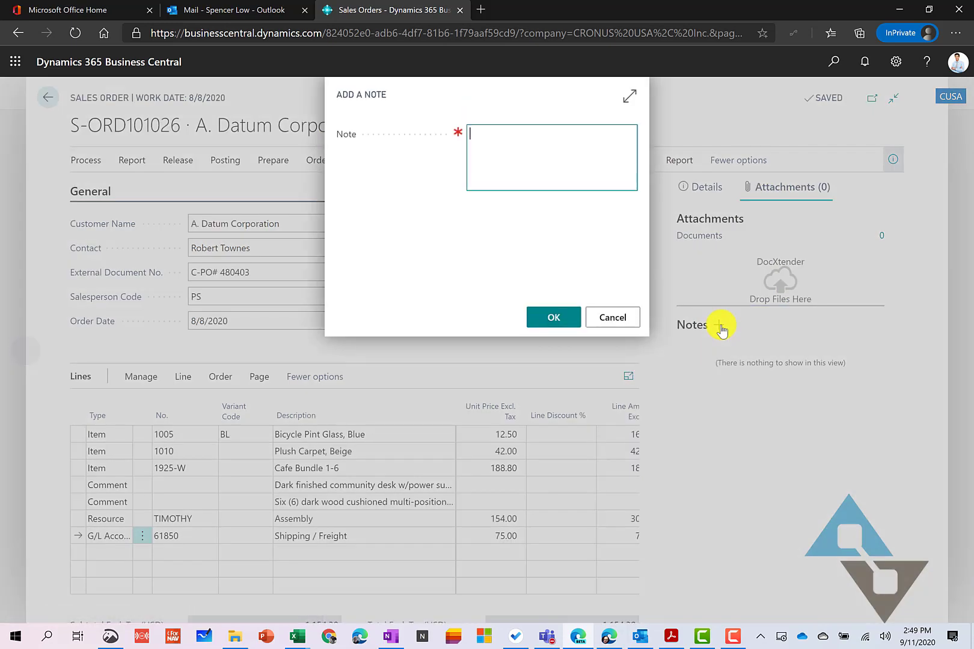
type("Note")
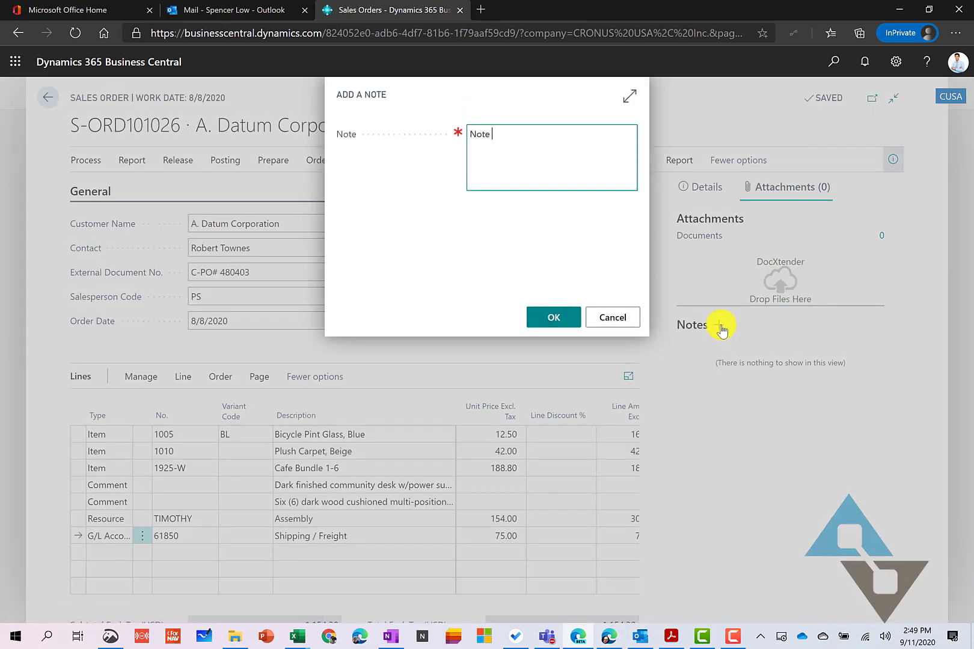
type("My n")
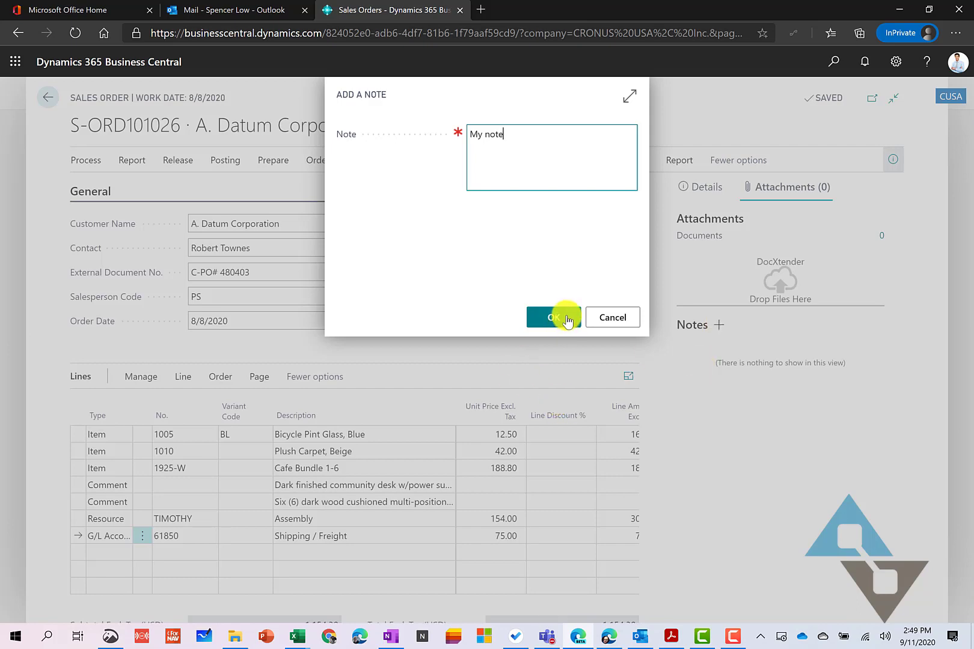
left_click(553, 317)
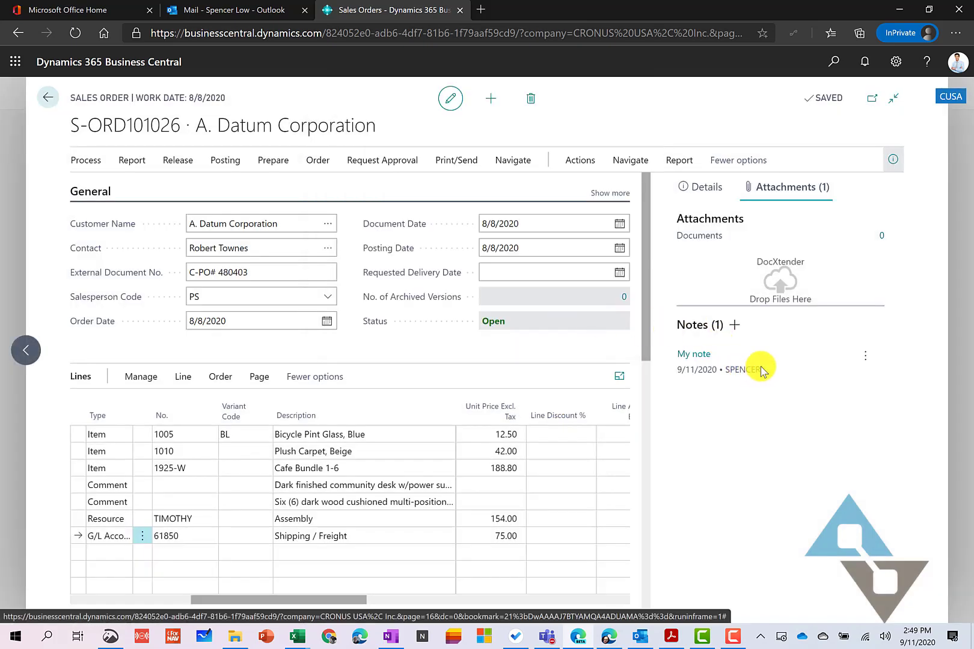
left_click(318, 160)
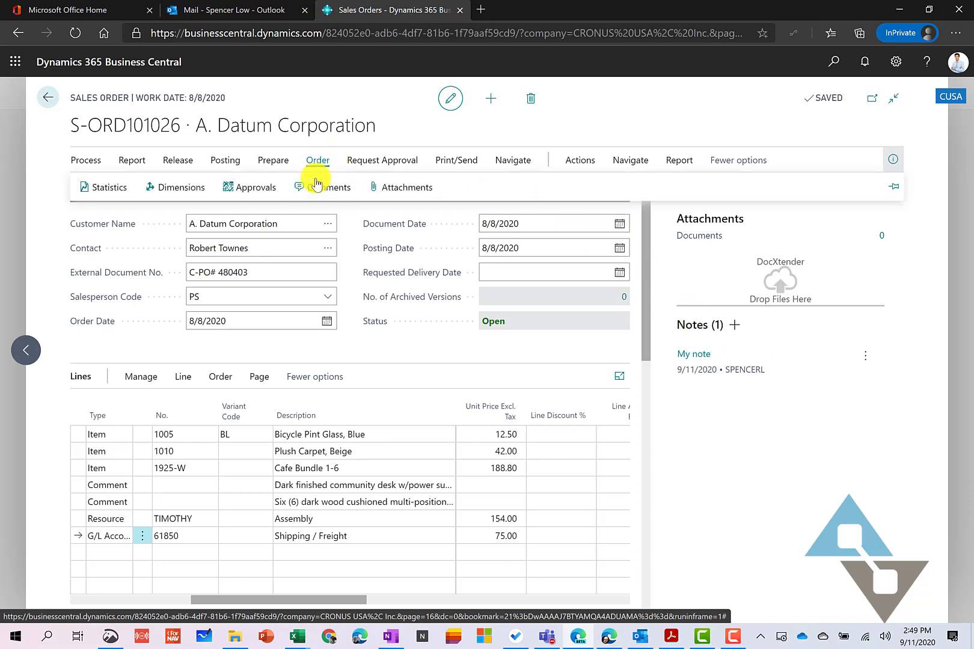
left_click(329, 188)
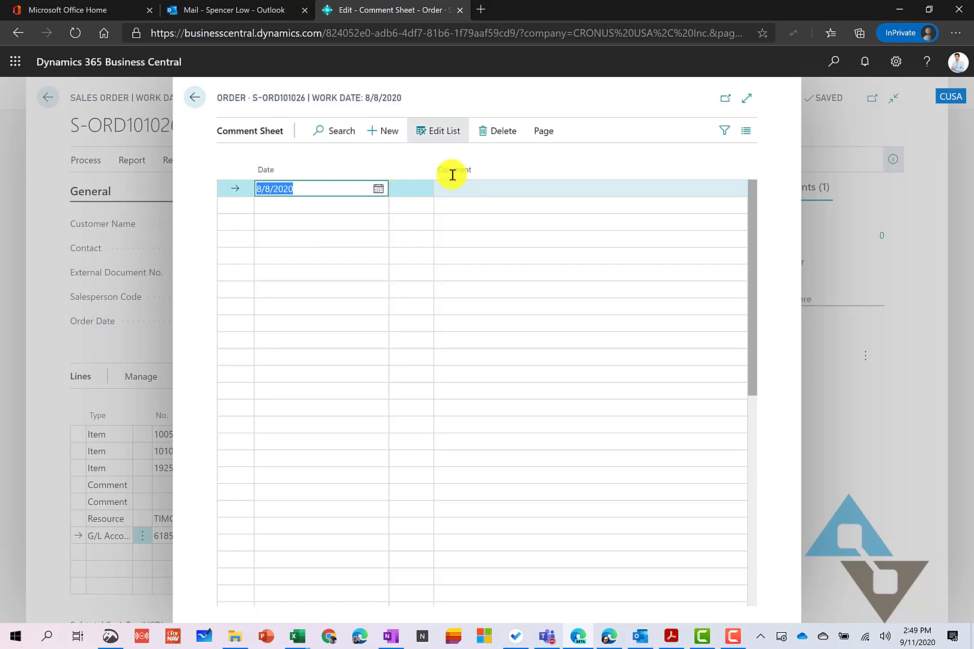
left_click(195, 97)
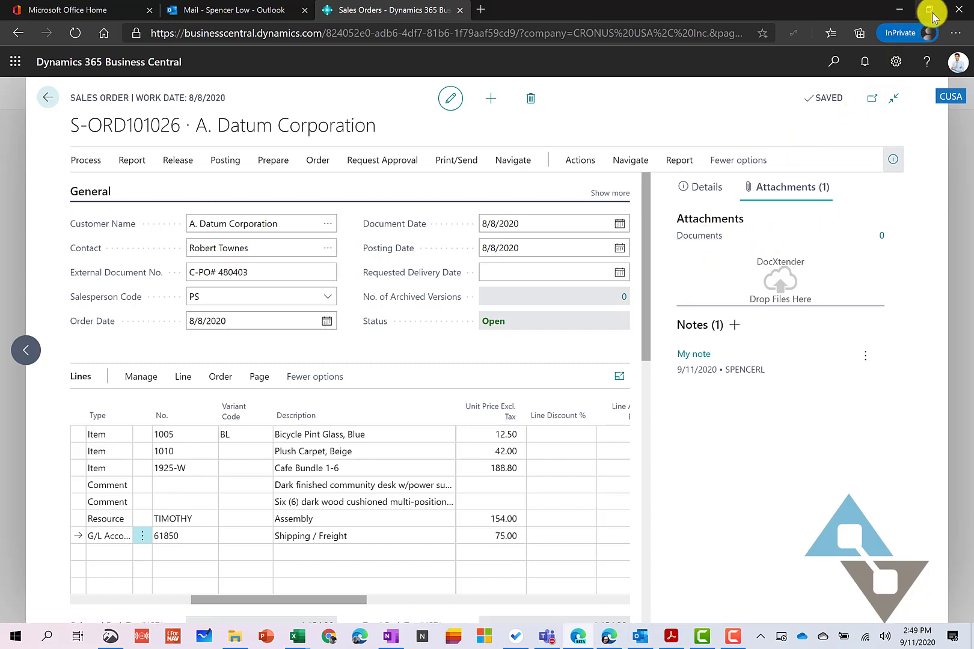
- Drop Demo Excel Project Plan onto the DocXtender area so 1 document is attached, then close the list
left_click(930, 9)
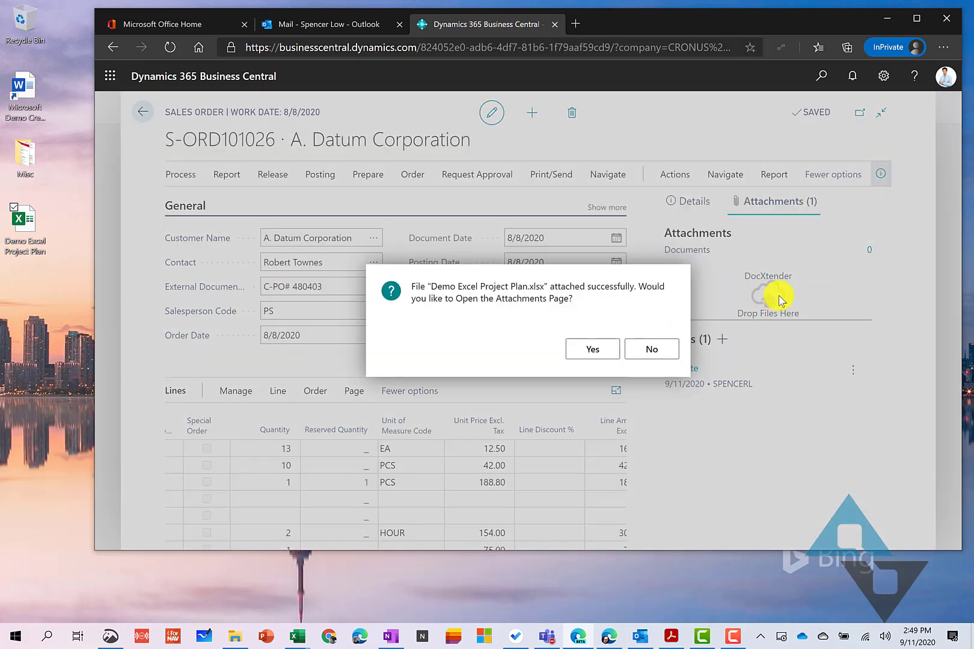
left_click(590, 347)
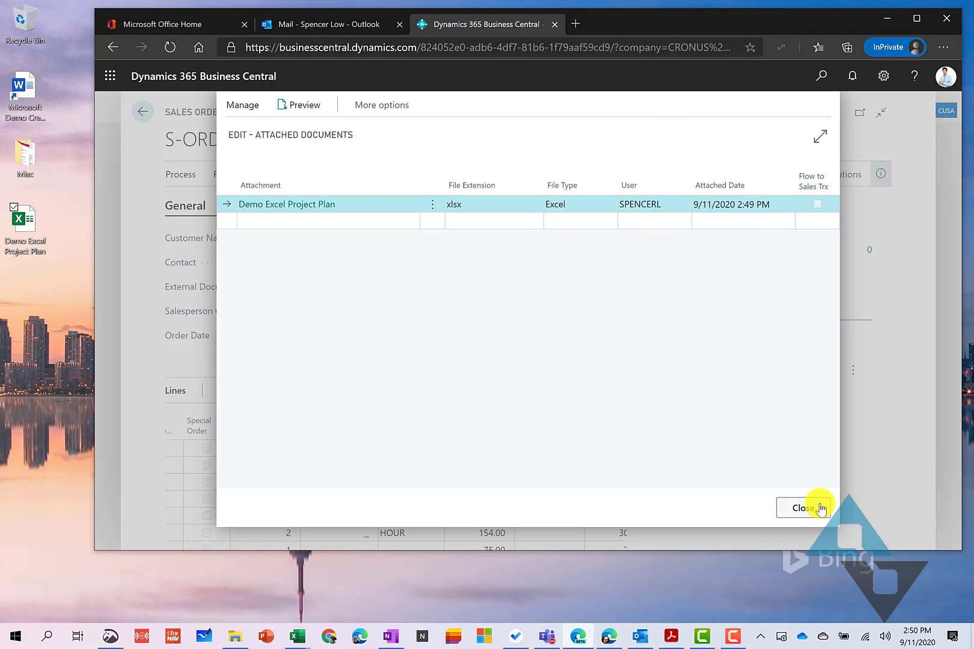
left_click(802, 508)
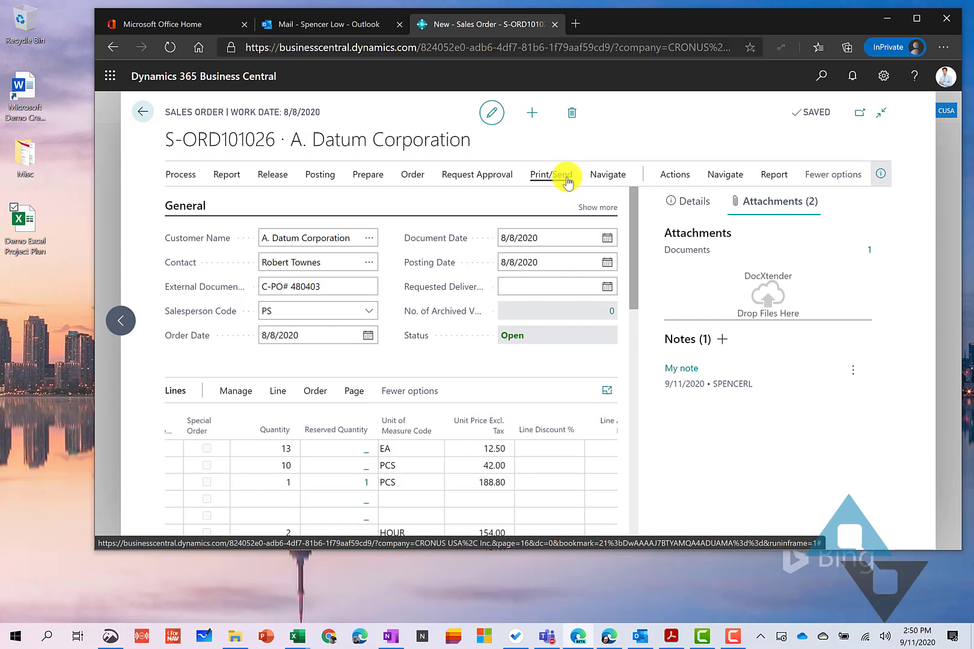
- Attach the Order Confirmation as PDF, adding 1305 Sales - Confirmation S-ORD101026 beside the Excel plan
left_click(552, 175)
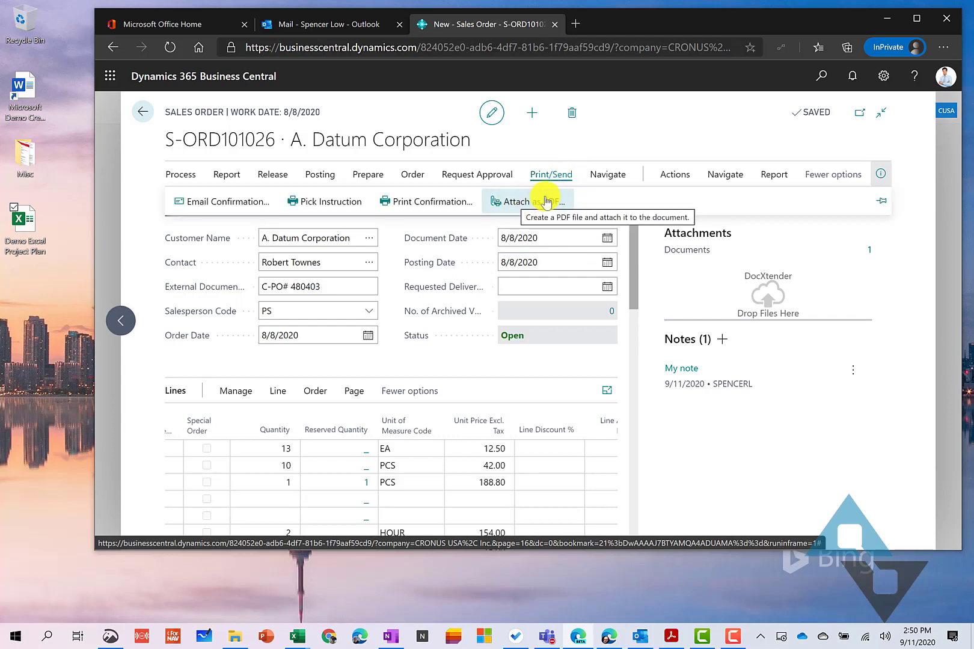
left_click(531, 201)
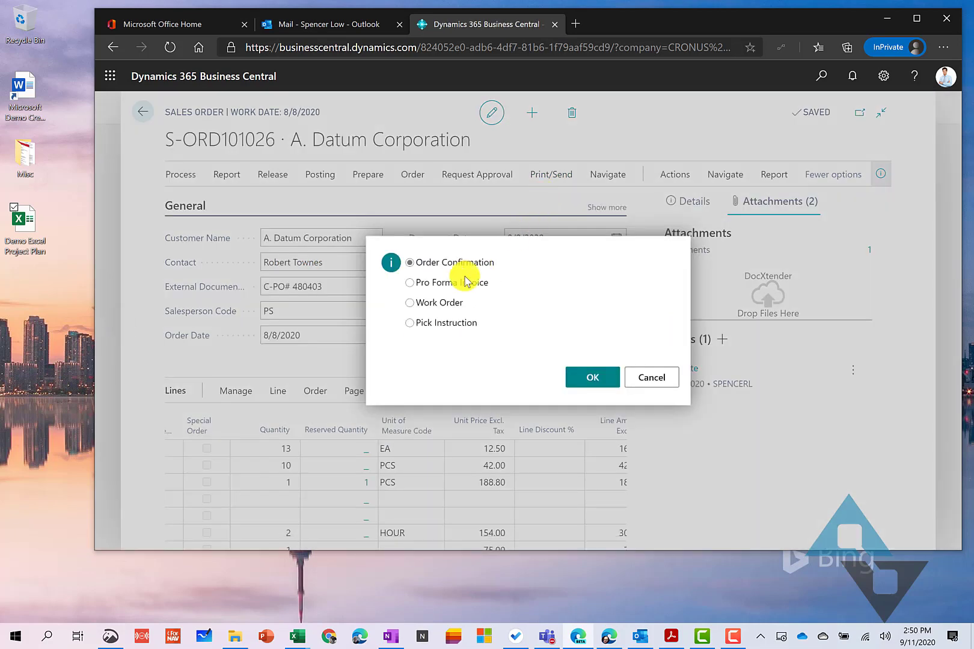
mouse_move(426, 256)
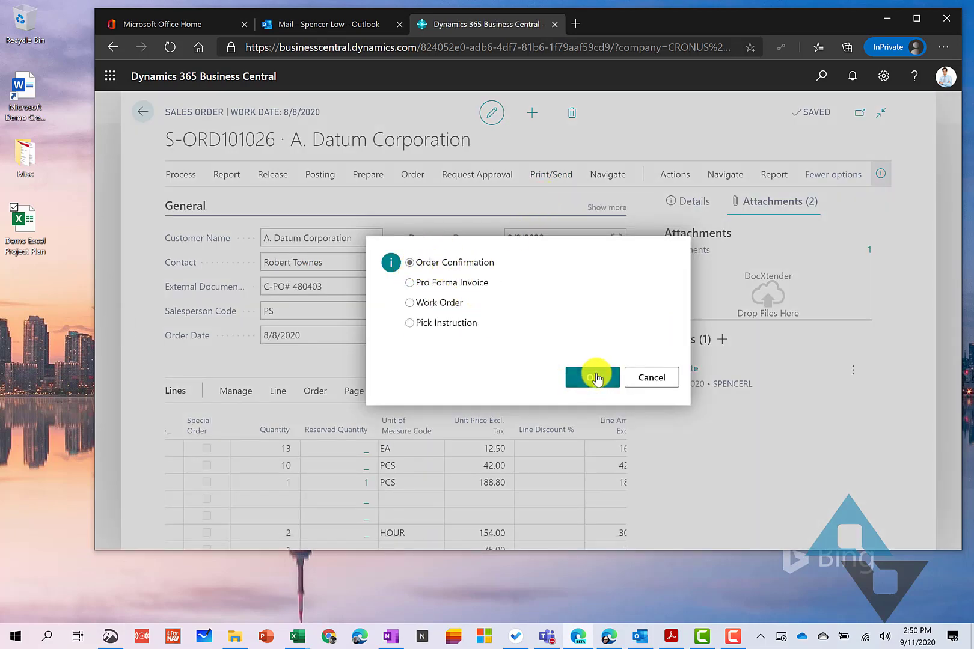
left_click(592, 377)
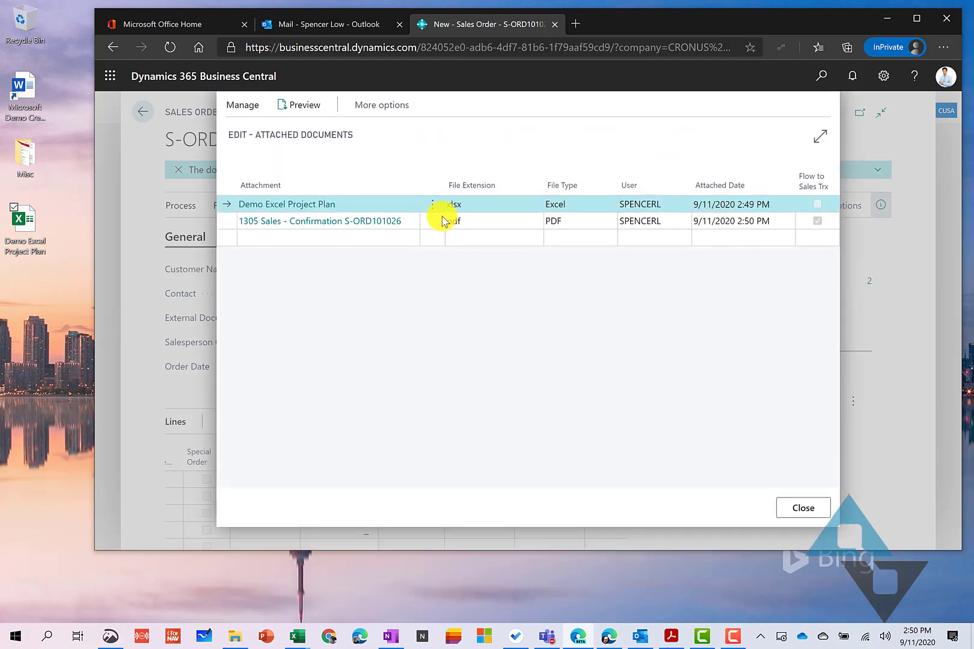
mouse_move(795, 230)
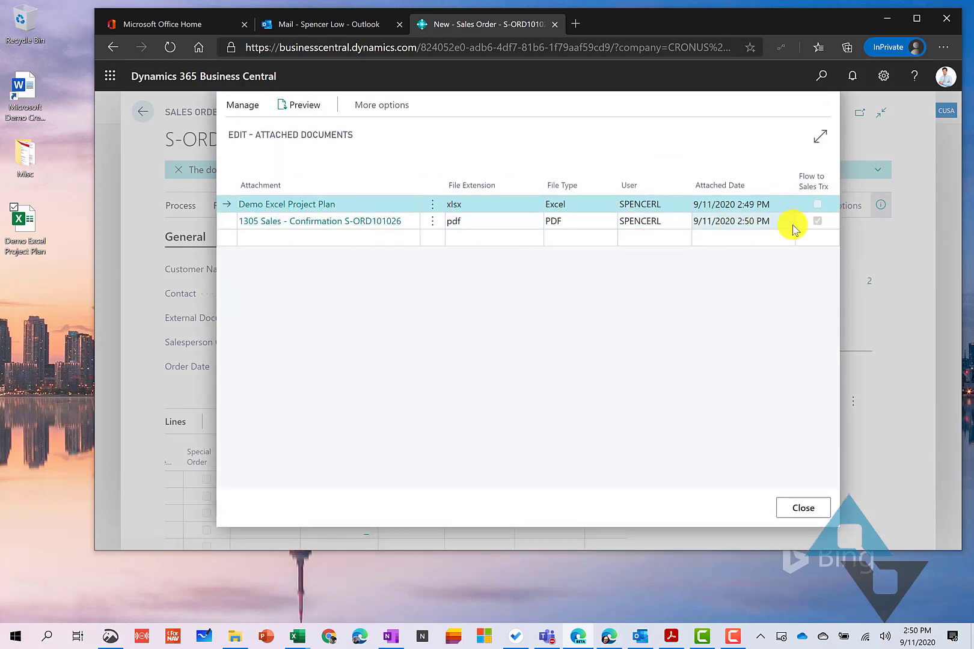